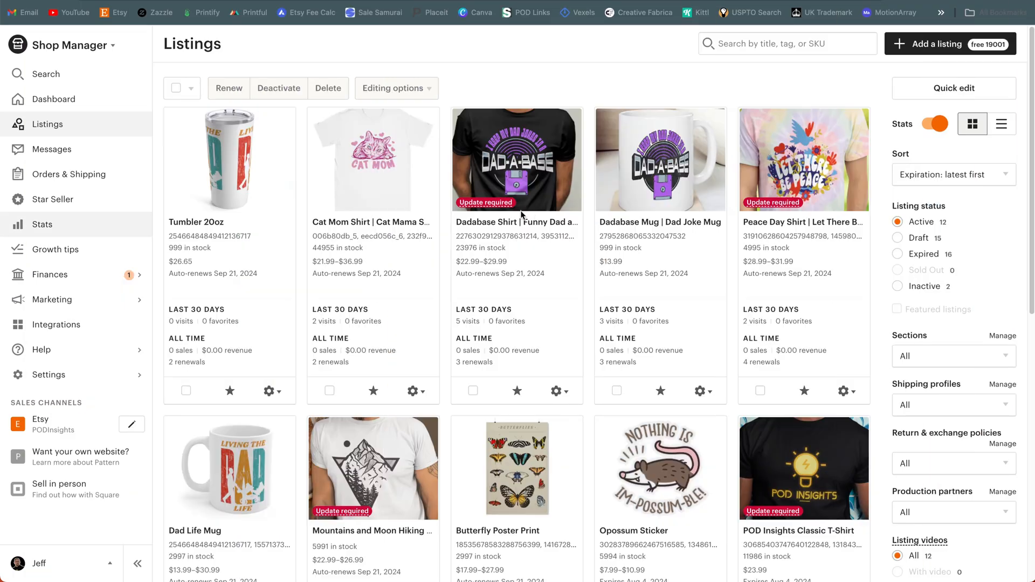
{"action": "mouse_move", "coordinate": [222, 65]}
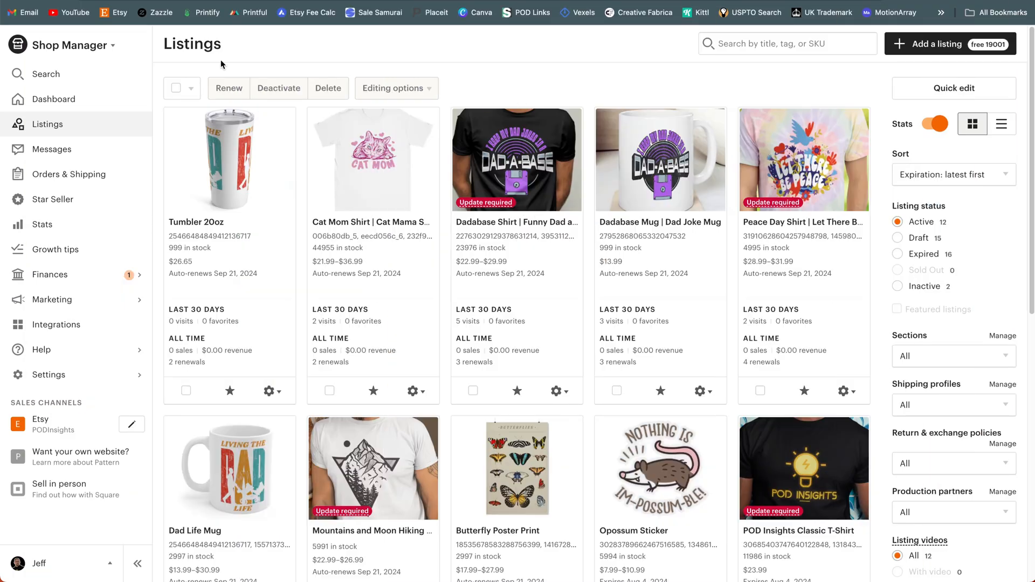
{"action": "mouse_move", "coordinate": [121, 185]}
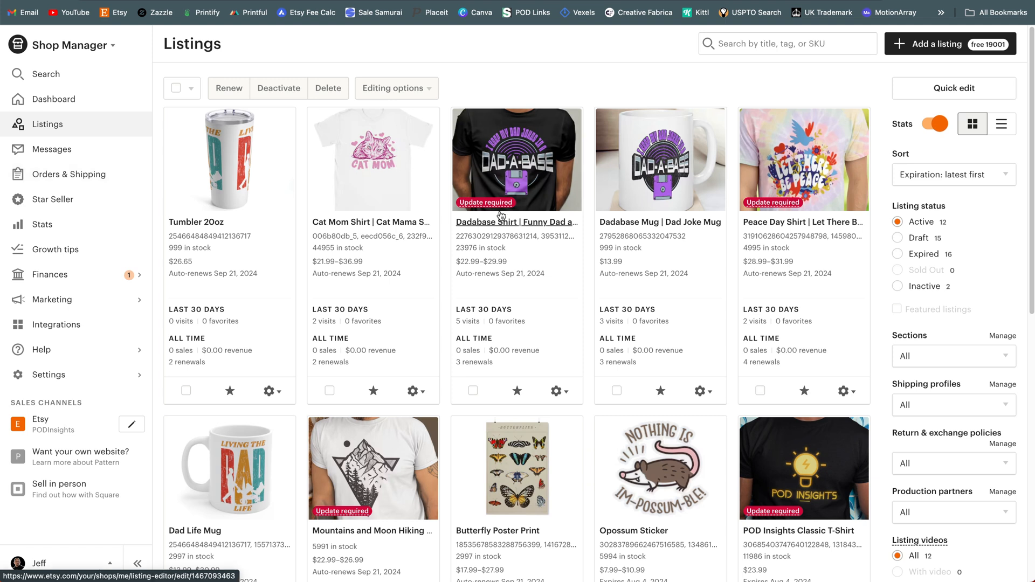
{"action": "mouse_move", "coordinate": [486, 202]}
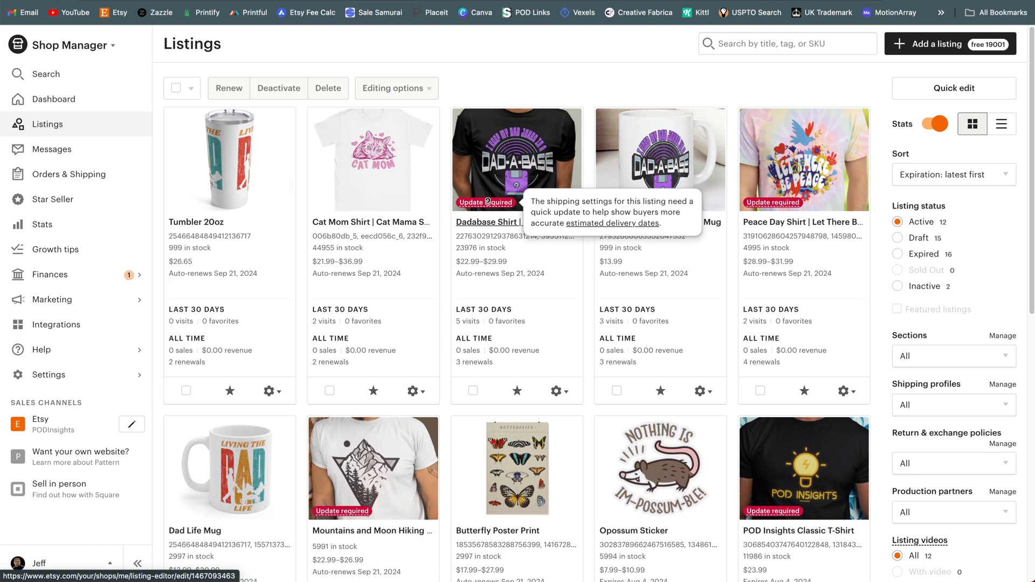
Step: Read through the help article about estimated delivery dates
{"action": "left_click", "coordinate": [626, 223]}
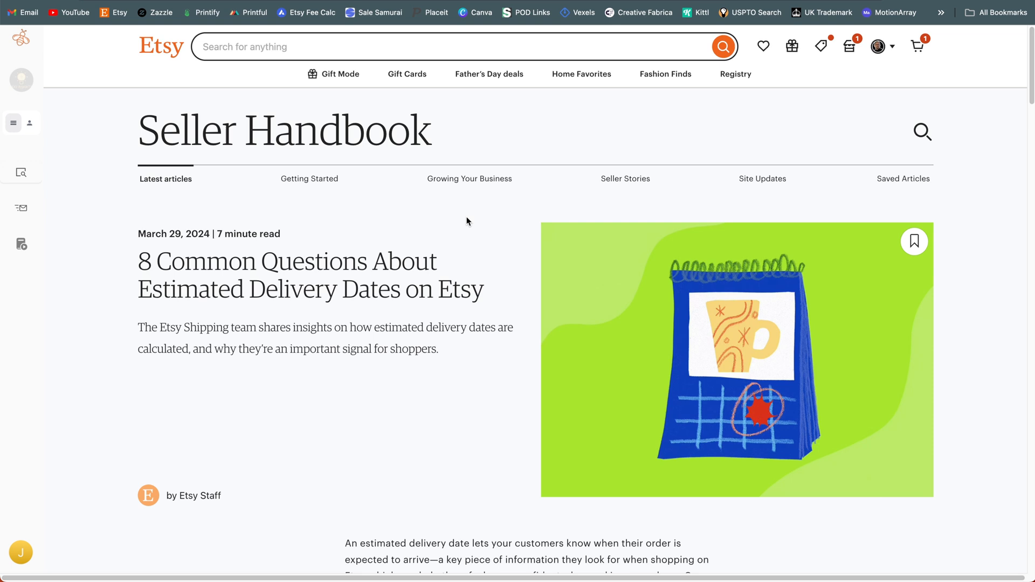
{"action": "scroll", "scroll_direction": "down", "scroll_amount": 3}
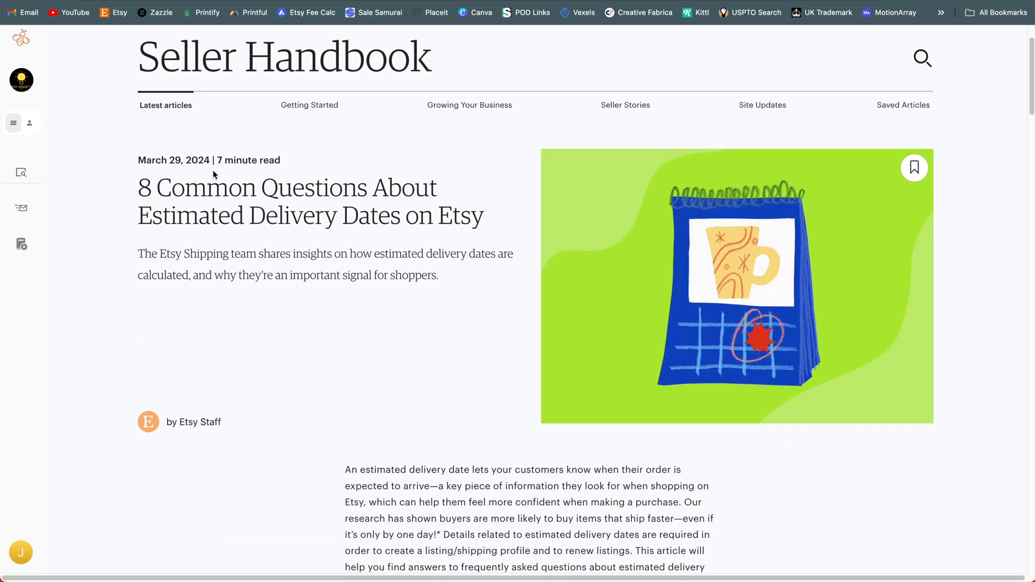
{"action": "scroll", "scroll_direction": "down", "scroll_amount": 3}
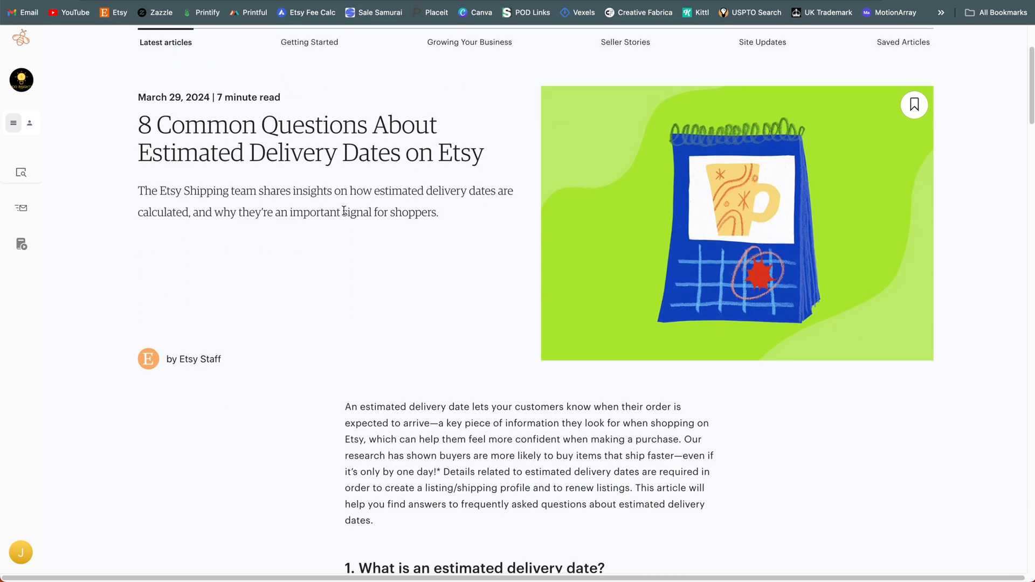
{"action": "scroll", "scroll_direction": "down", "scroll_amount": 3}
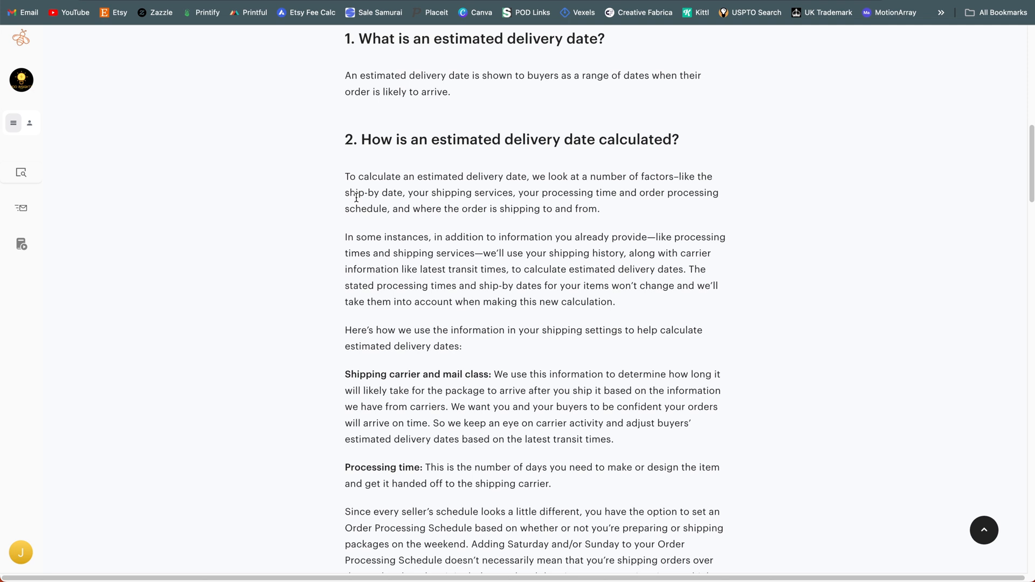
{"action": "scroll", "scroll_direction": "down", "scroll_amount": 3}
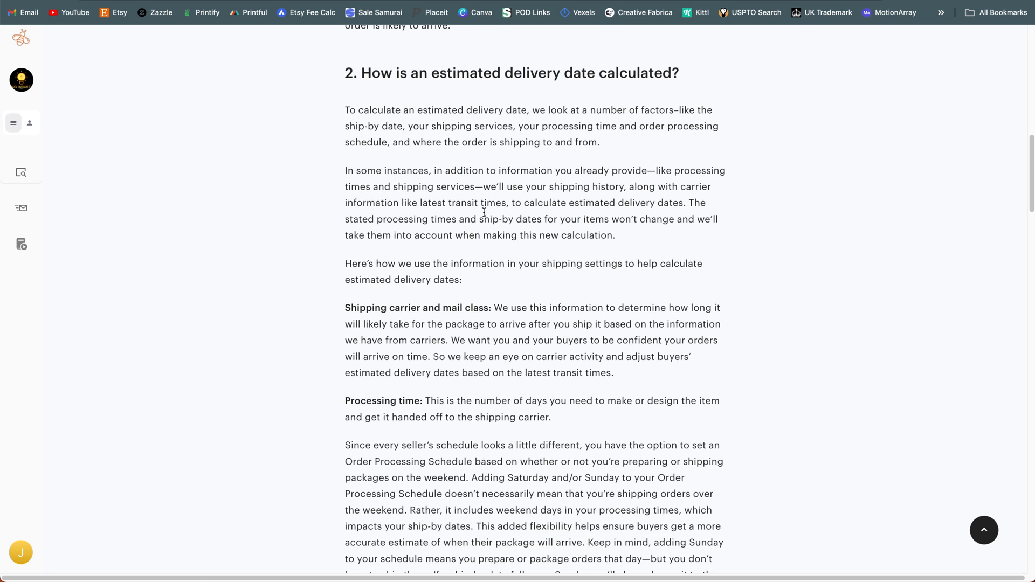
{"action": "scroll", "scroll_direction": "down", "scroll_amount": 3}
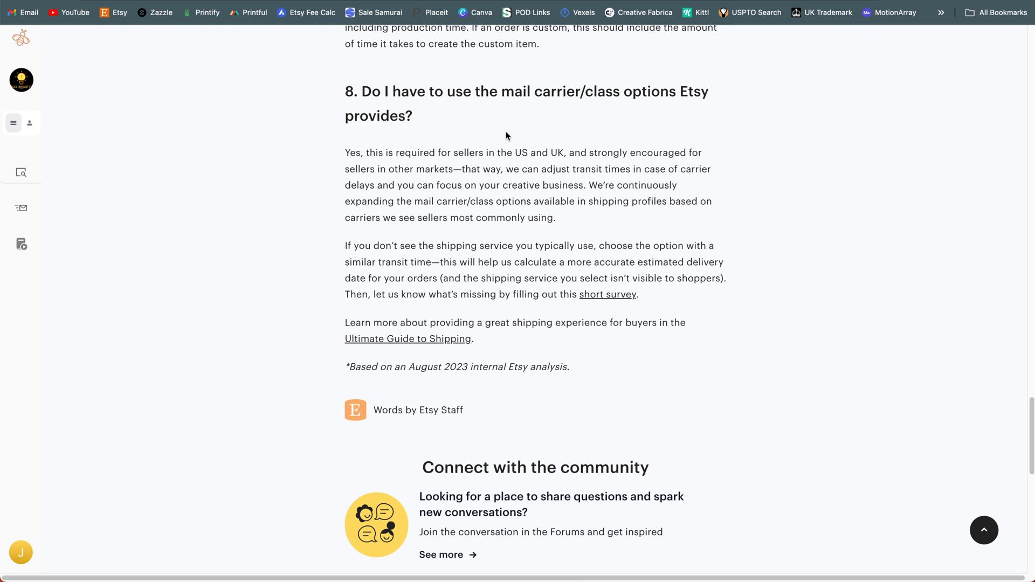
{"action": "mouse_move", "coordinate": [509, 141]}
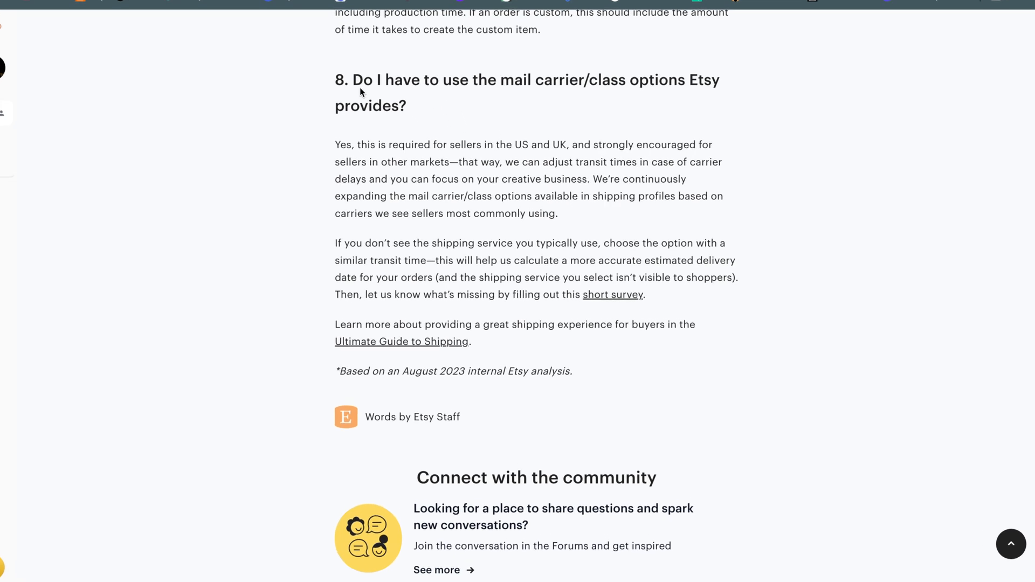
{"action": "scroll", "scroll_direction": "up", "scroll_amount": 3}
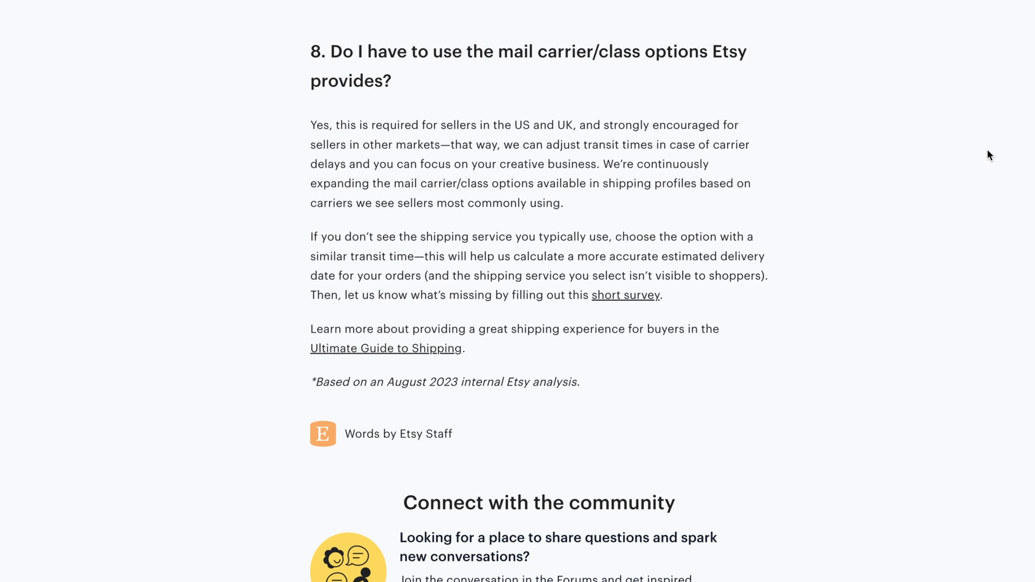
{"action": "mouse_move", "coordinate": [637, 226]}
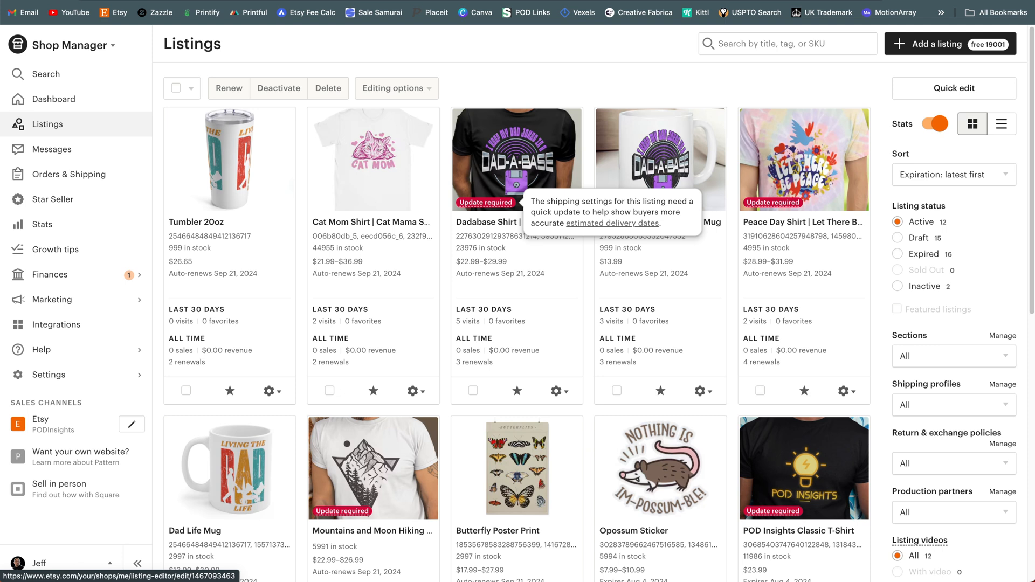
{"action": "mouse_move", "coordinate": [524, 37]}
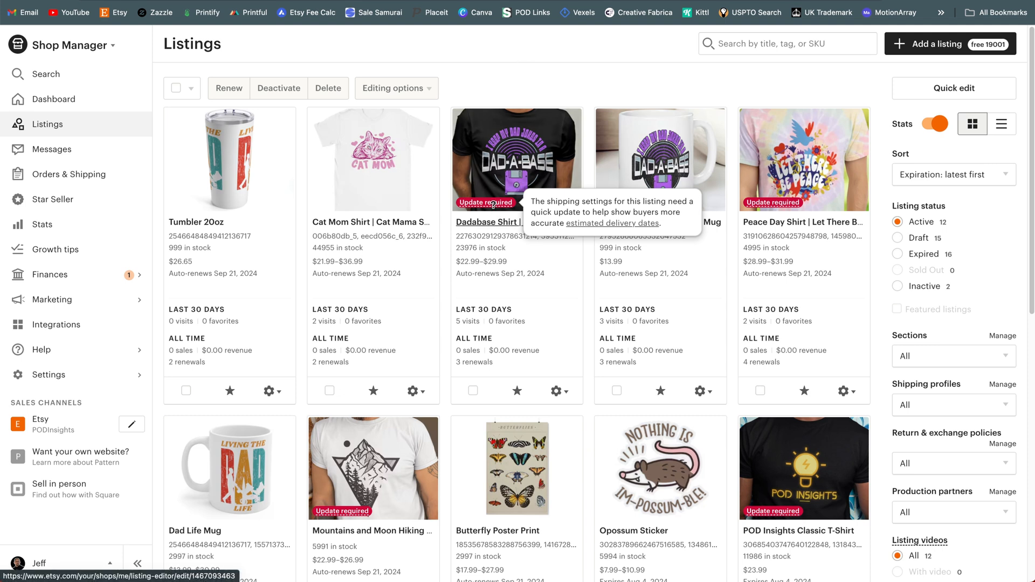
{"action": "mouse_move", "coordinate": [494, 184]}
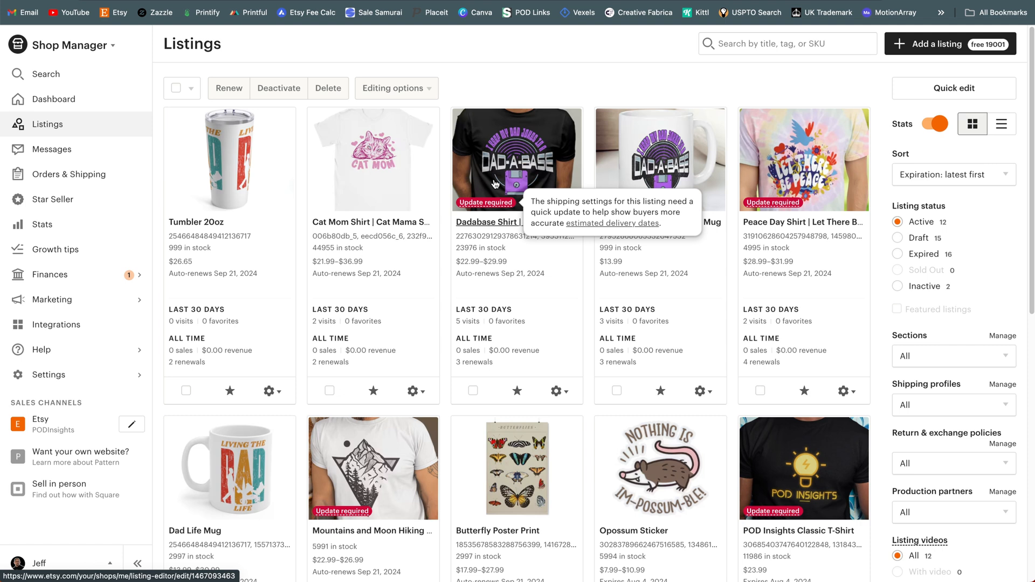
{"action": "mouse_move", "coordinate": [812, 174]}
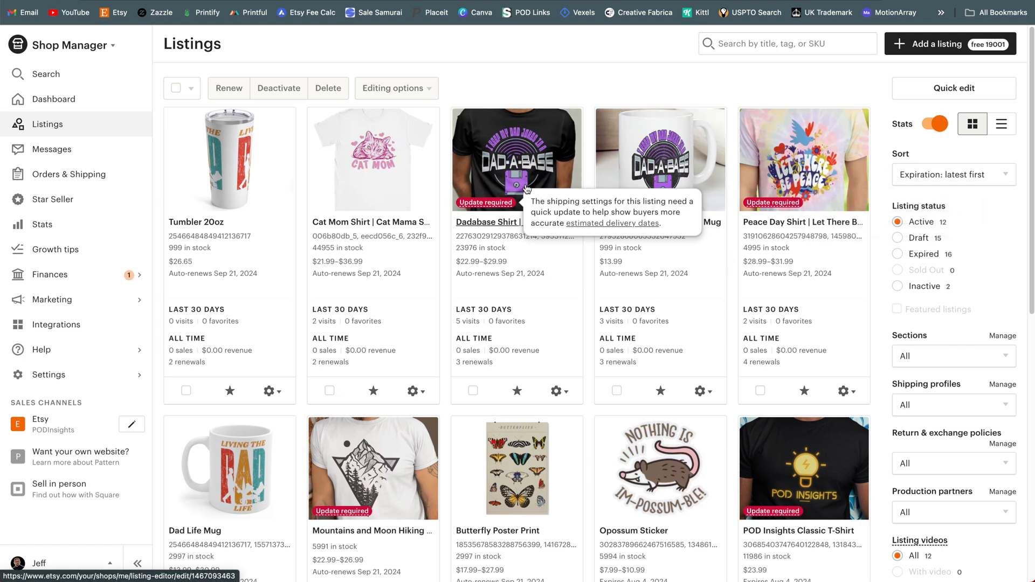
{"action": "mouse_move", "coordinate": [510, 218]}
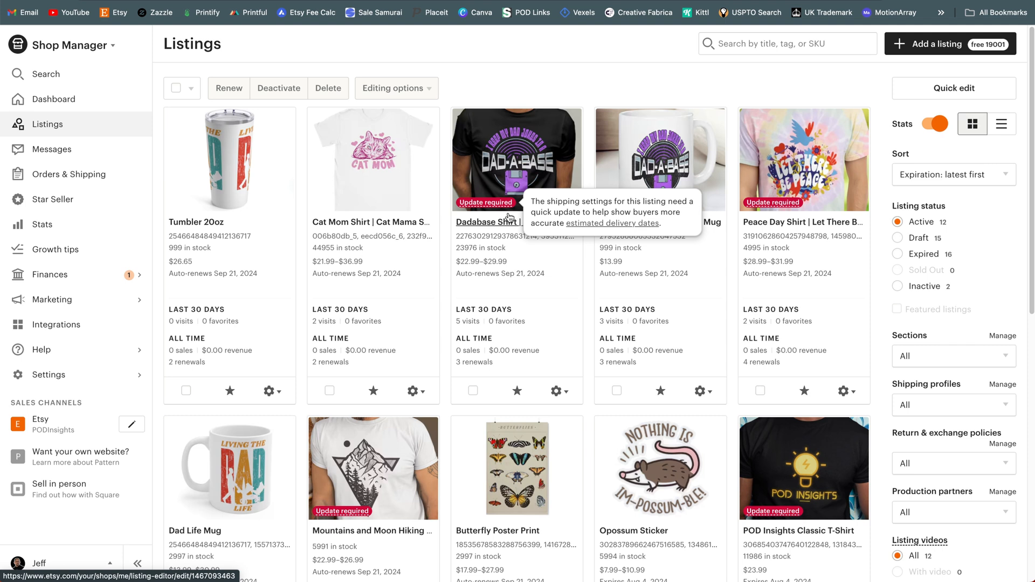
{"action": "scroll", "scroll_direction": "down", "scroll_amount": 3}
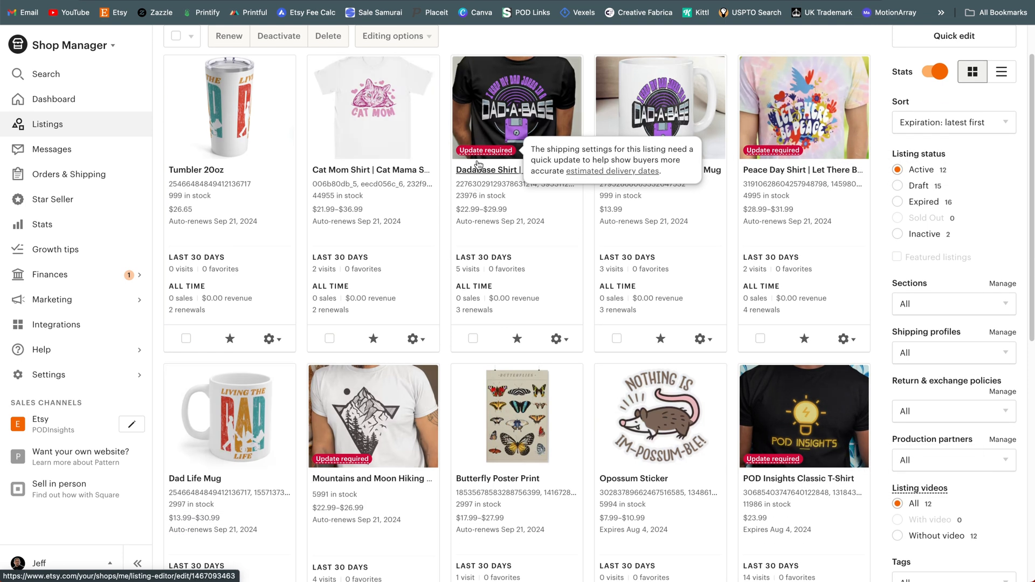
{"action": "mouse_move", "coordinate": [469, 185]}
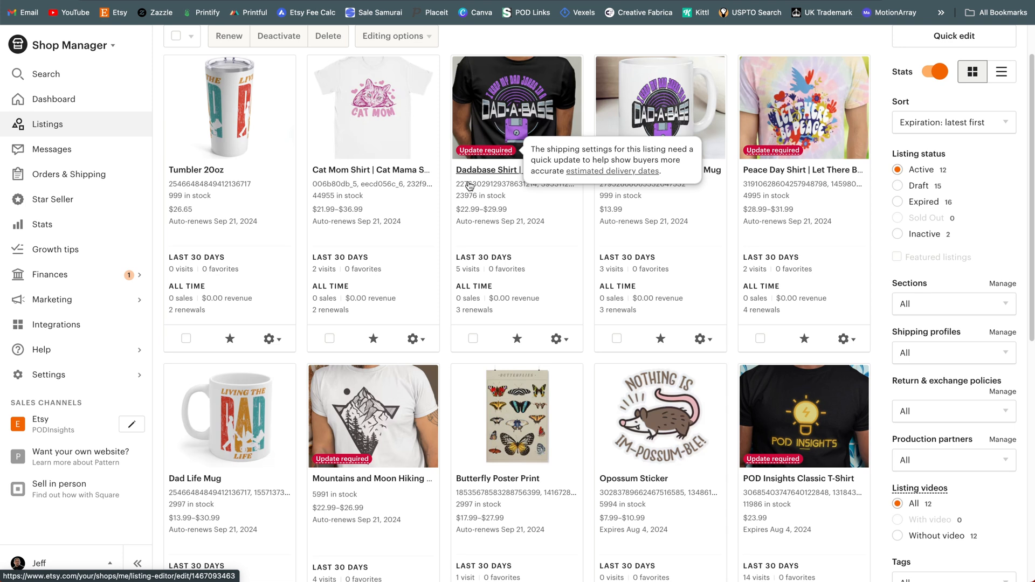
{"action": "mouse_move", "coordinate": [361, 145]}
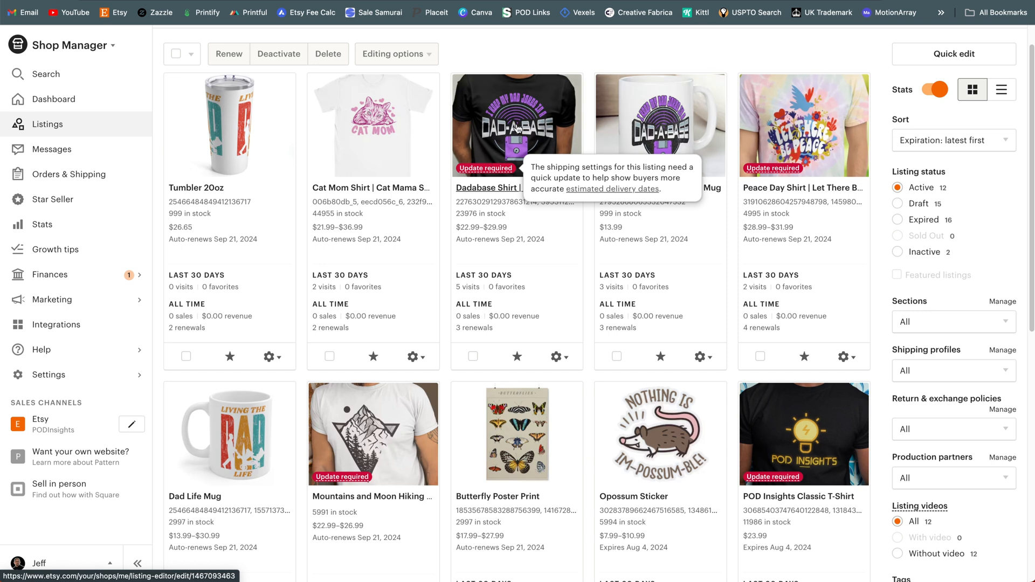
{"action": "mouse_move", "coordinate": [56, 324]}
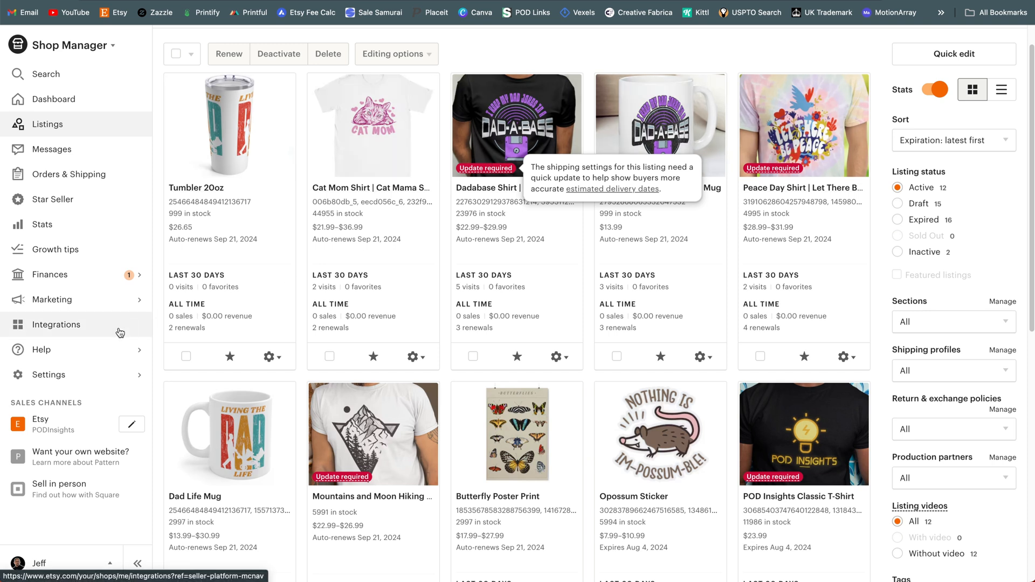
Step: Expand the Settings menu in the Shop Manager sidebar
{"action": "left_click", "coordinate": [48, 374]}
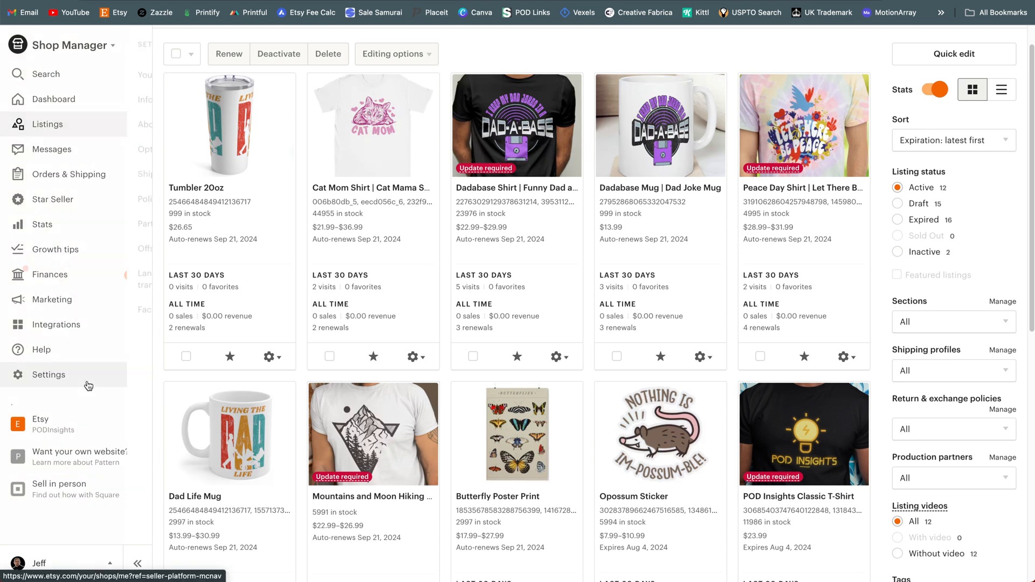
{"action": "left_click", "coordinate": [48, 374]}
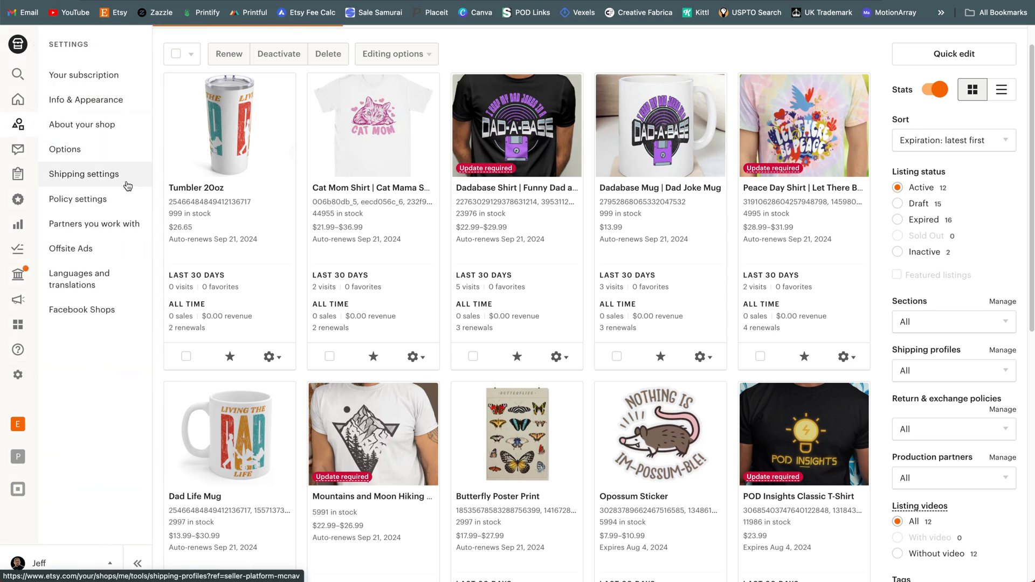
{"action": "left_click", "coordinate": [83, 173]}
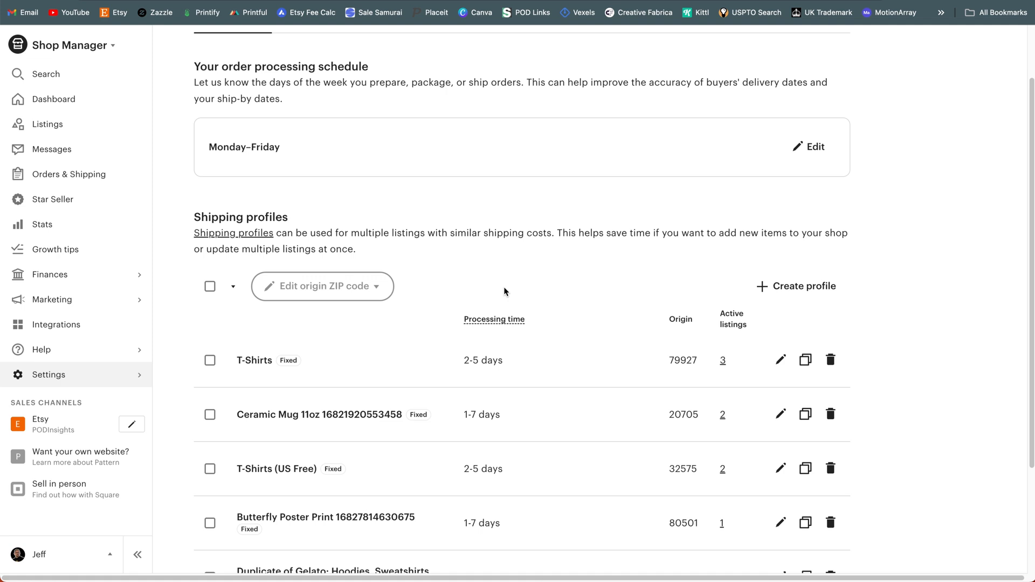
{"action": "scroll", "scroll_direction": "down", "scroll_amount": 3}
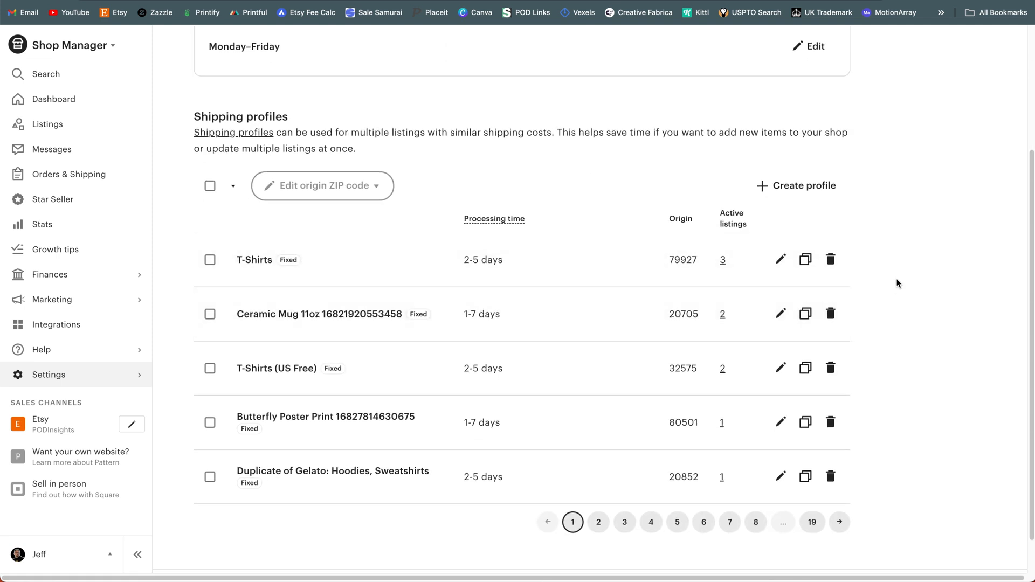
{"action": "mouse_move", "coordinate": [332, 263]}
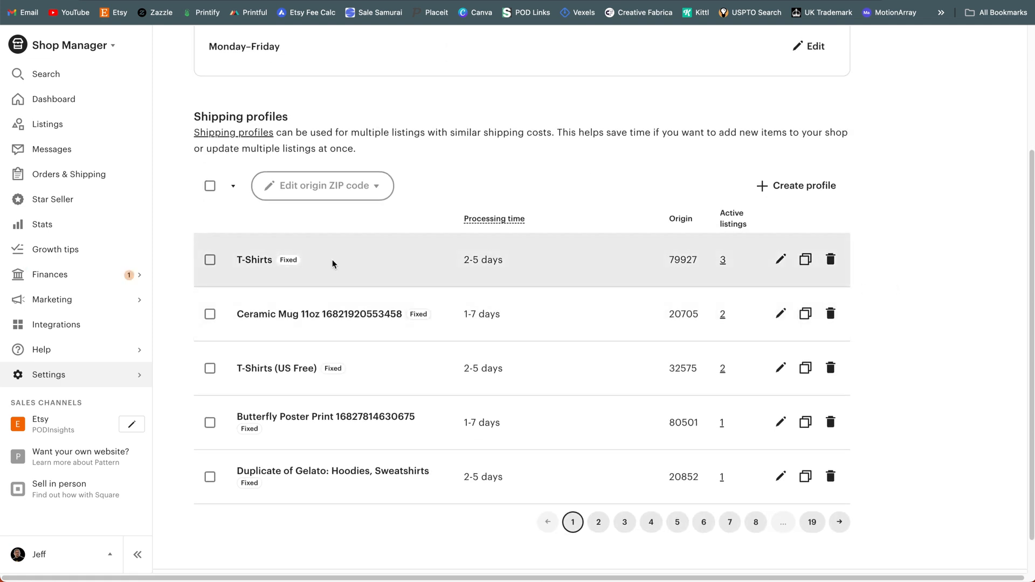
{"action": "mouse_move", "coordinate": [294, 274]}
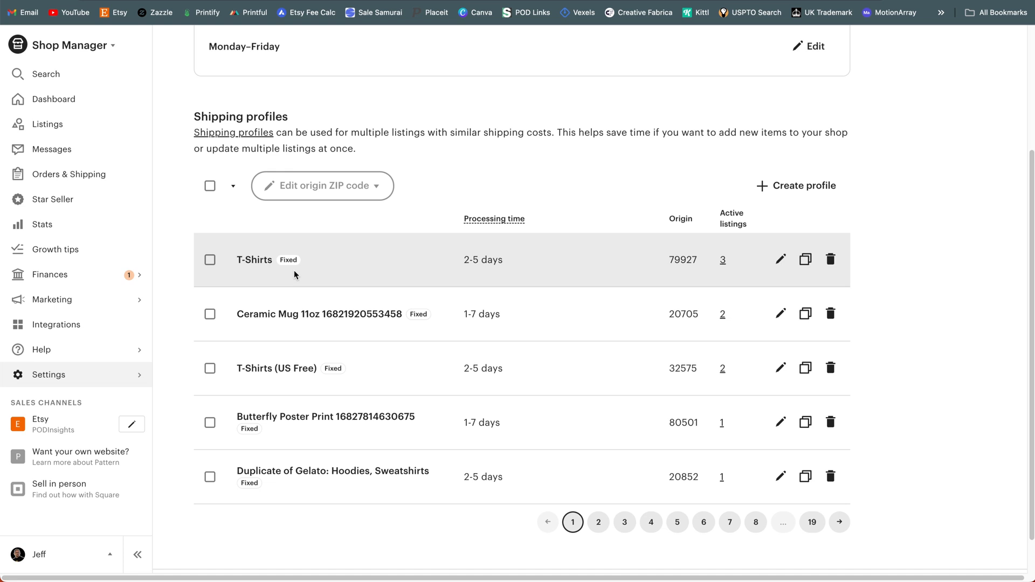
{"action": "mouse_move", "coordinate": [321, 470]}
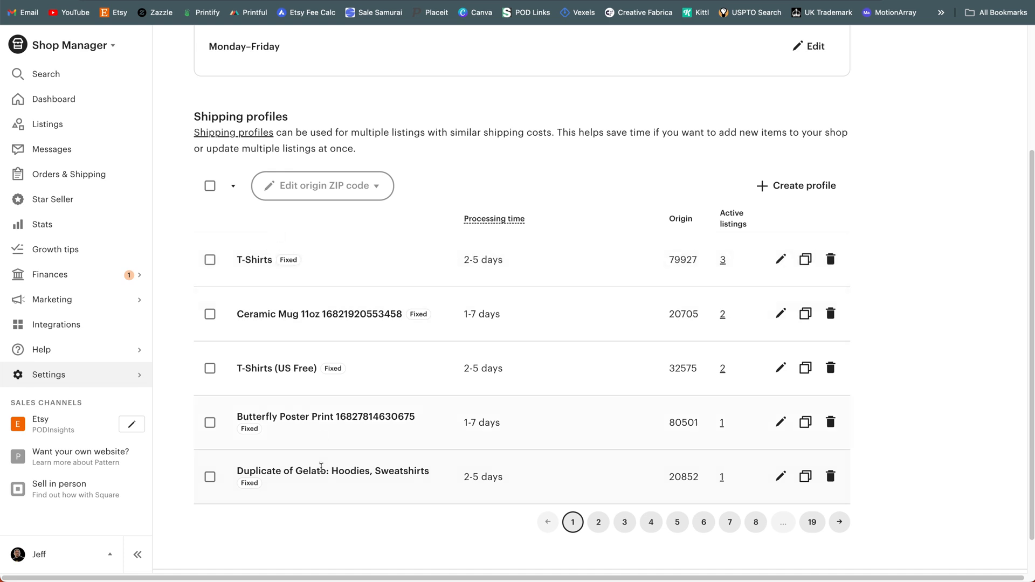
{"action": "scroll", "scroll_direction": "up", "scroll_amount": 3}
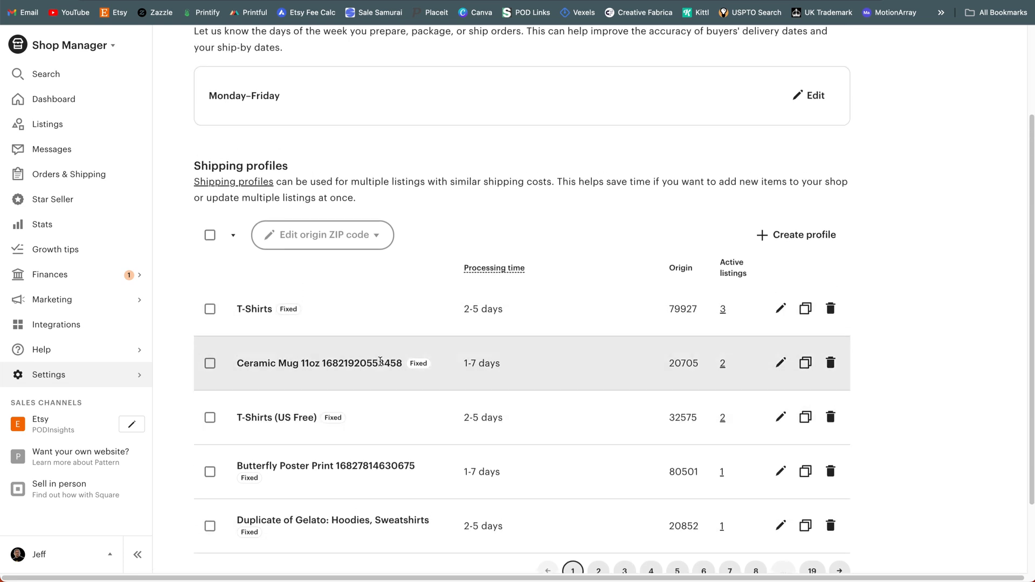
{"action": "scroll", "scroll_direction": "up", "scroll_amount": 3}
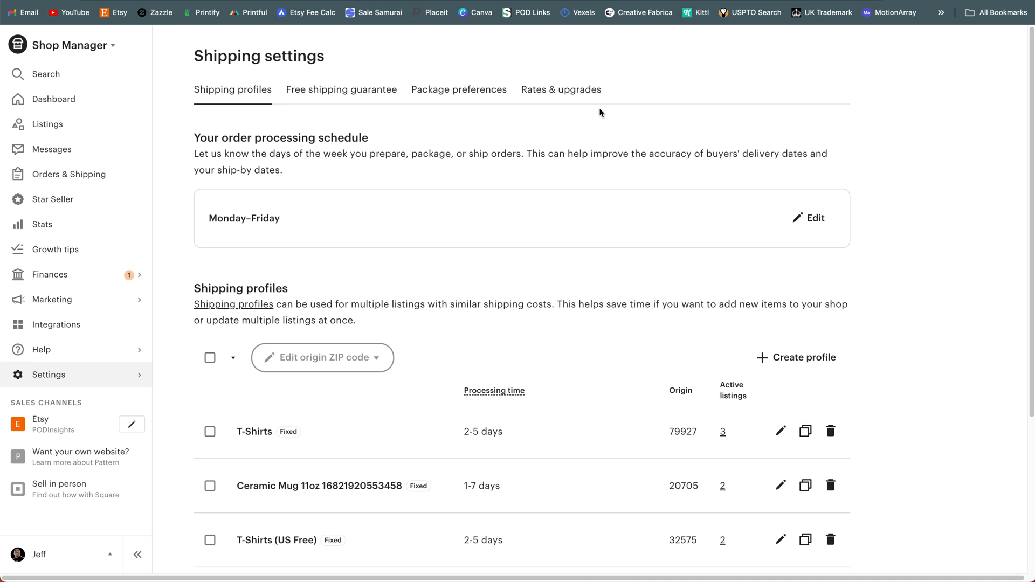
{"action": "scroll", "scroll_direction": "down", "scroll_amount": 3}
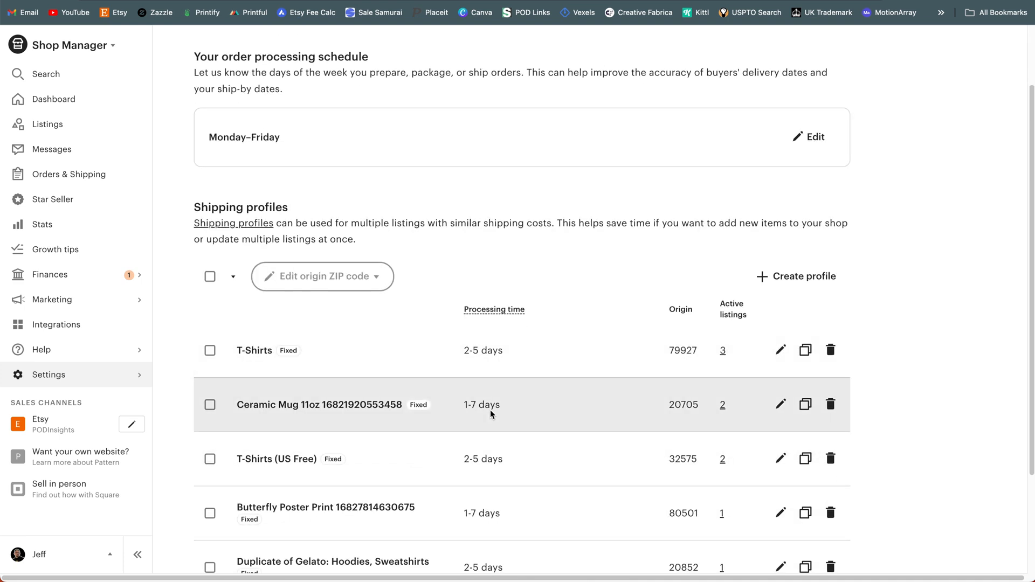
{"action": "scroll", "scroll_direction": "down", "scroll_amount": 3}
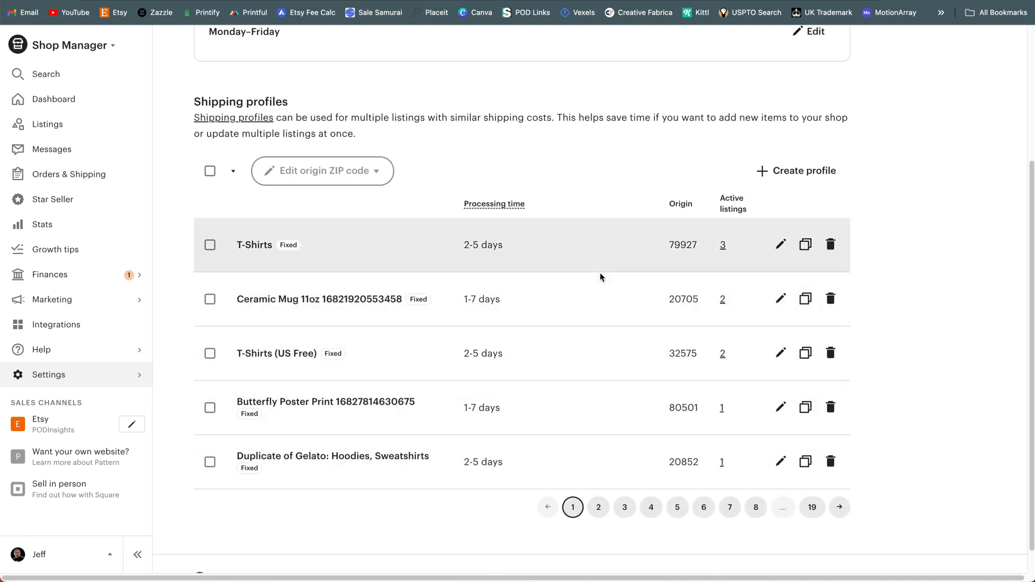
{"action": "mouse_move", "coordinate": [386, 450]}
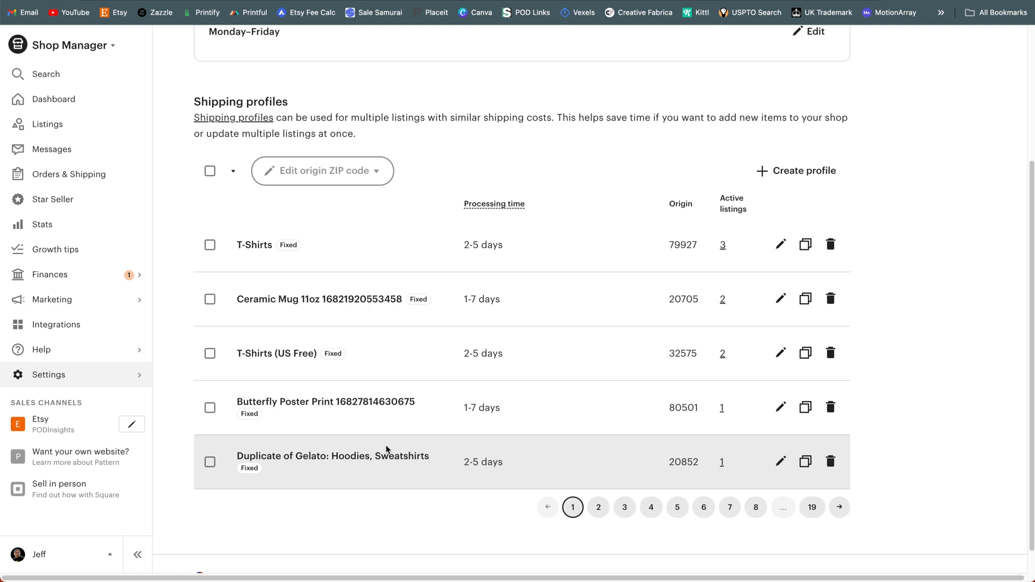
{"action": "mouse_move", "coordinate": [47, 124]}
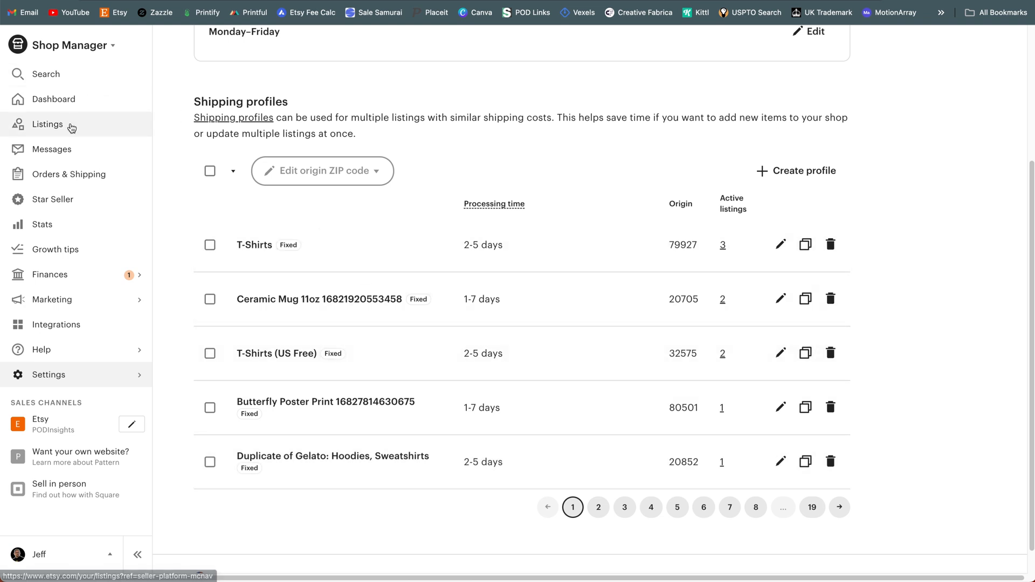
Step: Go to Listings and show the Dadabase Shirt's Shipping section with its T-Shirts (US Free) profile
{"action": "left_click", "coordinate": [47, 124]}
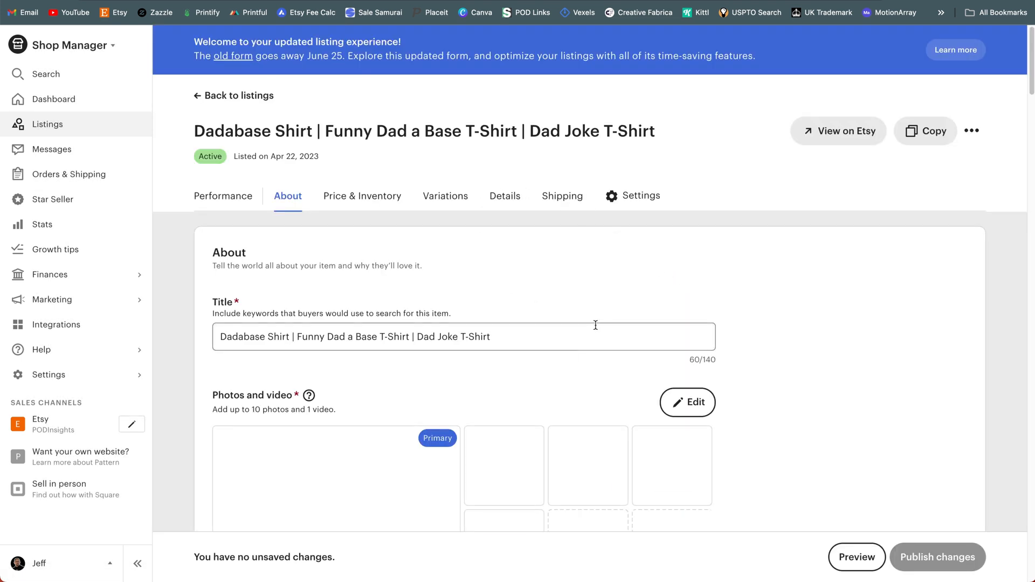
{"action": "scroll", "scroll_direction": "down", "scroll_amount": 3}
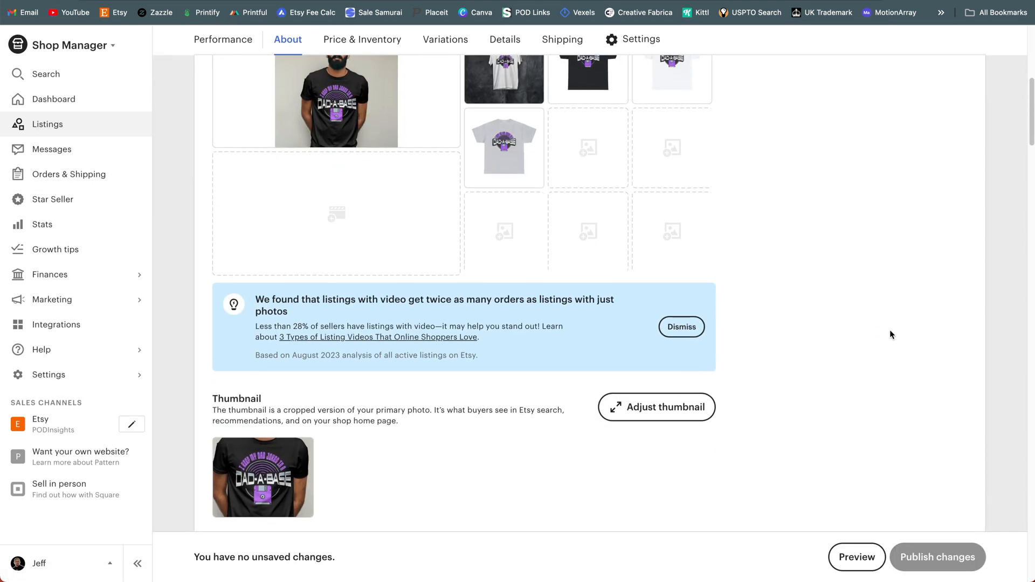
{"action": "scroll", "scroll_direction": "down", "scroll_amount": 3}
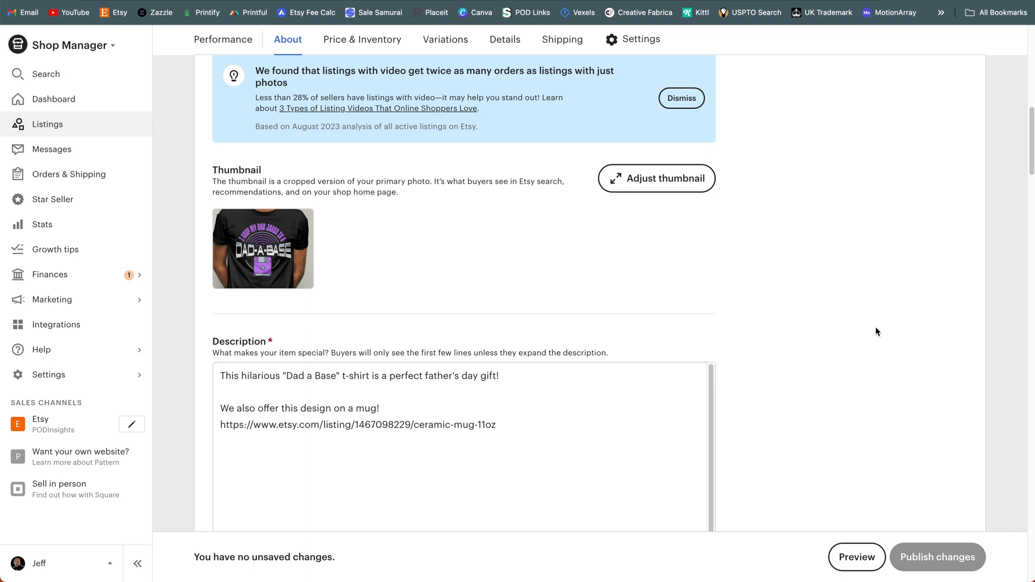
{"action": "mouse_move", "coordinate": [562, 39]}
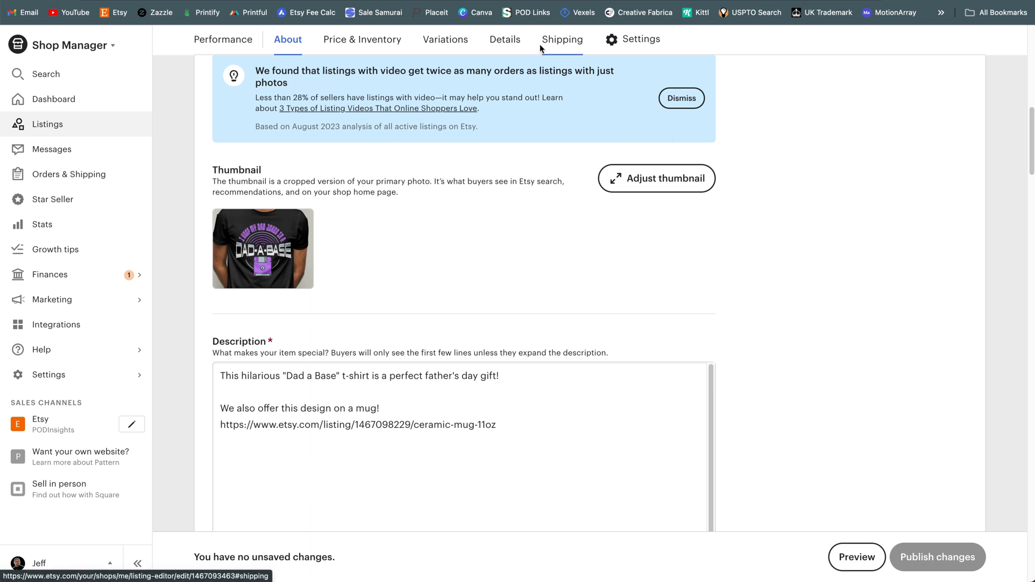
{"action": "left_click", "coordinate": [562, 38]}
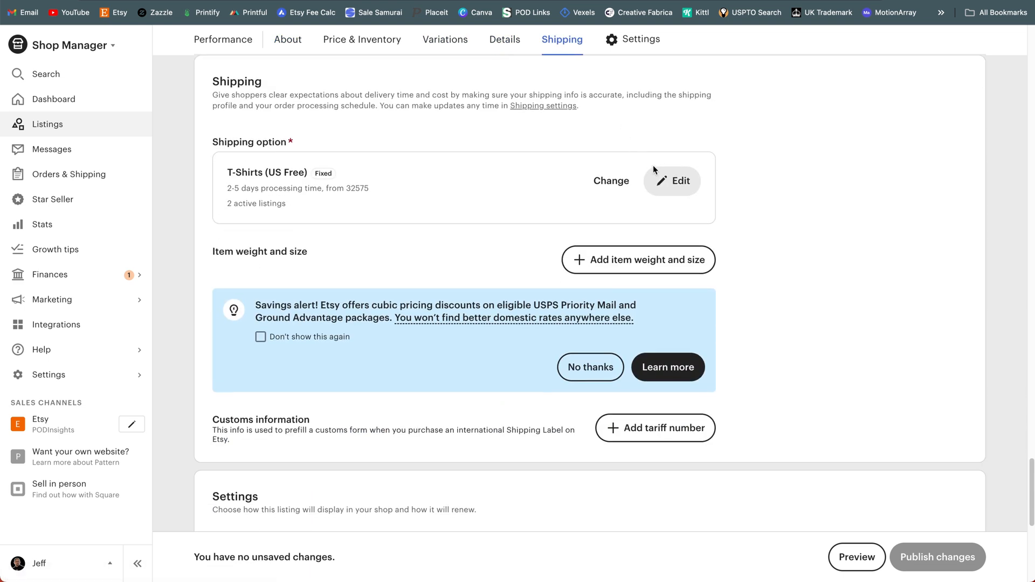
{"action": "mouse_move", "coordinate": [239, 185]}
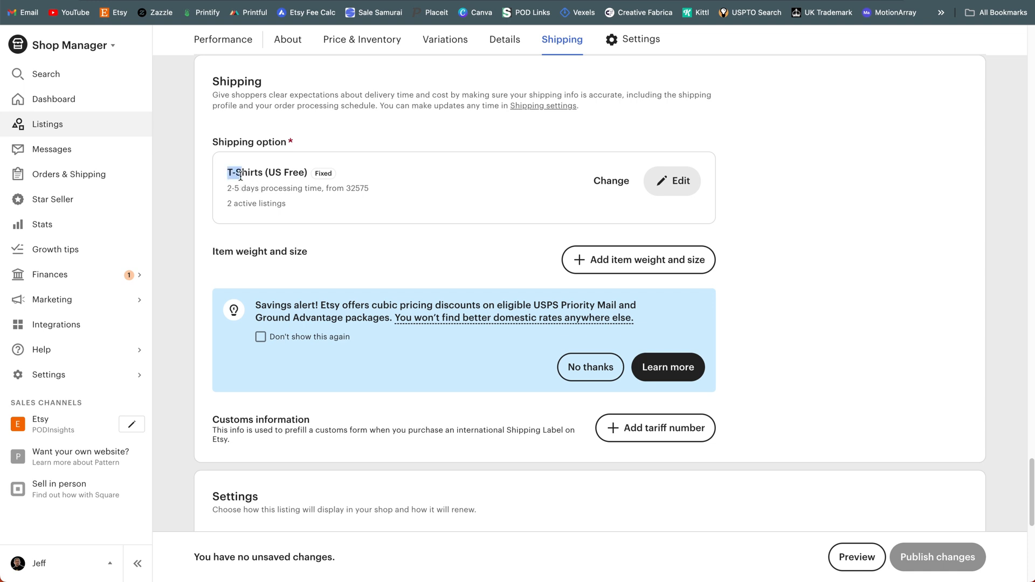
Step: Edit the T-Shirts (US Free) profile and reach its Standard shipping settings, US service empty
{"action": "left_click", "coordinate": [672, 181]}
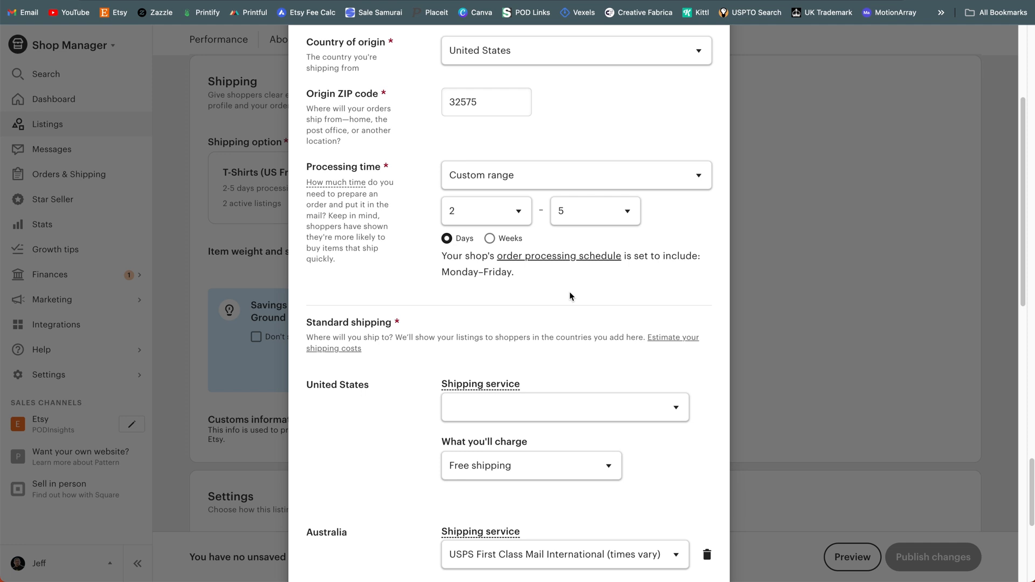
{"action": "scroll", "scroll_direction": "down", "scroll_amount": 3}
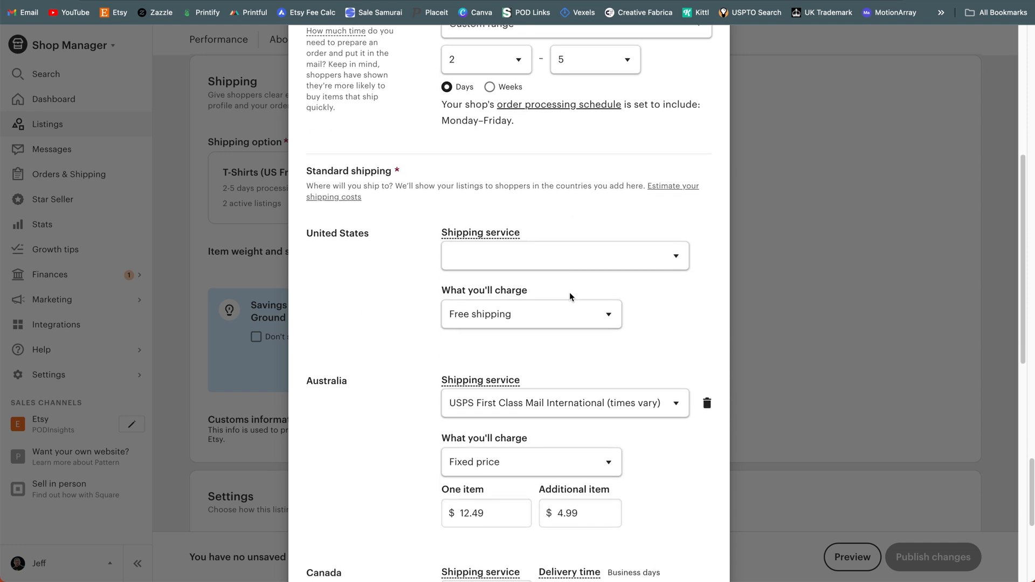
{"action": "scroll", "scroll_direction": "up", "scroll_amount": 3}
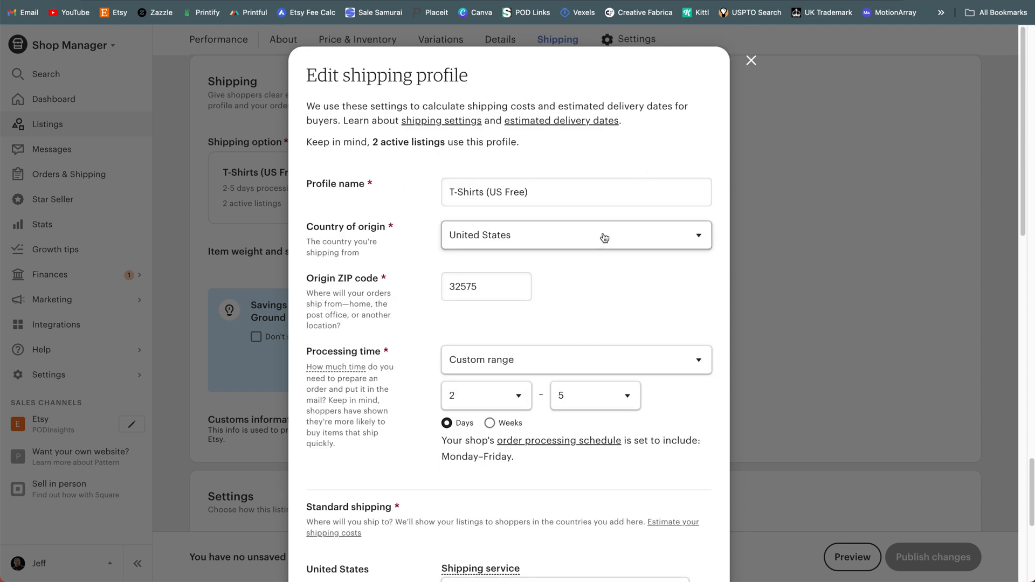
{"action": "scroll", "scroll_direction": "down", "scroll_amount": 3}
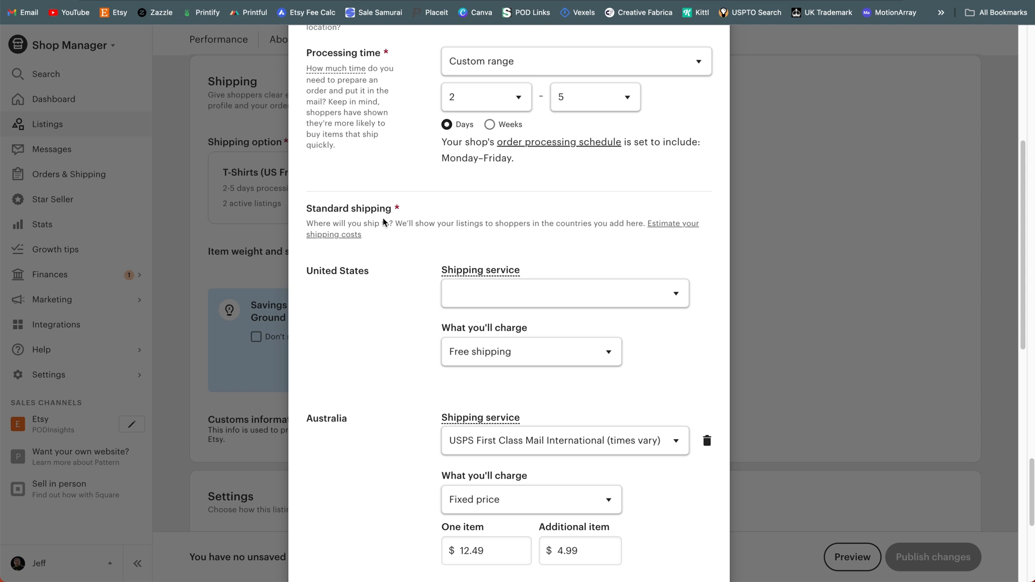
{"action": "scroll", "scroll_direction": "down", "scroll_amount": 3}
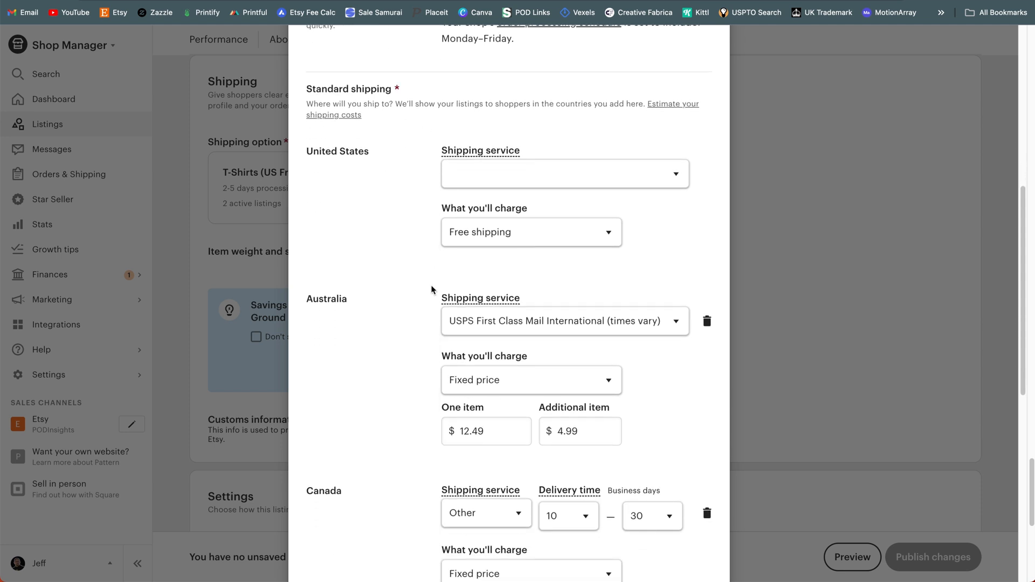
{"action": "mouse_move", "coordinate": [477, 183]}
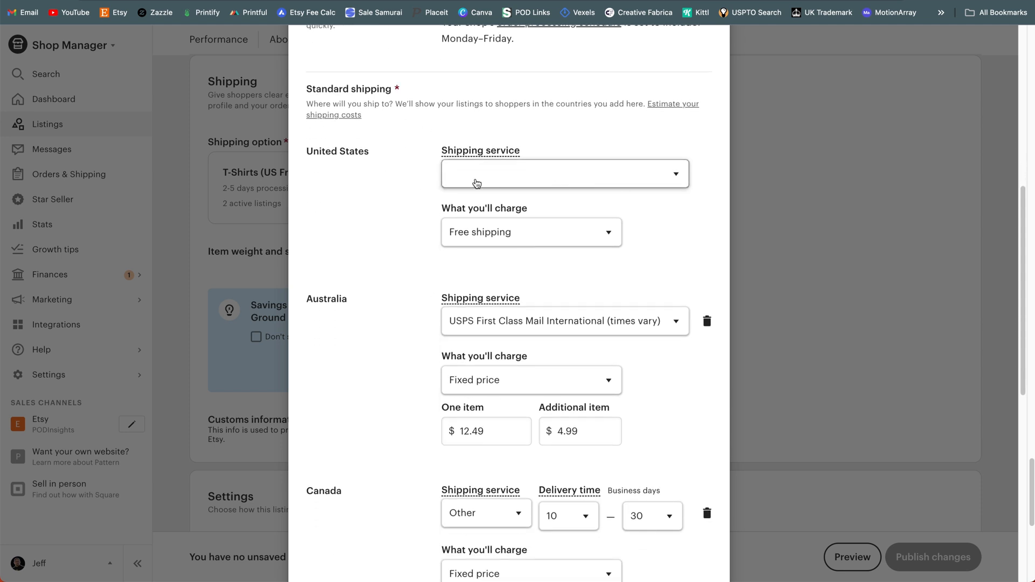
{"action": "mouse_move", "coordinate": [435, 188]}
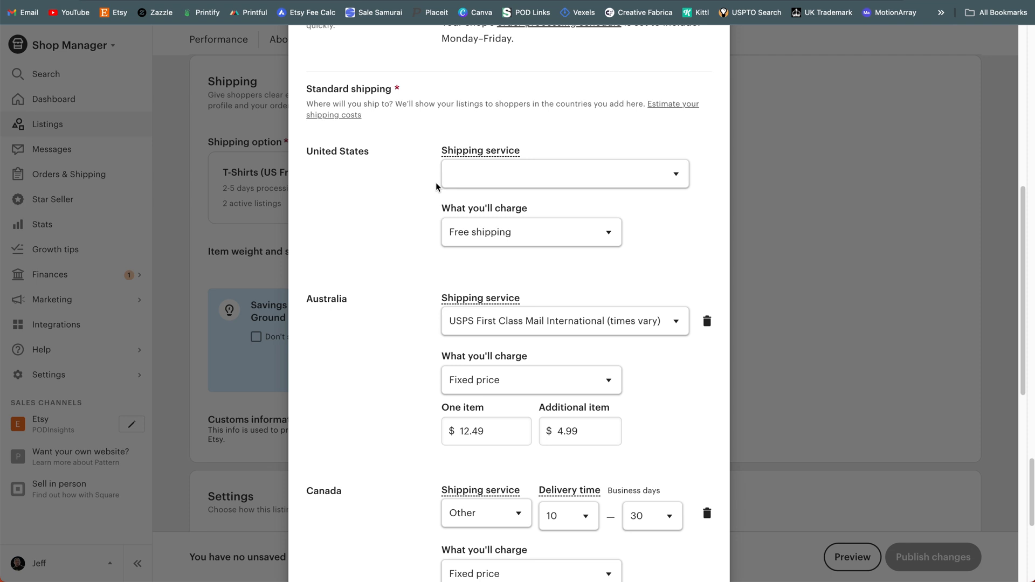
Step: Choose Other as the United States shipping service, leaving delivery time unselected
{"action": "left_click", "coordinate": [563, 173]}
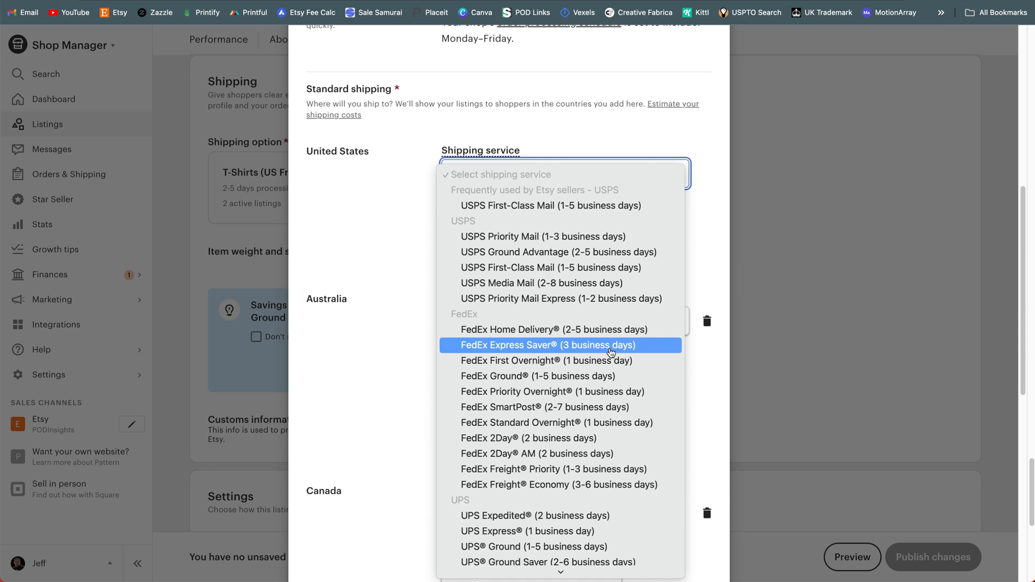
{"action": "scroll", "scroll_direction": "down", "scroll_amount": 3}
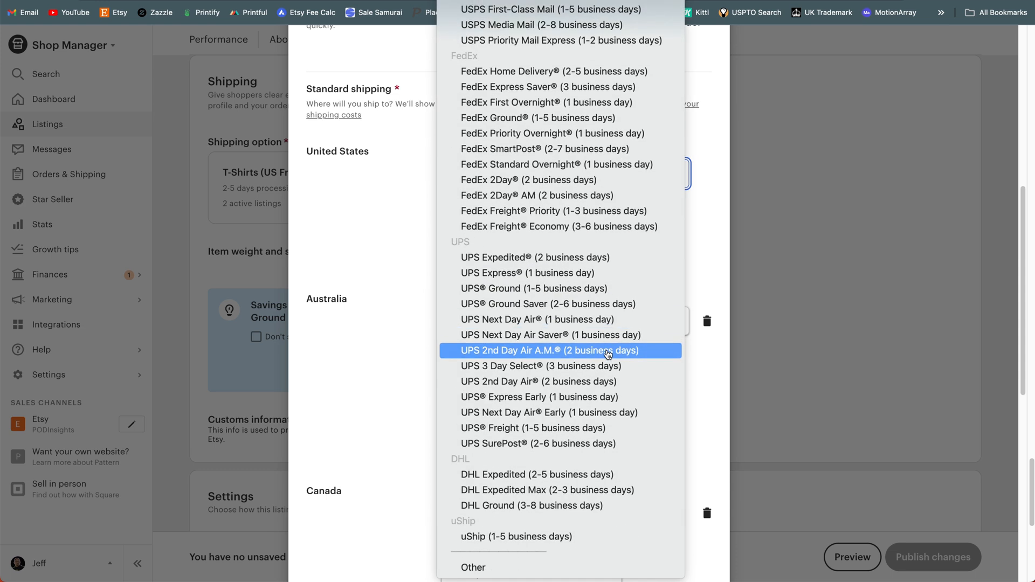
{"action": "mouse_move", "coordinate": [522, 568]}
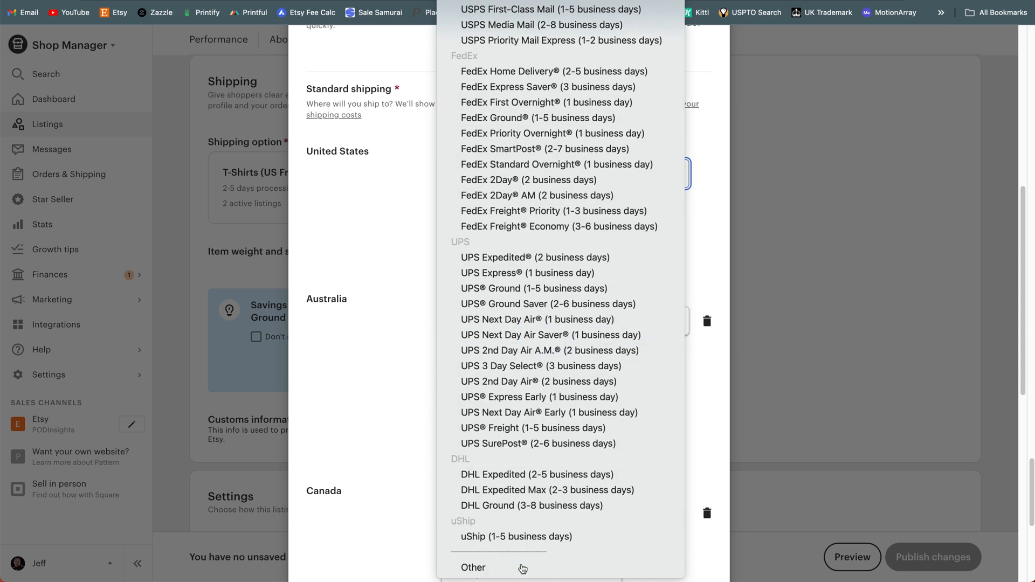
{"action": "left_click", "coordinate": [473, 568]}
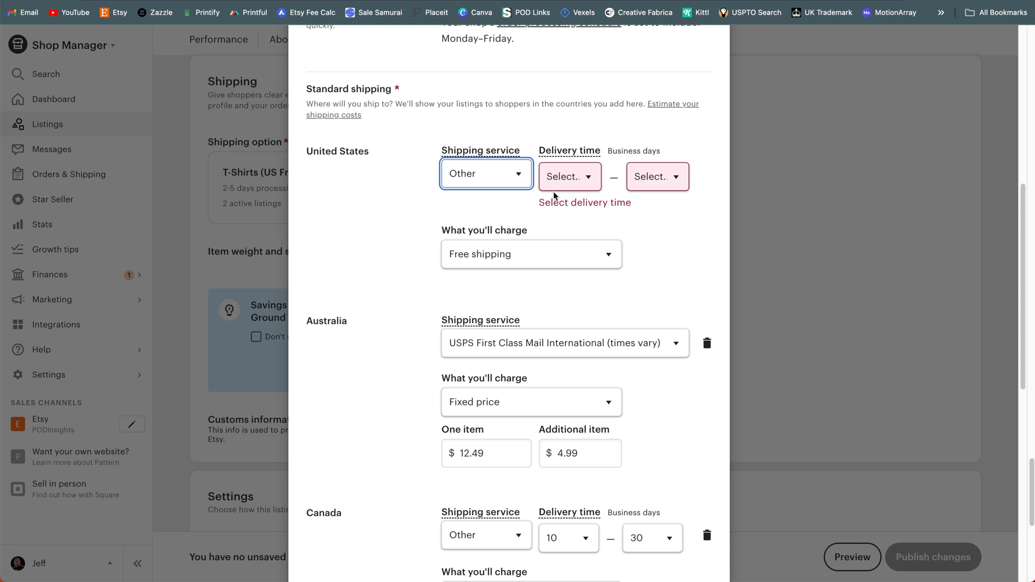
{"action": "mouse_move", "coordinate": [647, 246]}
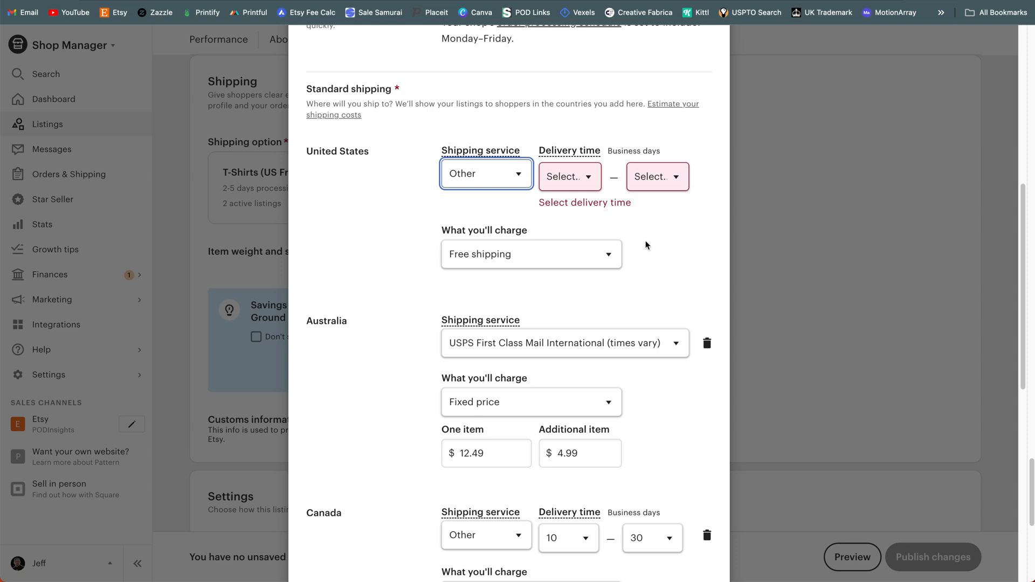
{"action": "mouse_move", "coordinate": [544, 194]}
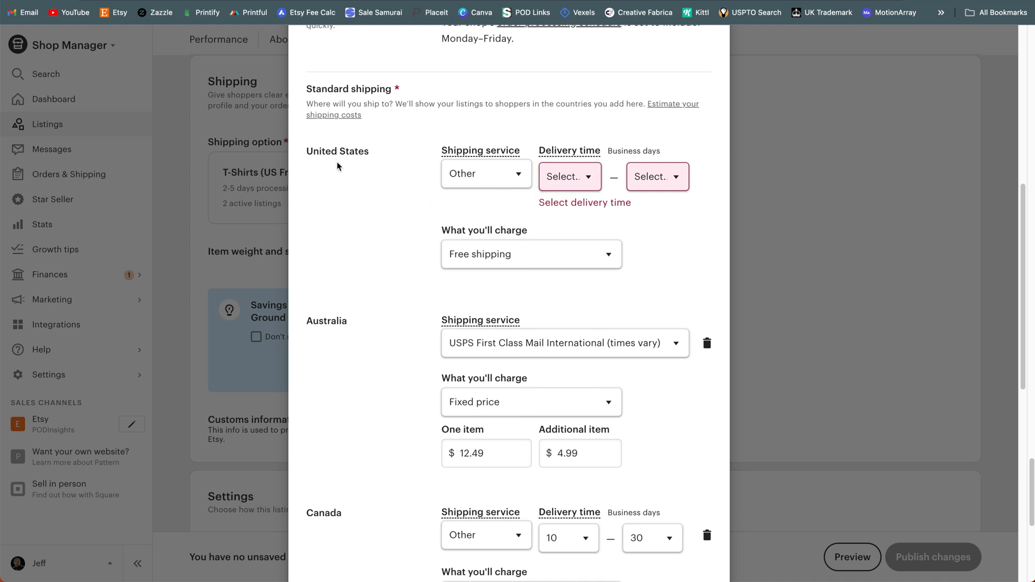
{"action": "mouse_move", "coordinate": [397, 229]}
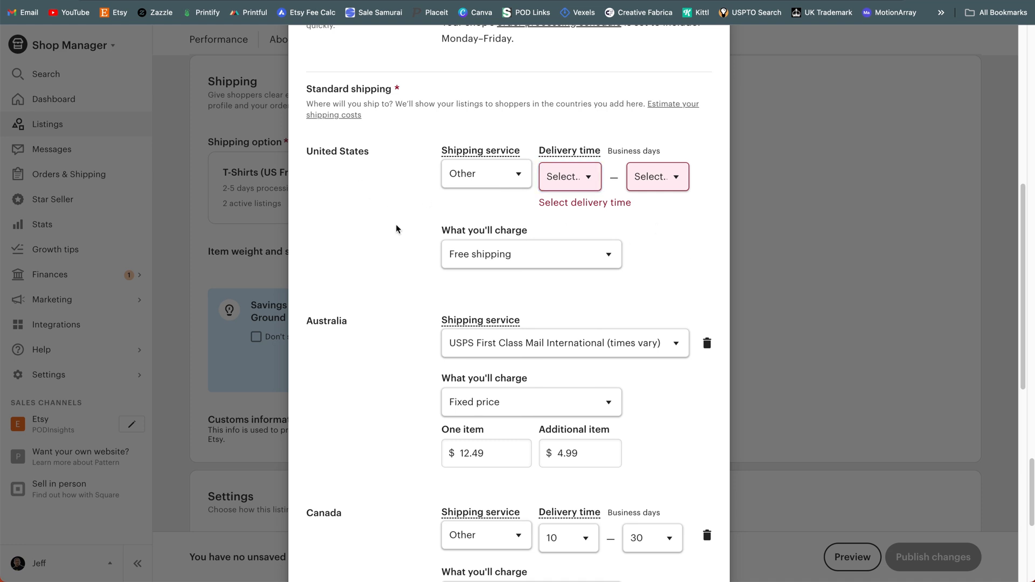
{"action": "scroll", "scroll_direction": "down", "scroll_amount": 3}
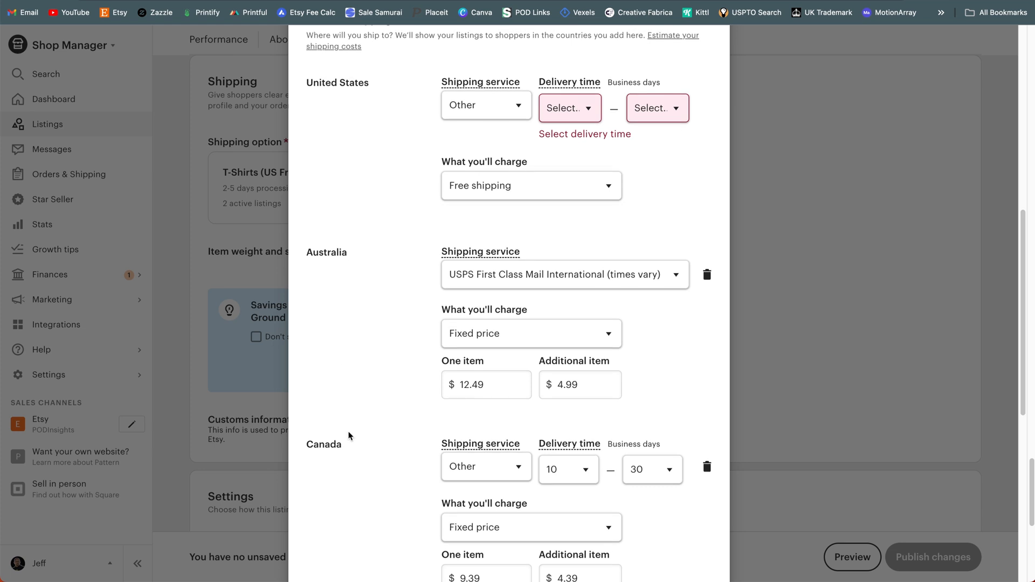
{"action": "scroll", "scroll_direction": "up", "scroll_amount": 3}
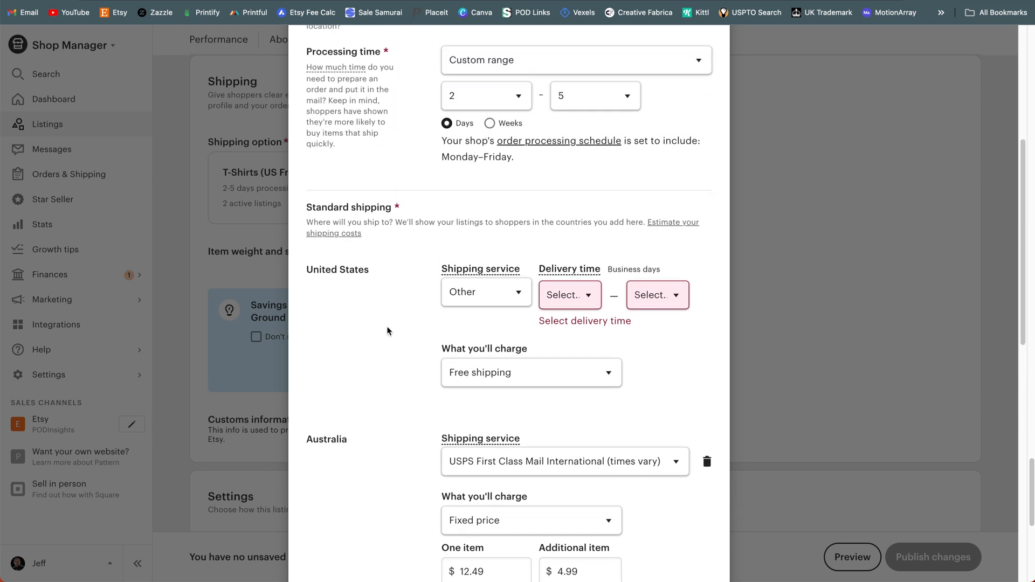
{"action": "scroll", "scroll_direction": "down", "scroll_amount": 3}
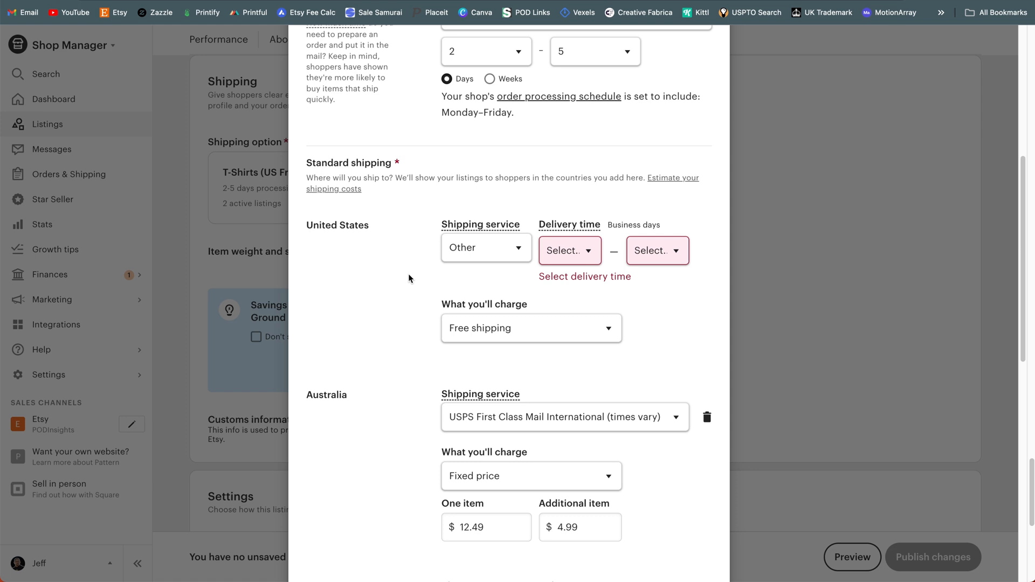
{"action": "mouse_move", "coordinate": [432, 280]}
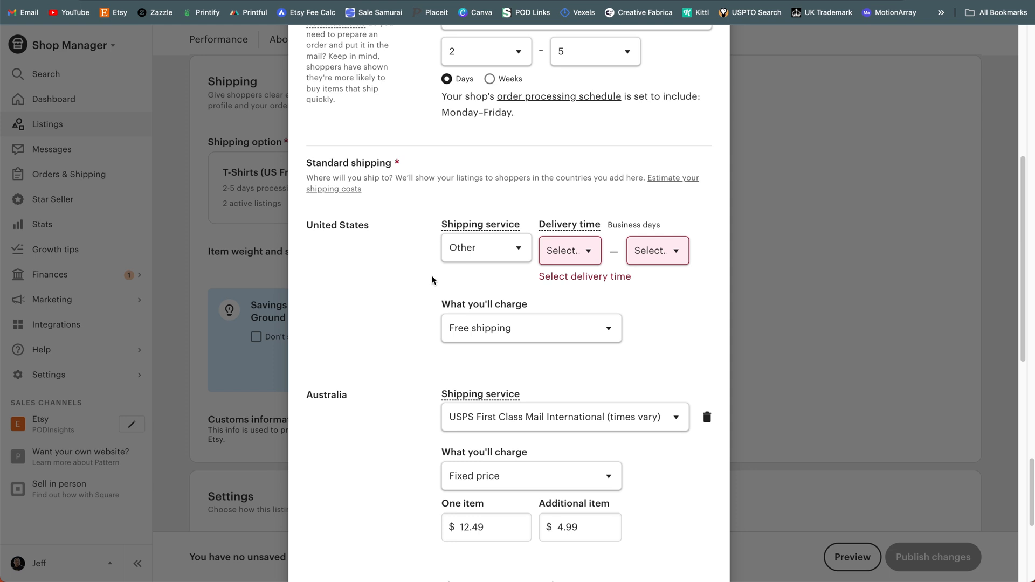
{"action": "left_click", "coordinate": [485, 247]}
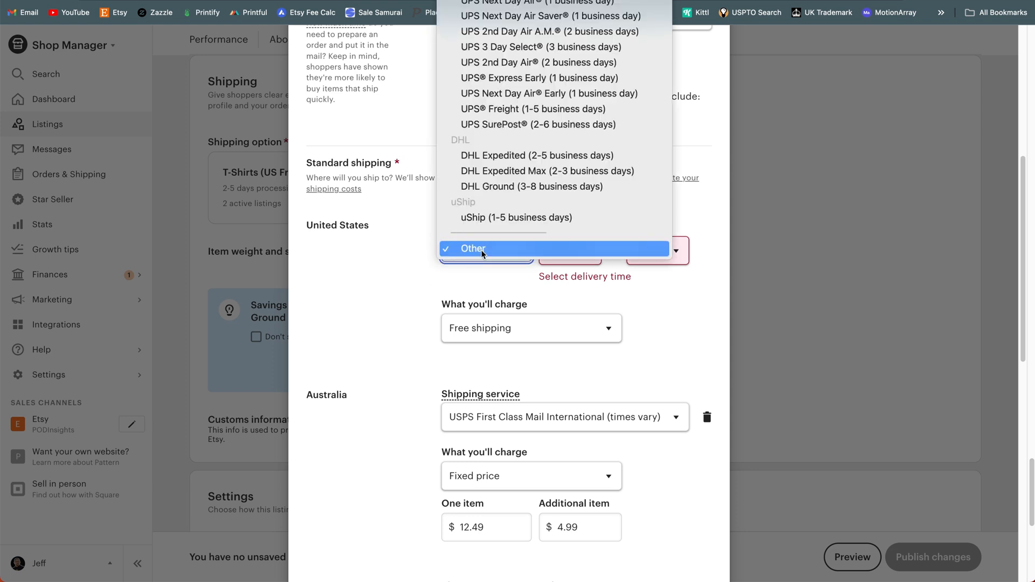
{"action": "scroll", "scroll_direction": "up", "scroll_amount": 3}
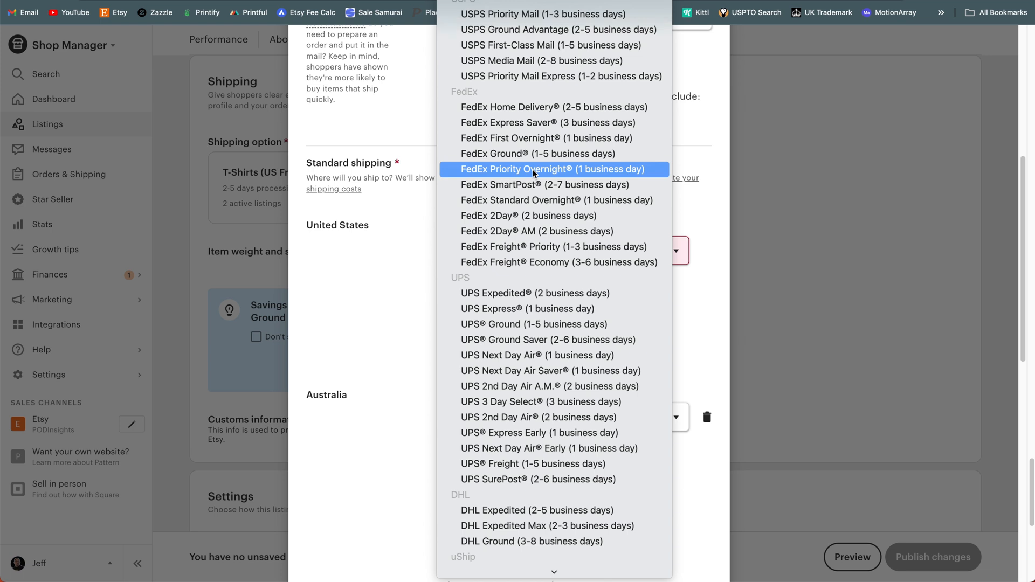
{"action": "mouse_move", "coordinate": [553, 169]}
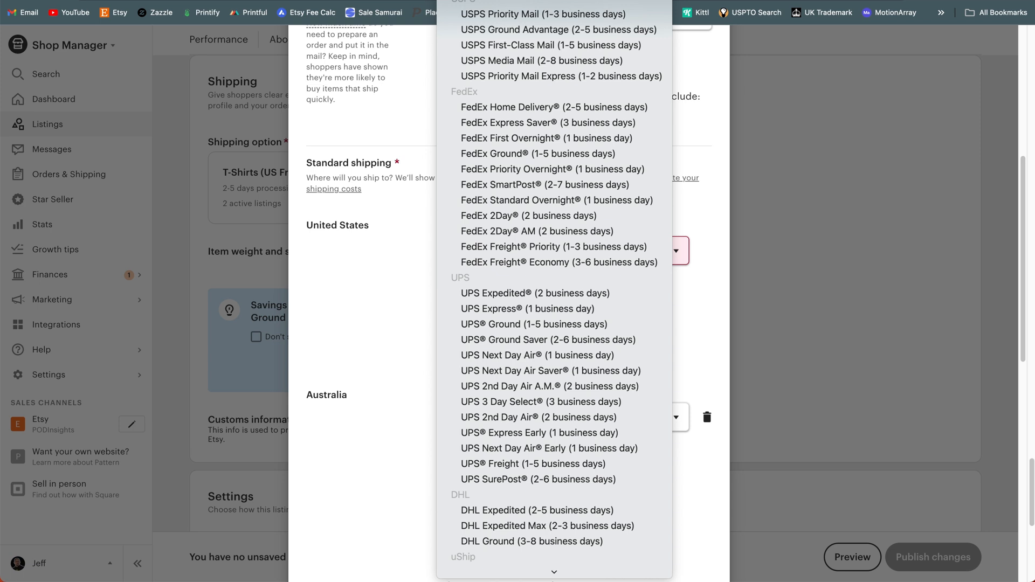
{"action": "mouse_move", "coordinate": [298, 291]}
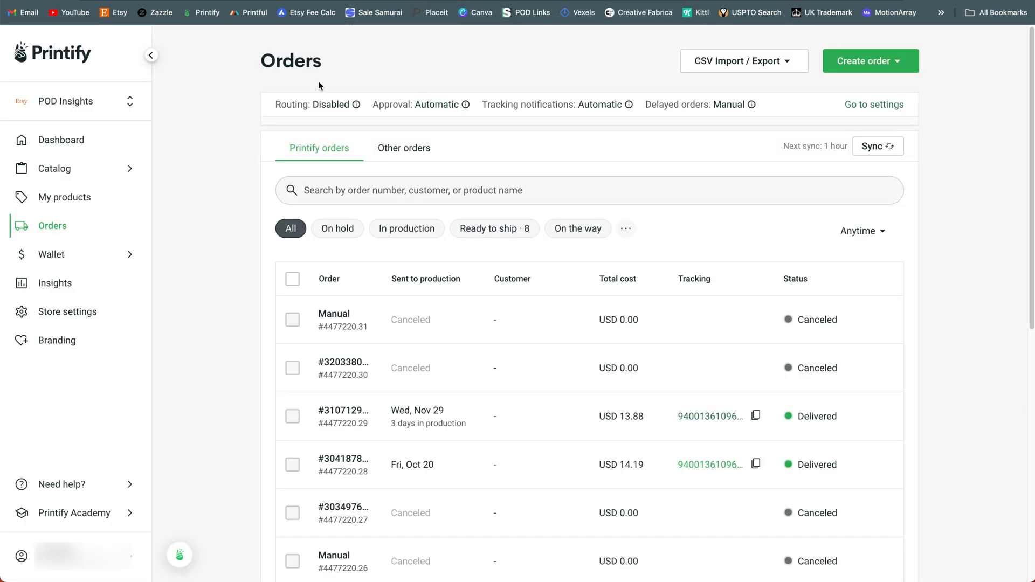
Step: Scroll the Printify Orders list to find an order with a tracking number
{"action": "scroll", "scroll_direction": "up", "scroll_amount": 3}
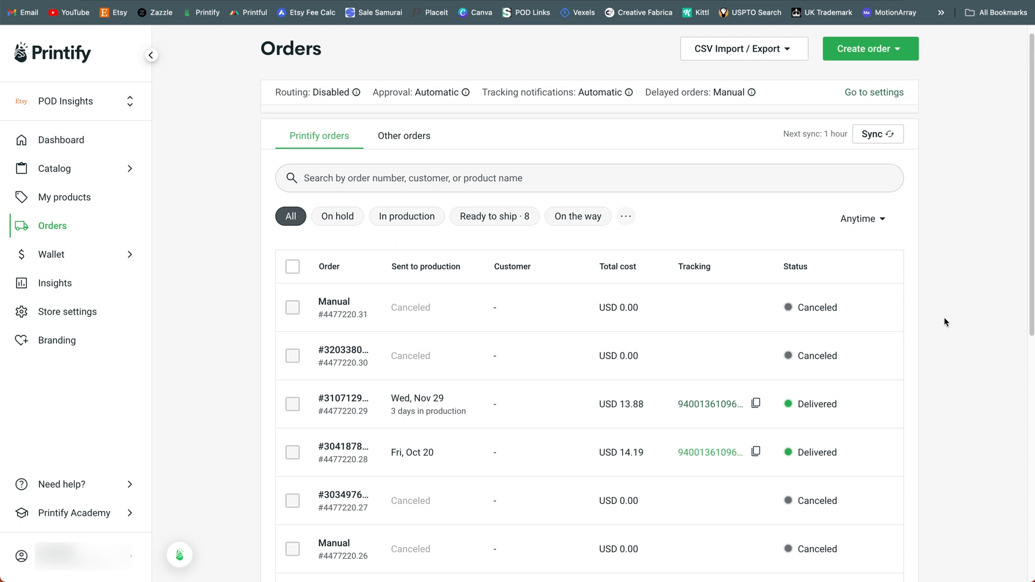
{"action": "scroll", "scroll_direction": "down", "scroll_amount": 3}
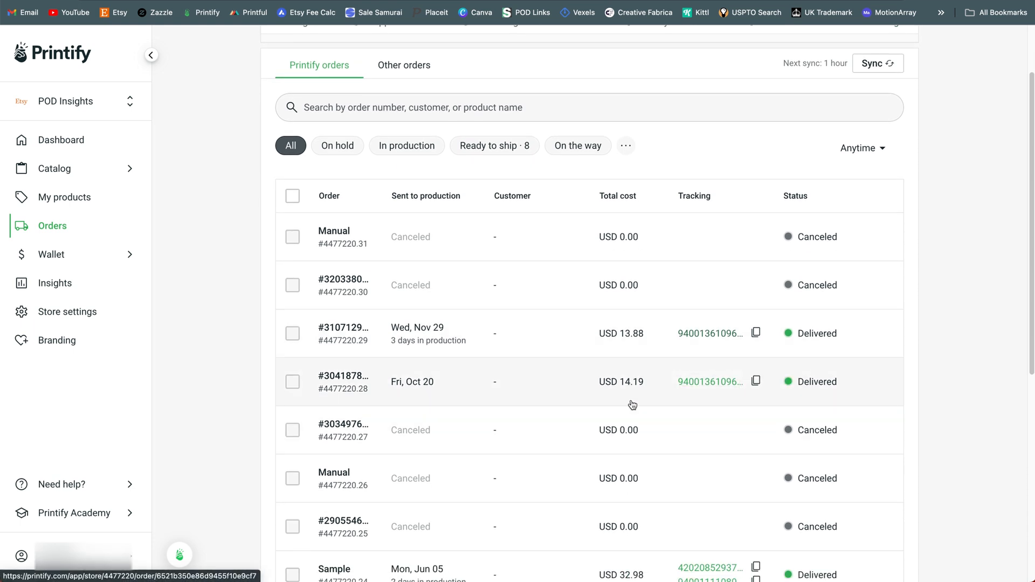
{"action": "mouse_move", "coordinate": [632, 383]}
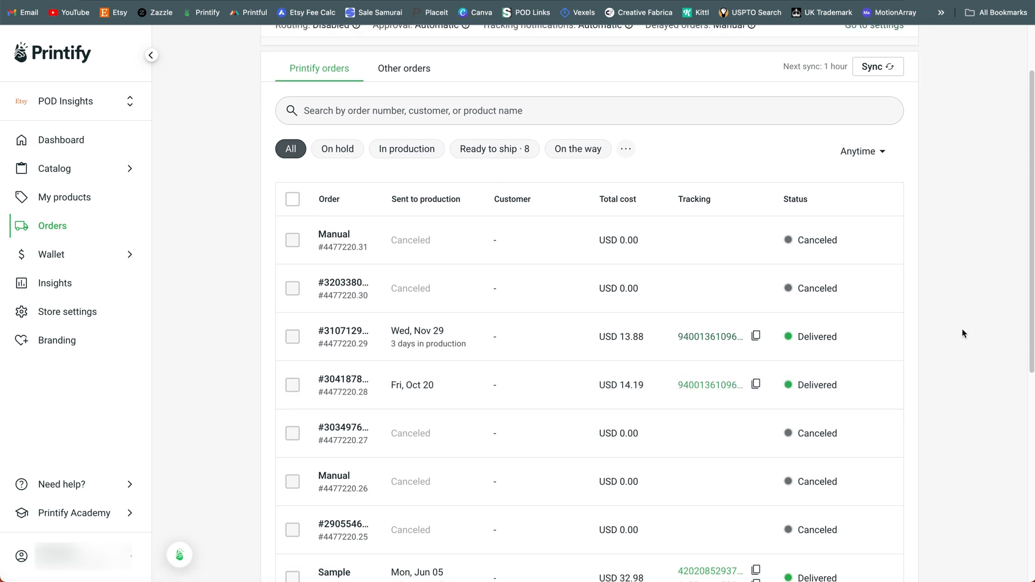
{"action": "scroll", "scroll_direction": "up", "scroll_amount": 3}
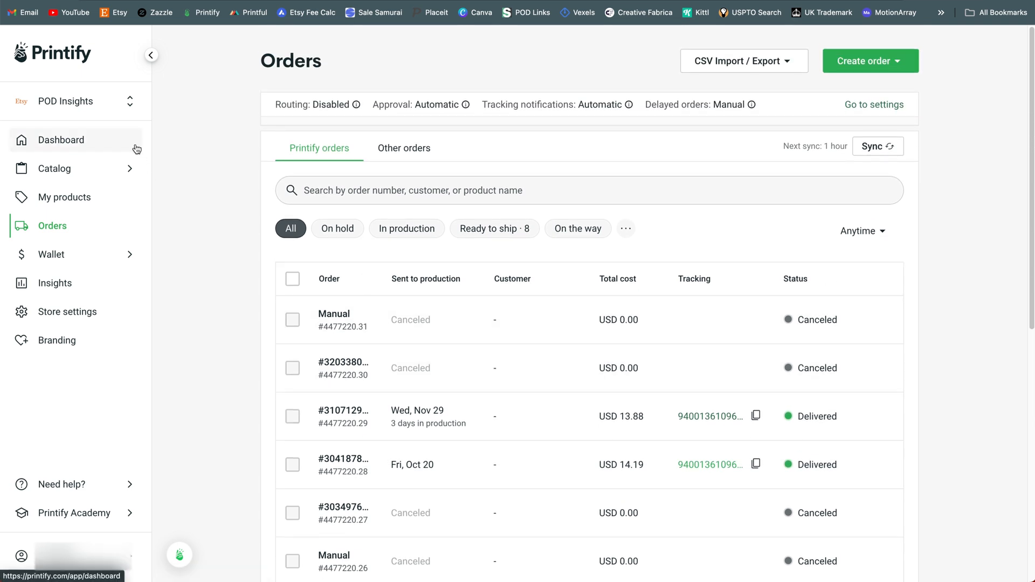
{"action": "mouse_move", "coordinate": [68, 117]}
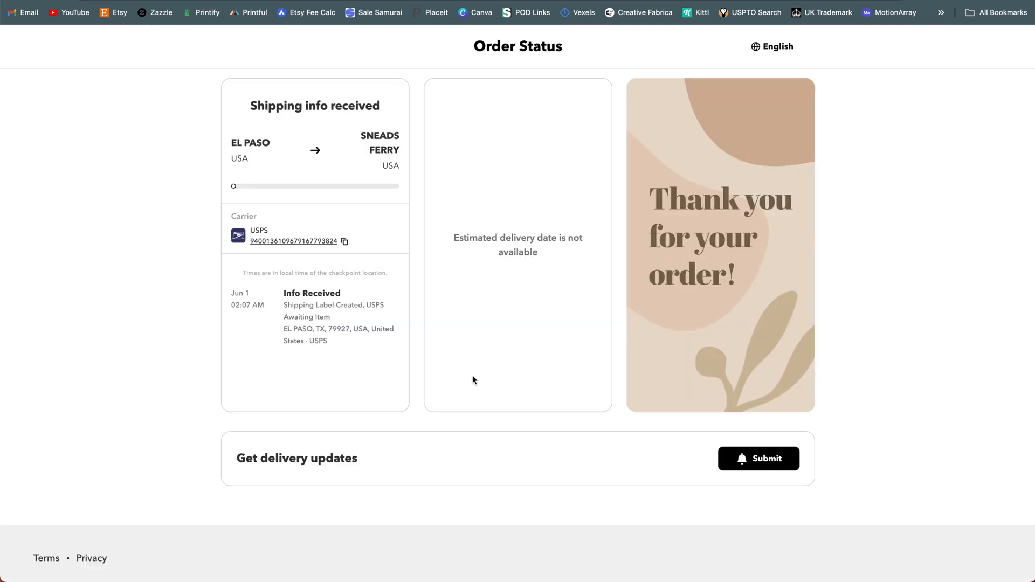
{"action": "mouse_move", "coordinate": [194, 203]}
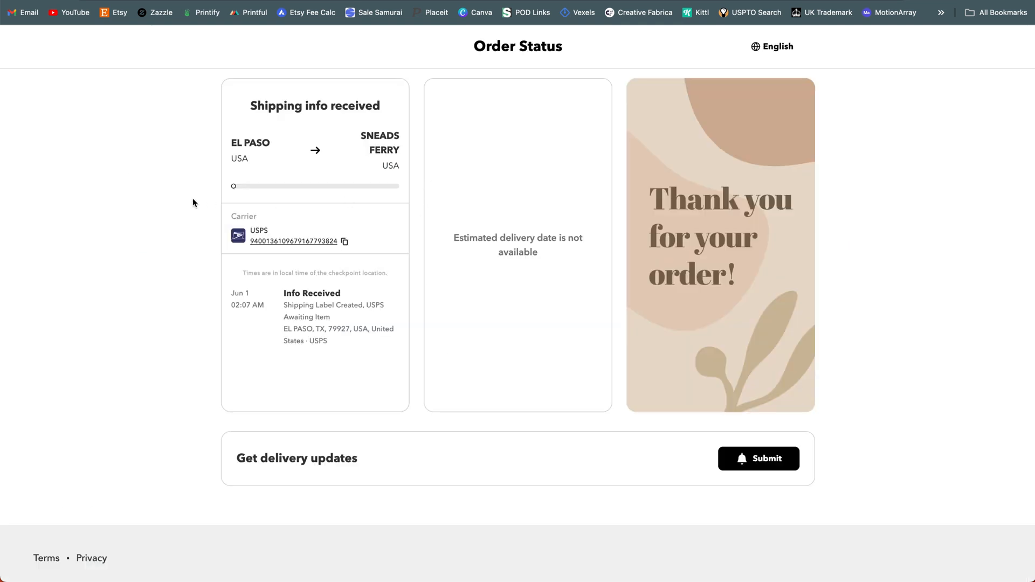
{"action": "mouse_move", "coordinate": [189, 198]}
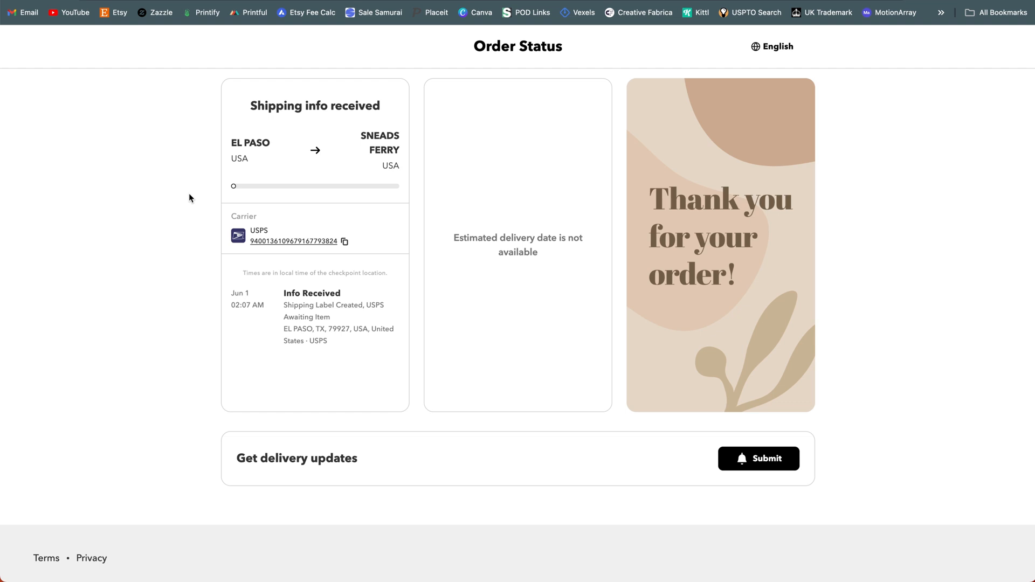
{"action": "mouse_move", "coordinate": [307, 294]}
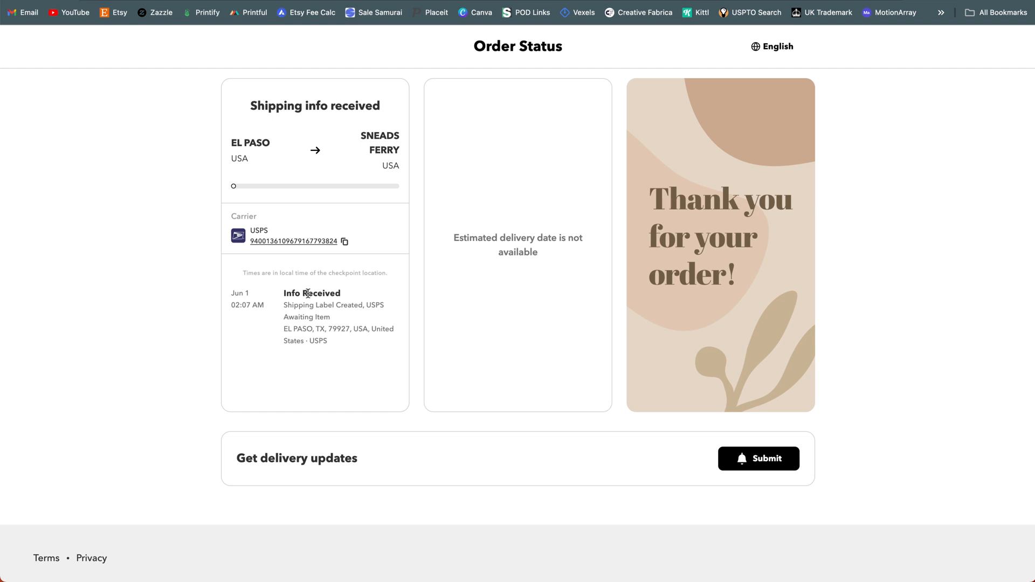
{"action": "mouse_move", "coordinate": [333, 269]}
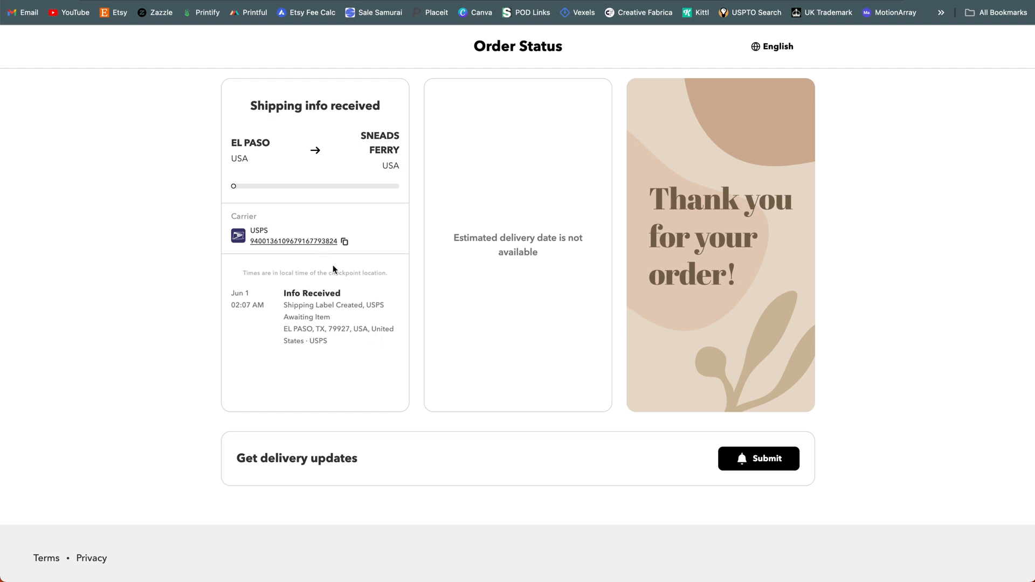
{"action": "mouse_move", "coordinate": [341, 284]}
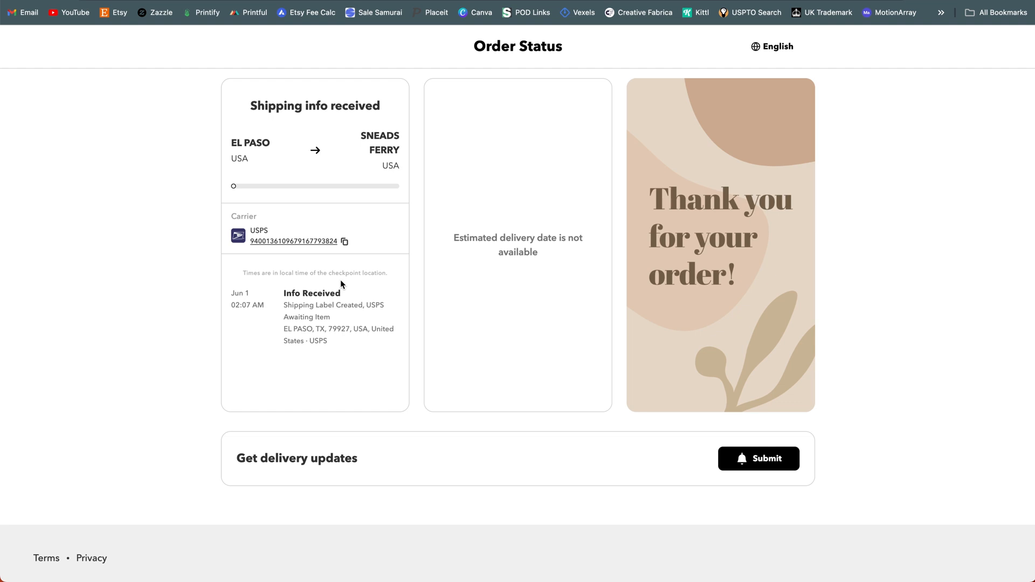
Step: Expand the shipment's Product Information and select the postal product name, USPS Ground Advantage
{"action": "left_click", "coordinate": [293, 241]}
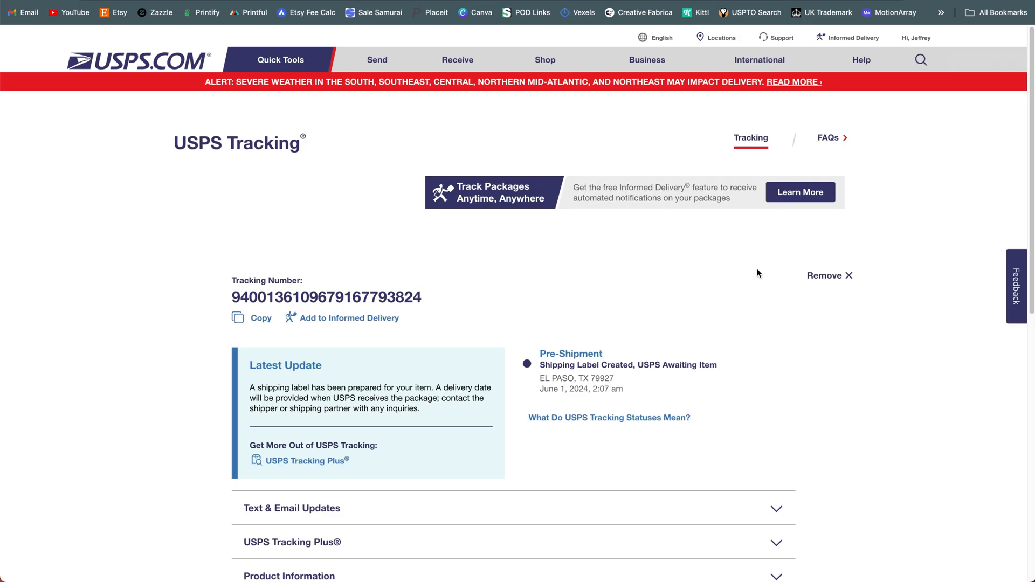
{"action": "scroll", "scroll_direction": "down", "scroll_amount": 3}
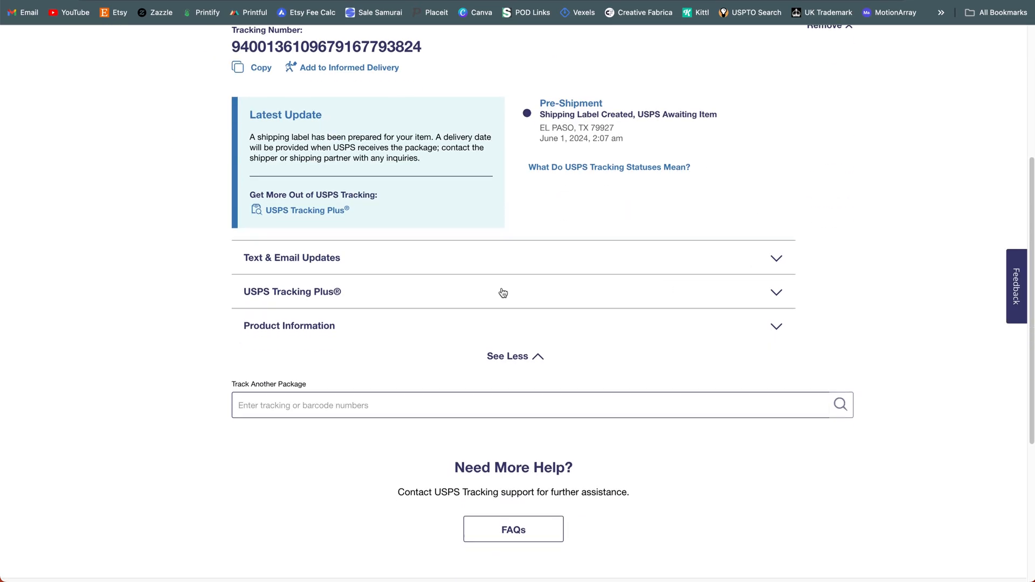
{"action": "left_click", "coordinate": [289, 326]}
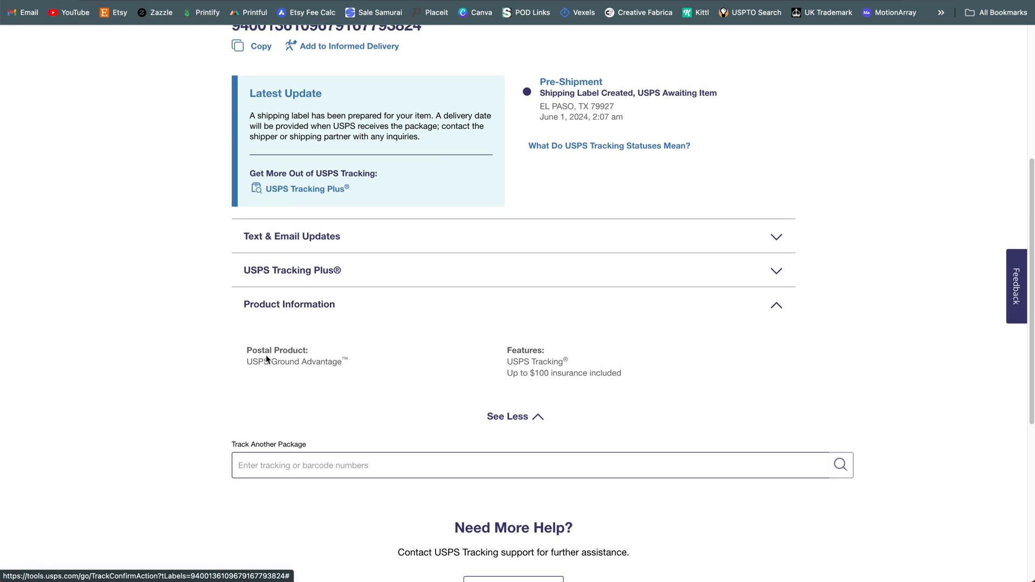
{"action": "double_click", "coordinate": [296, 361]}
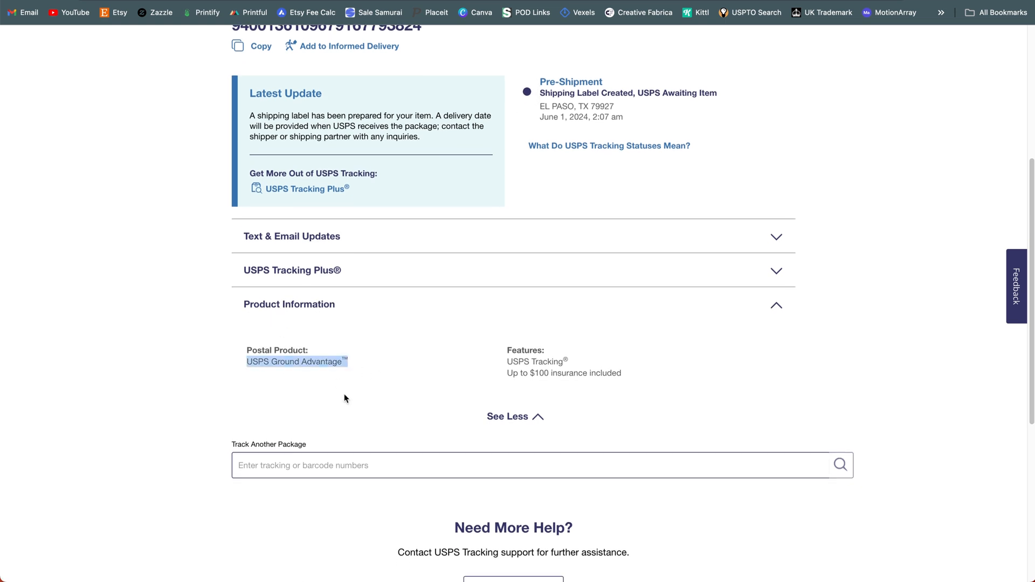
{"action": "left_click", "coordinate": [348, 394]}
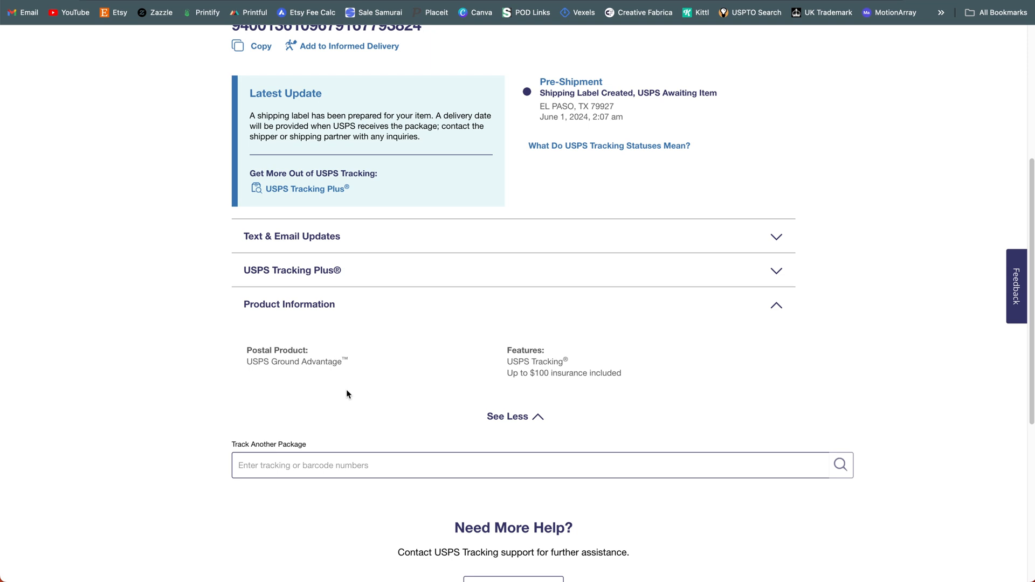
{"action": "mouse_move", "coordinate": [368, 356]}
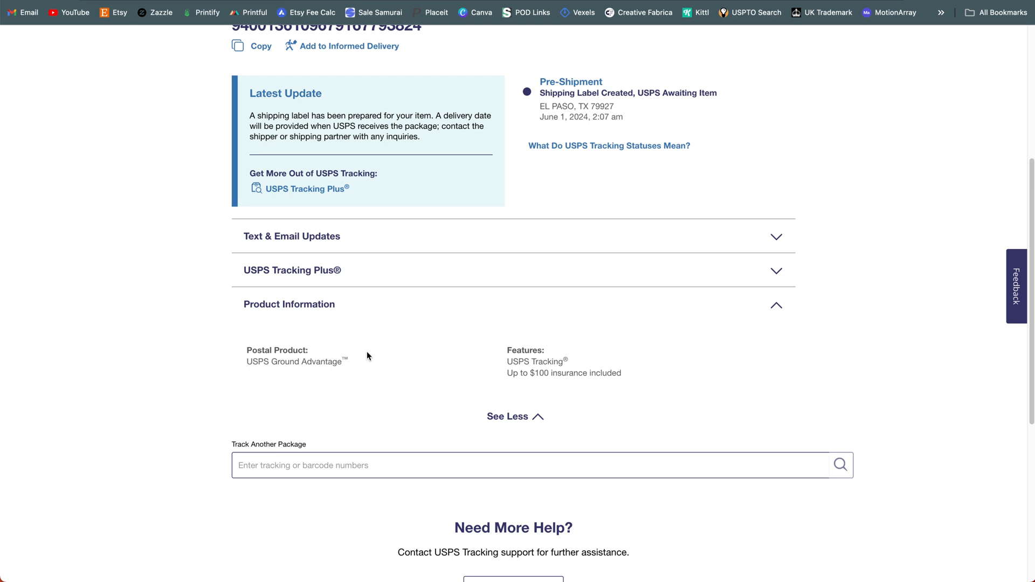
{"action": "double_click", "coordinate": [297, 362]}
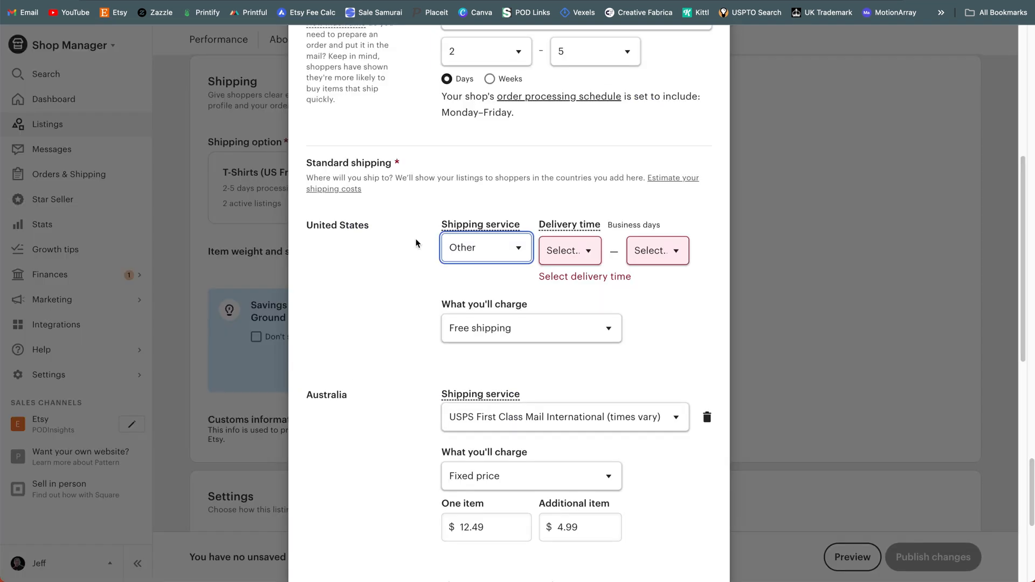
Step: Select USPS Ground Advantage (2-5 business days) as the US service and save the profile
{"action": "left_click", "coordinate": [486, 250]}
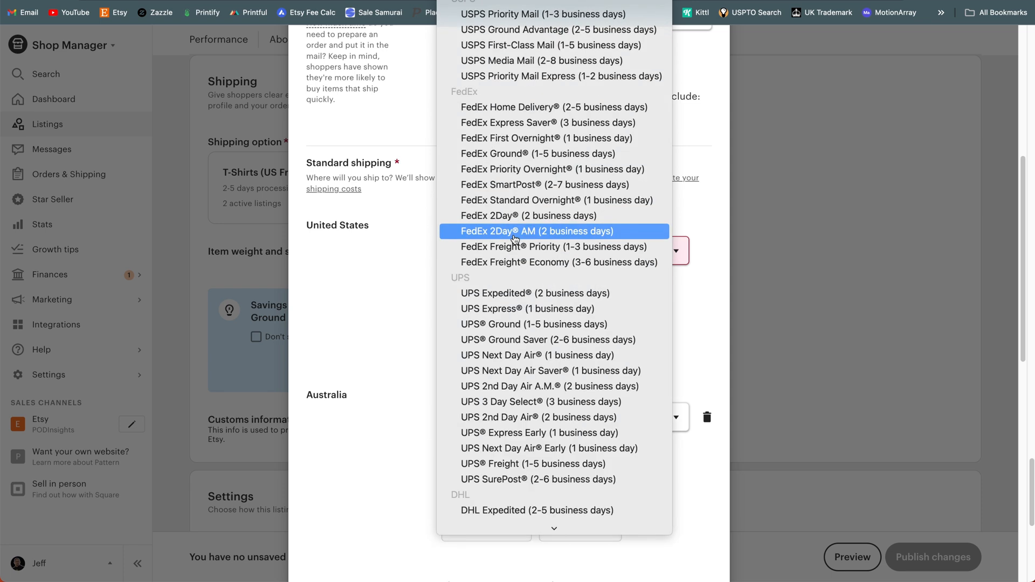
{"action": "left_click", "coordinate": [514, 234]}
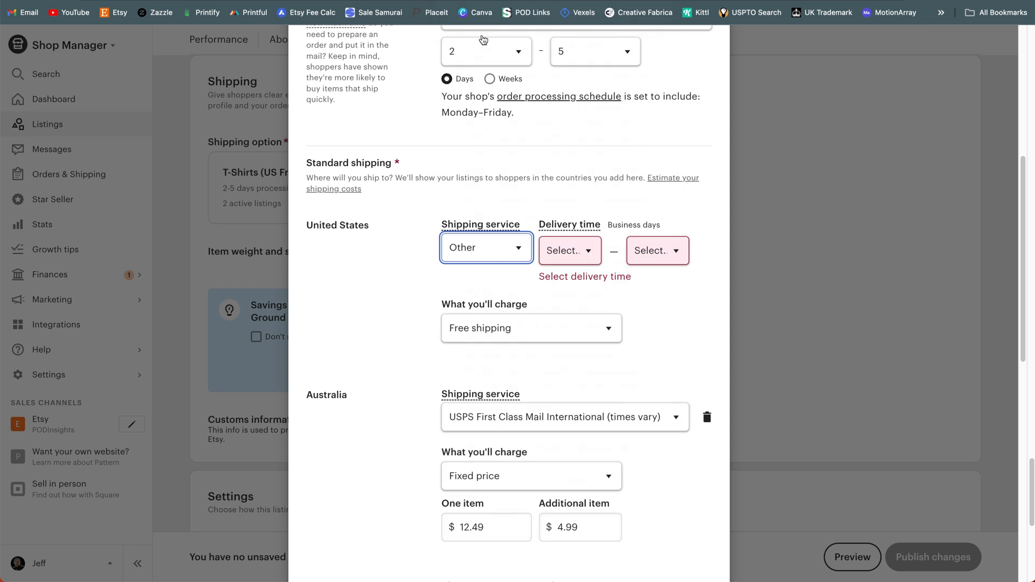
{"action": "left_click", "coordinate": [485, 247]}
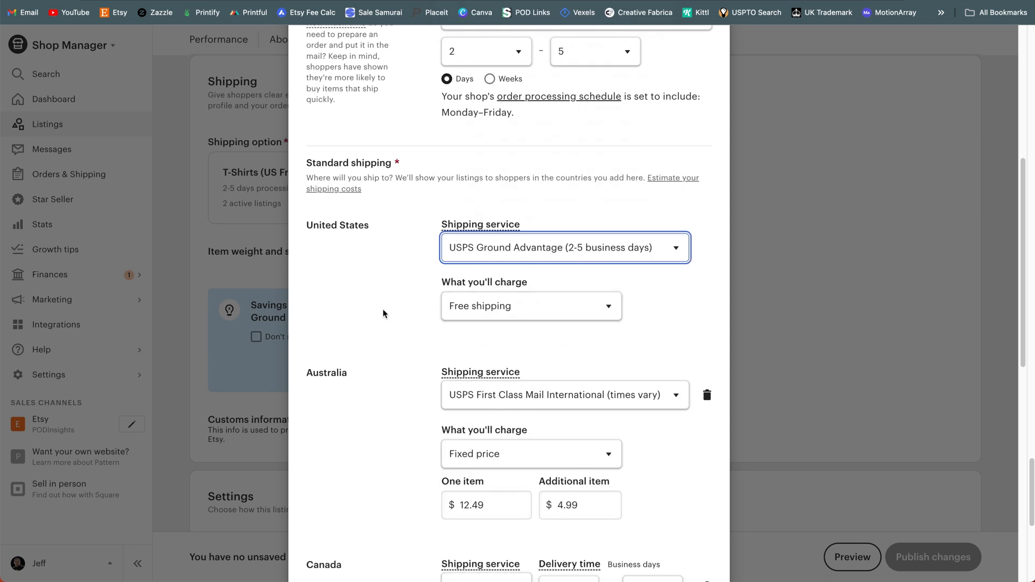
{"action": "scroll", "scroll_direction": "down", "scroll_amount": 3}
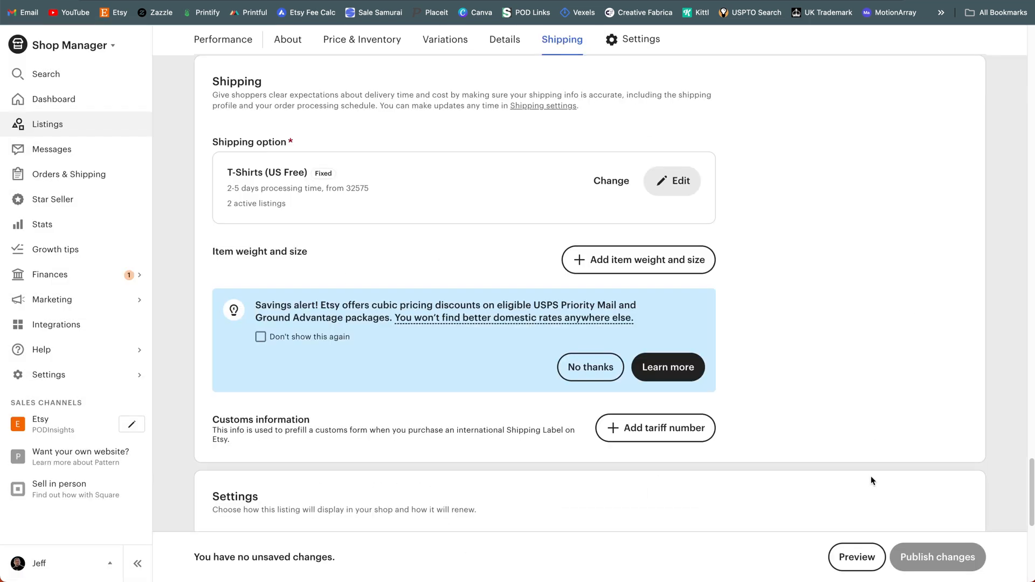
{"action": "scroll", "scroll_direction": "up", "scroll_amount": 3}
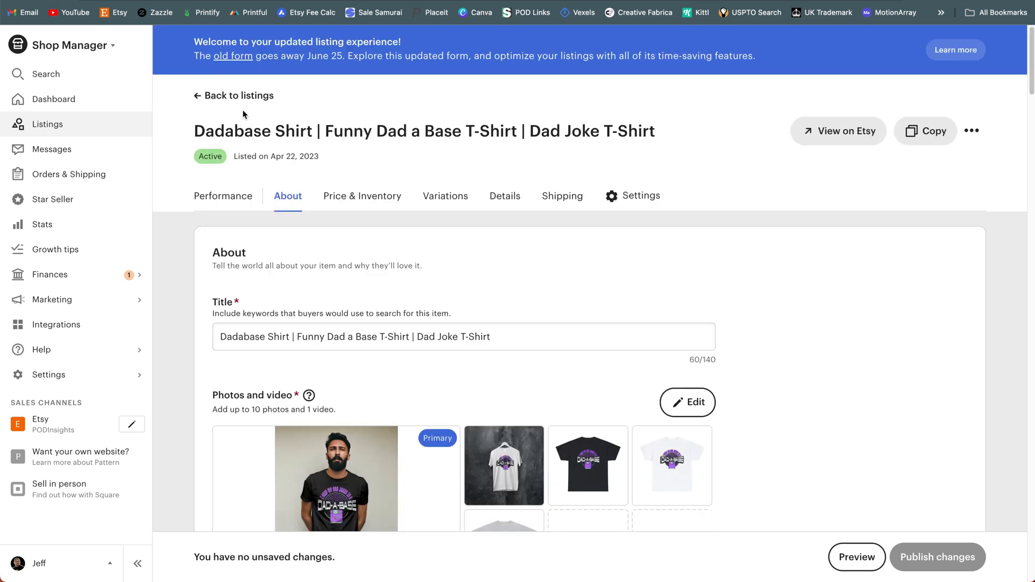
{"action": "mouse_move", "coordinate": [250, 99]}
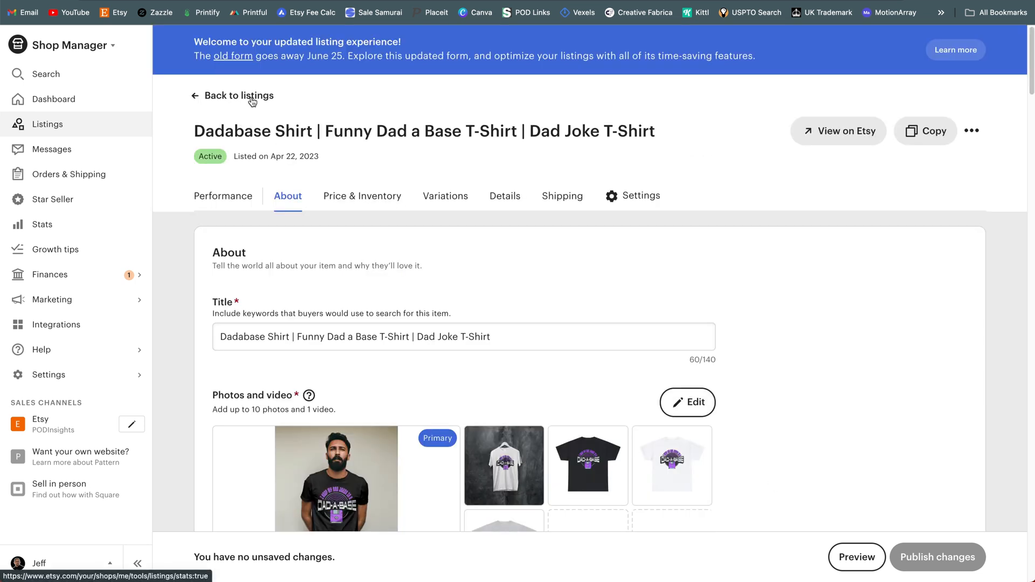
{"action": "left_click", "coordinate": [239, 95]}
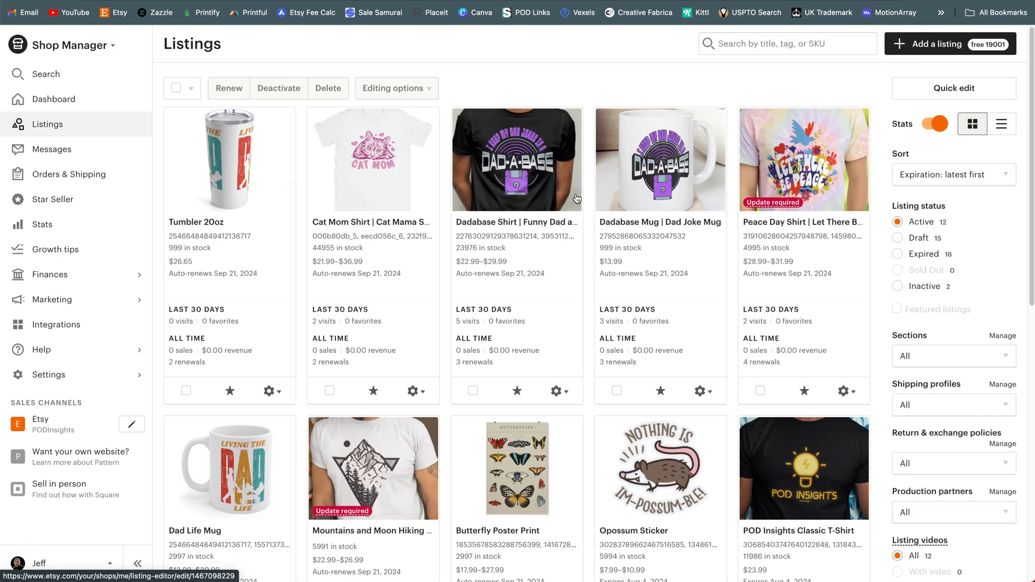
{"action": "scroll", "scroll_direction": "down", "scroll_amount": 3}
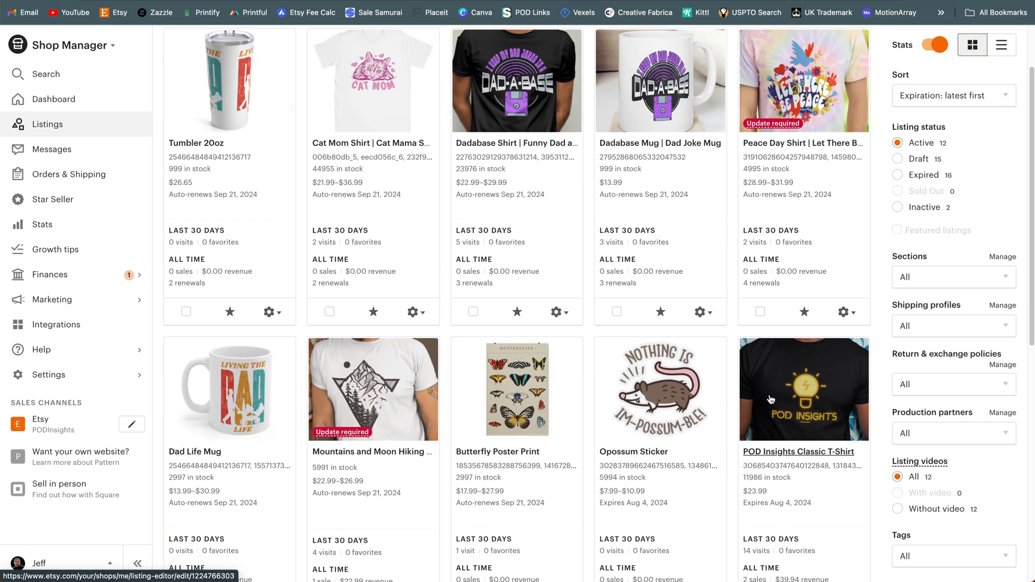
{"action": "mouse_move", "coordinate": [692, 275]}
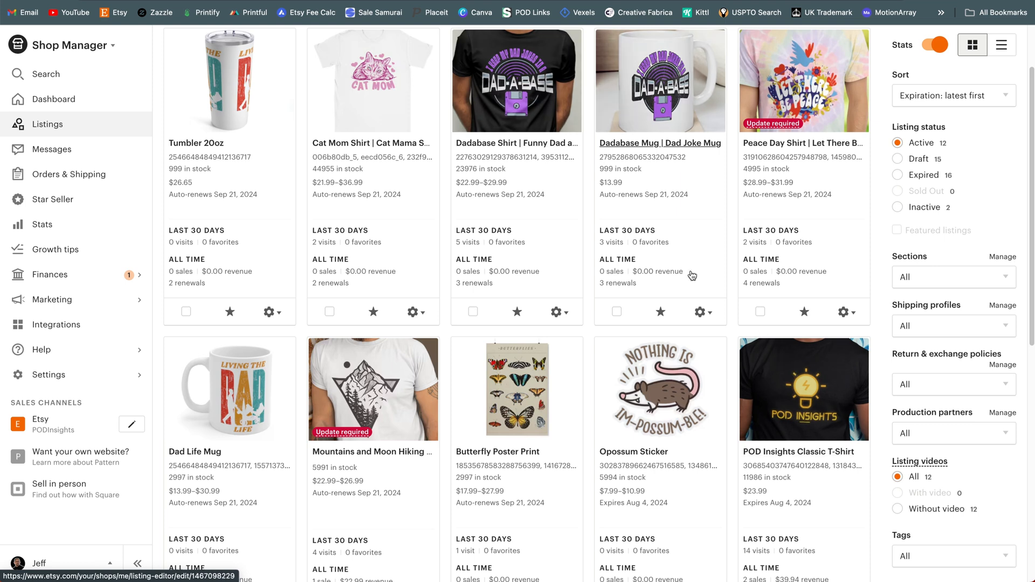
{"action": "mouse_move", "coordinate": [829, 162]}
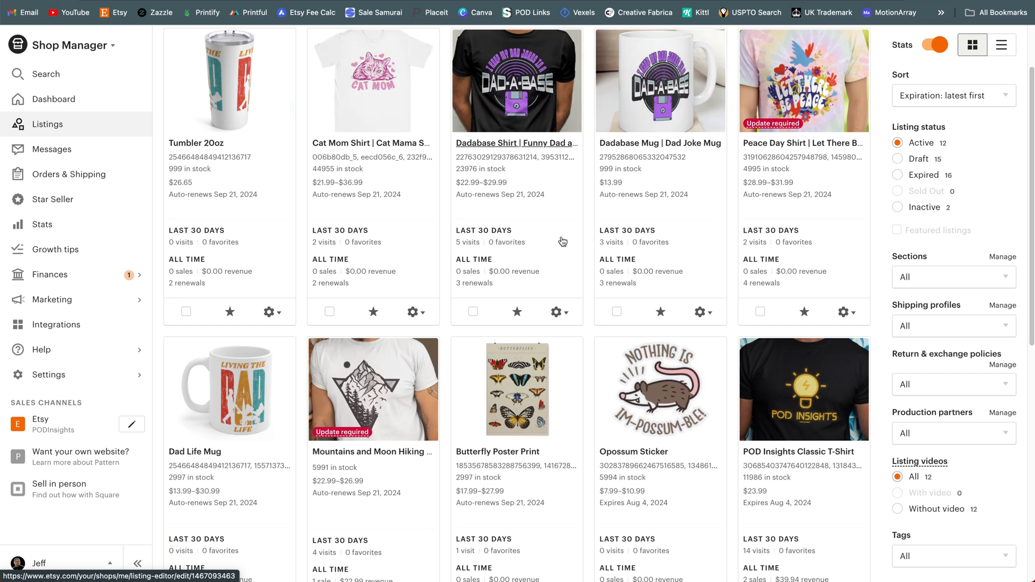
{"action": "mouse_move", "coordinate": [476, 141]}
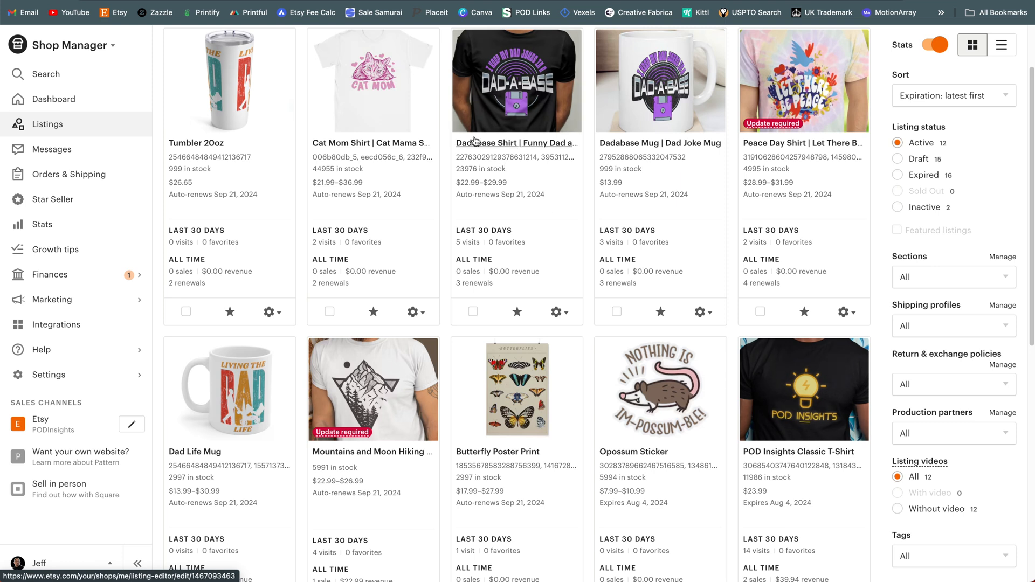
{"action": "mouse_move", "coordinate": [765, 404]}
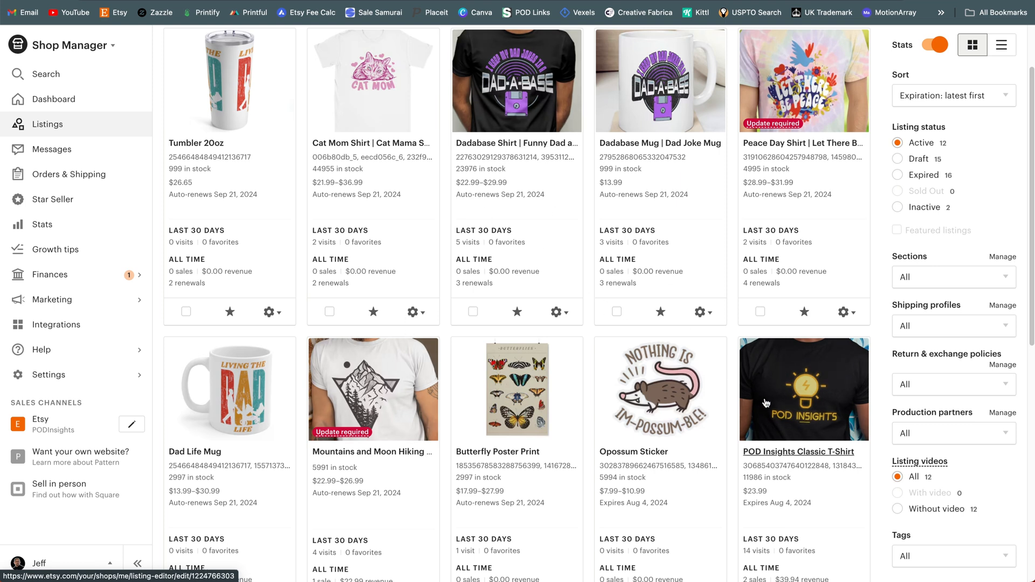
{"action": "mouse_move", "coordinate": [742, 117]}
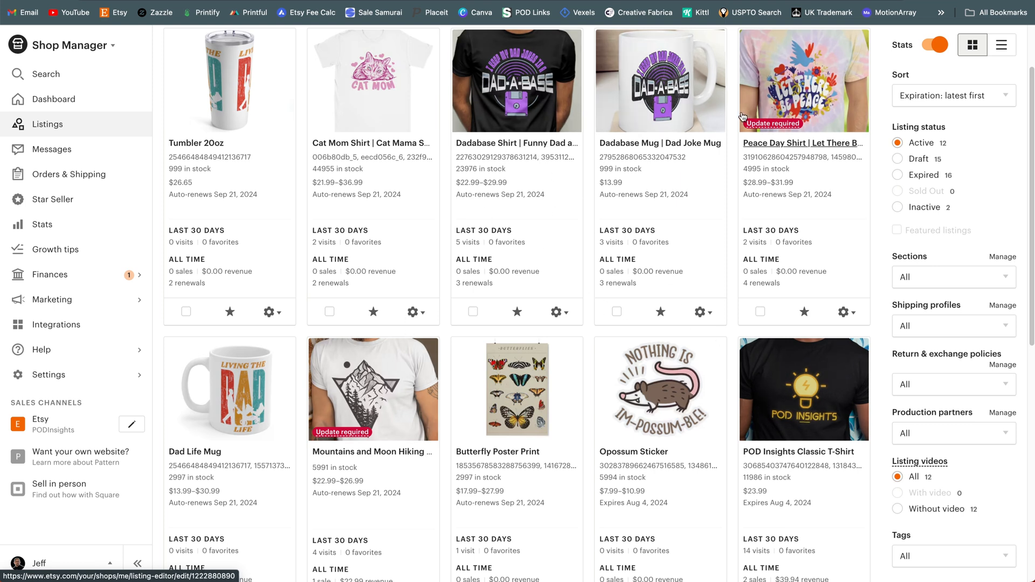
{"action": "scroll", "scroll_direction": "down", "scroll_amount": 3}
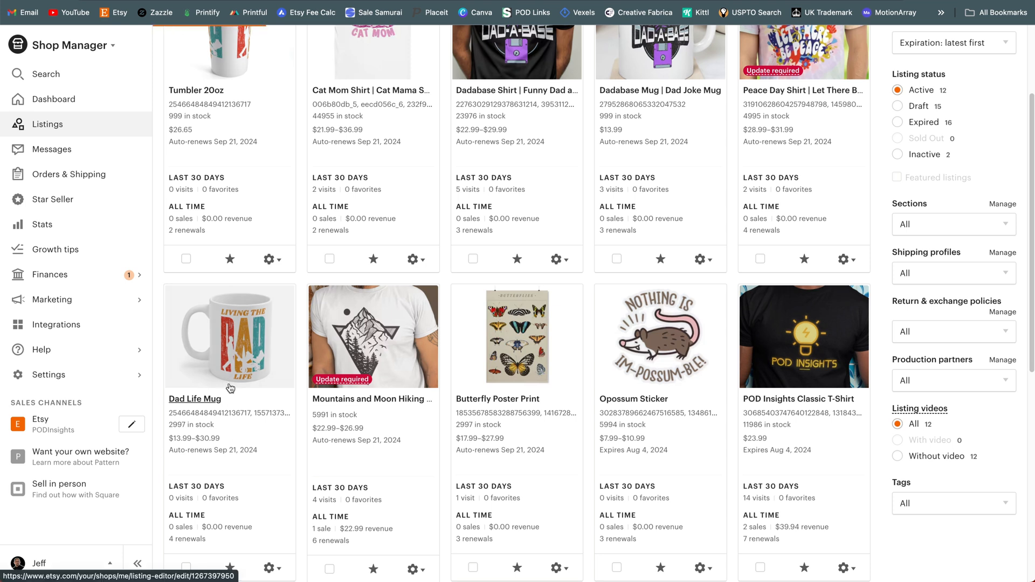
Step: Edit the Dad Life Mug's Printful: Mugs shipping profile, showing its US and Australia rates
{"action": "left_click", "coordinate": [194, 399]}
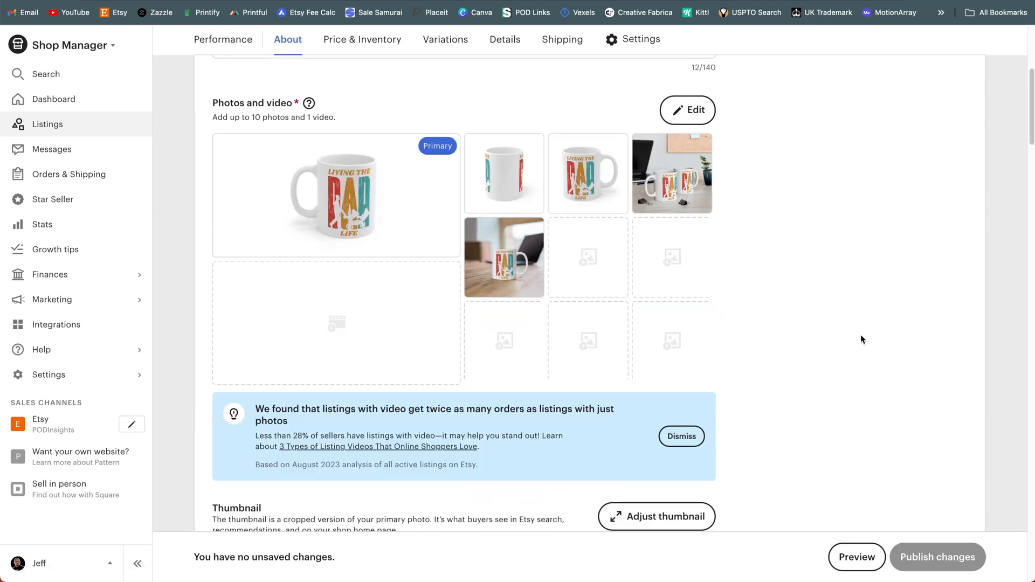
{"action": "scroll", "scroll_direction": "down", "scroll_amount": 3}
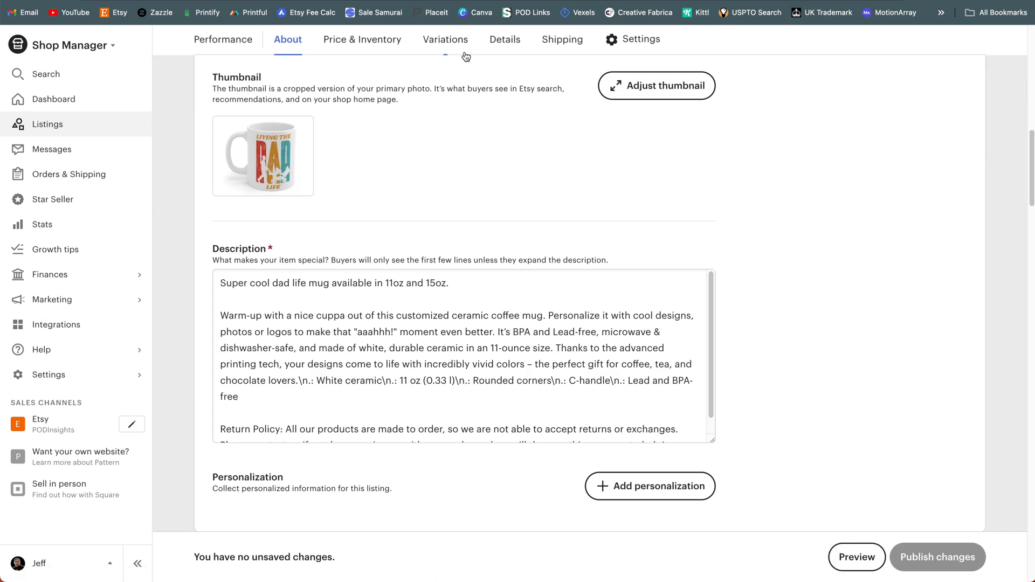
{"action": "left_click", "coordinate": [562, 39]}
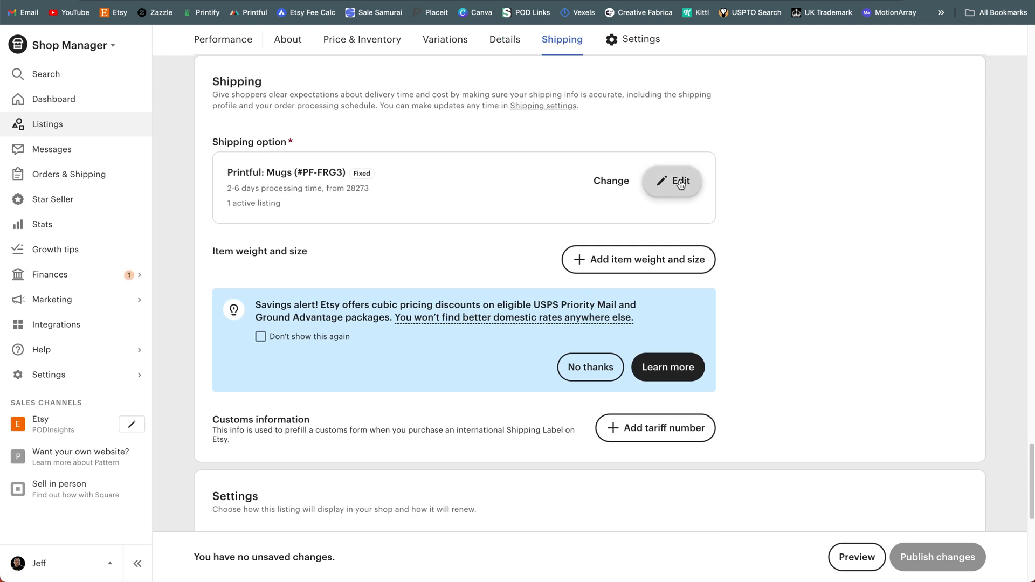
{"action": "left_click", "coordinate": [672, 182]}
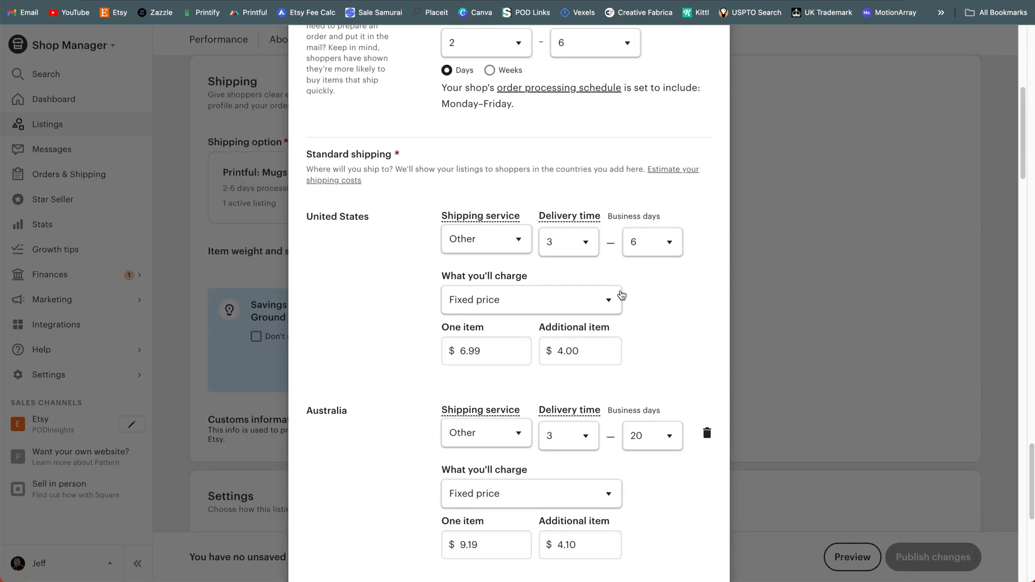
{"action": "scroll", "scroll_direction": "down", "scroll_amount": 3}
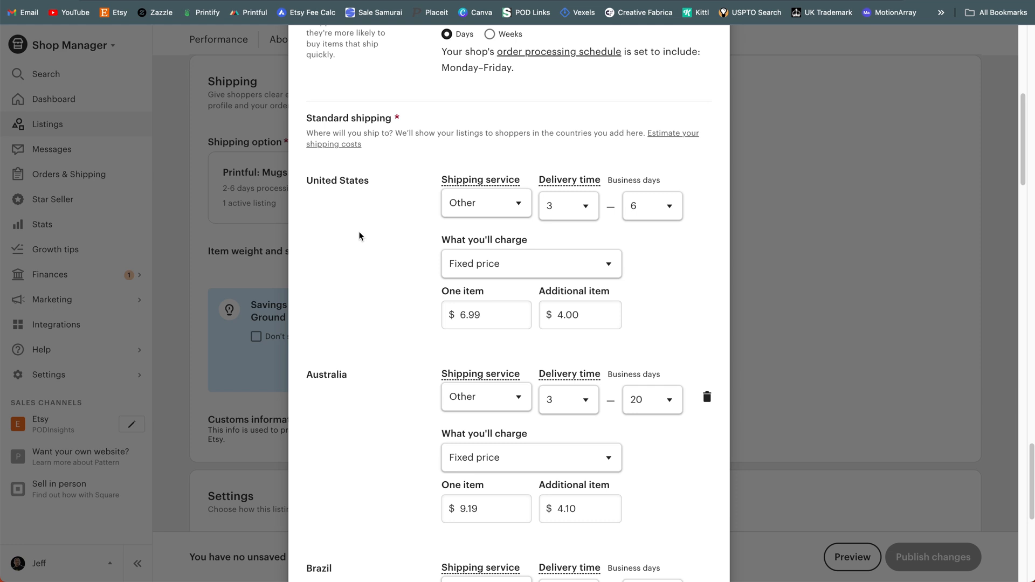
{"action": "mouse_move", "coordinate": [478, 218]}
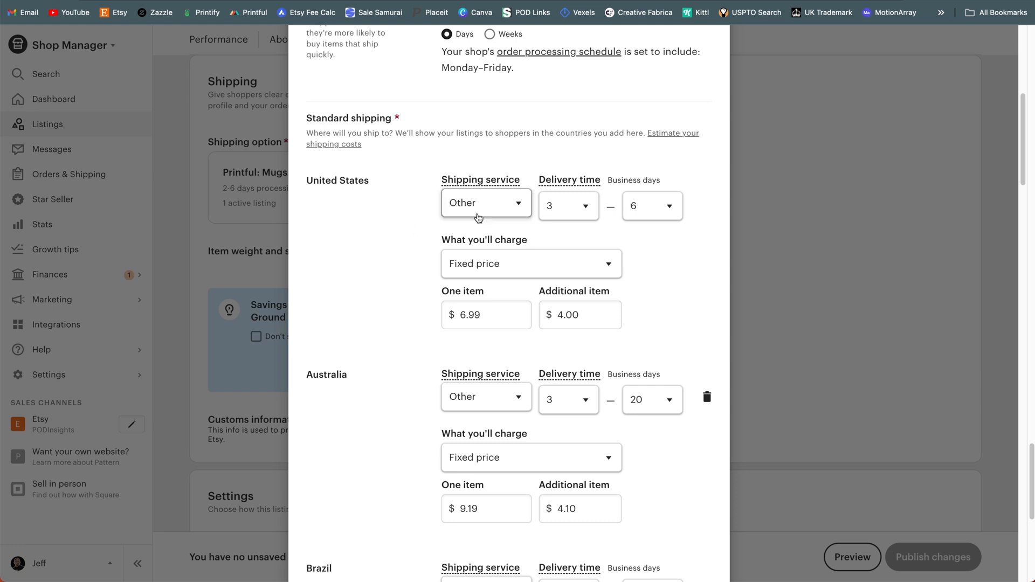
{"action": "mouse_move", "coordinate": [492, 214]}
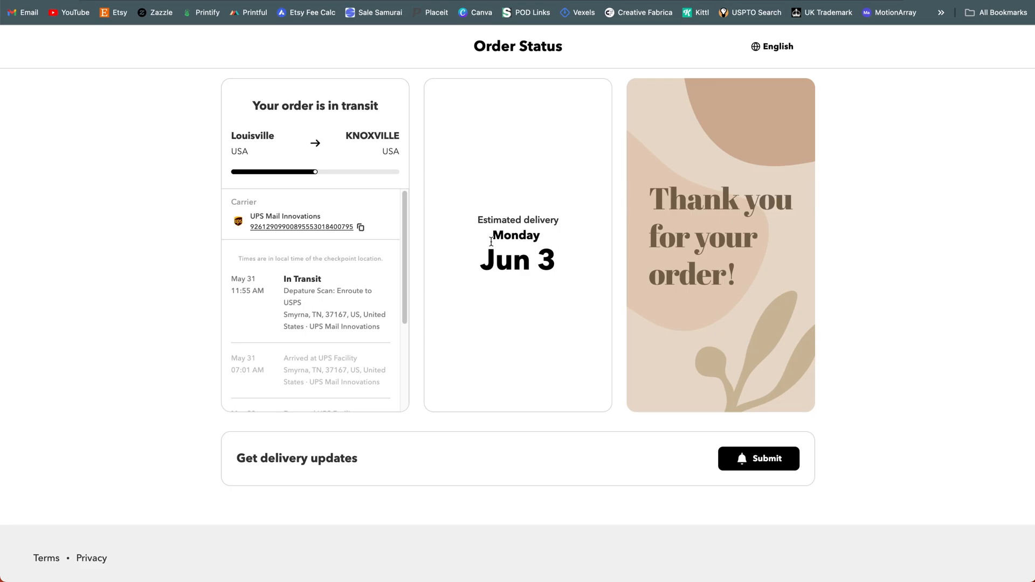
{"action": "mouse_move", "coordinate": [477, 245]}
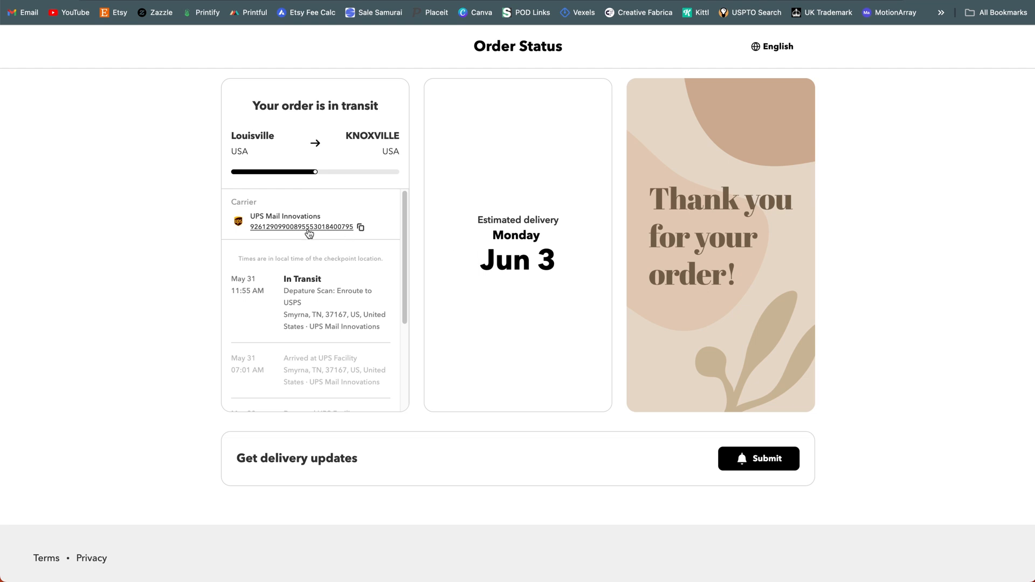
Step: View the Mail Innovations shipment's UPS checkpoint history, due June 3, then close it
{"action": "left_click", "coordinate": [301, 227]}
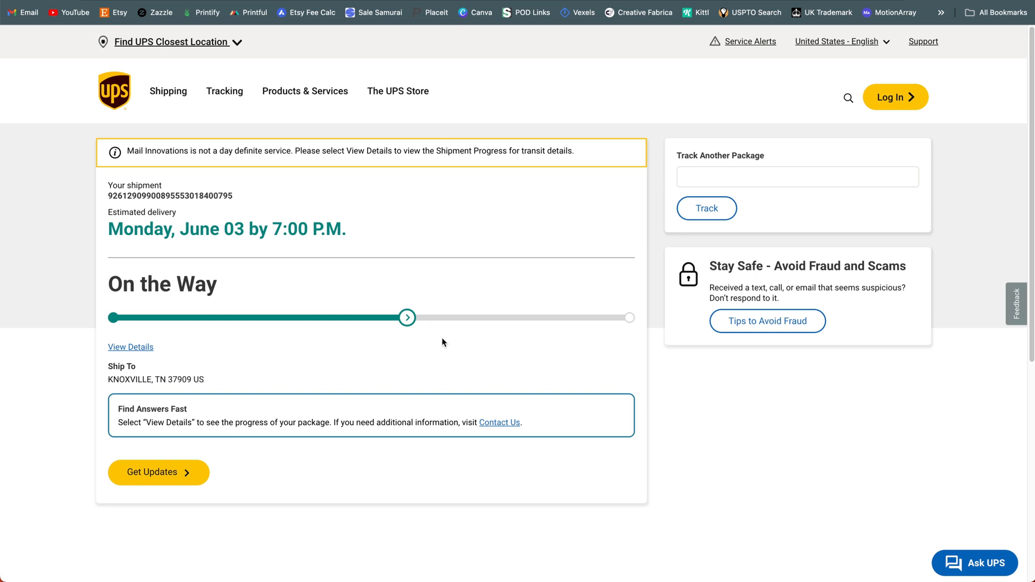
{"action": "left_click", "coordinate": [130, 346]}
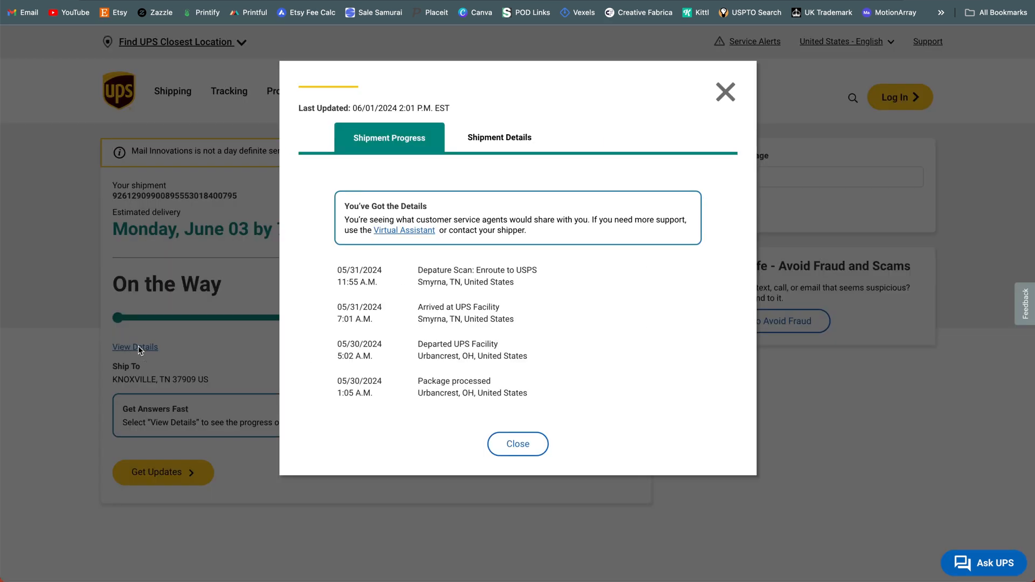
{"action": "left_click", "coordinate": [500, 137]}
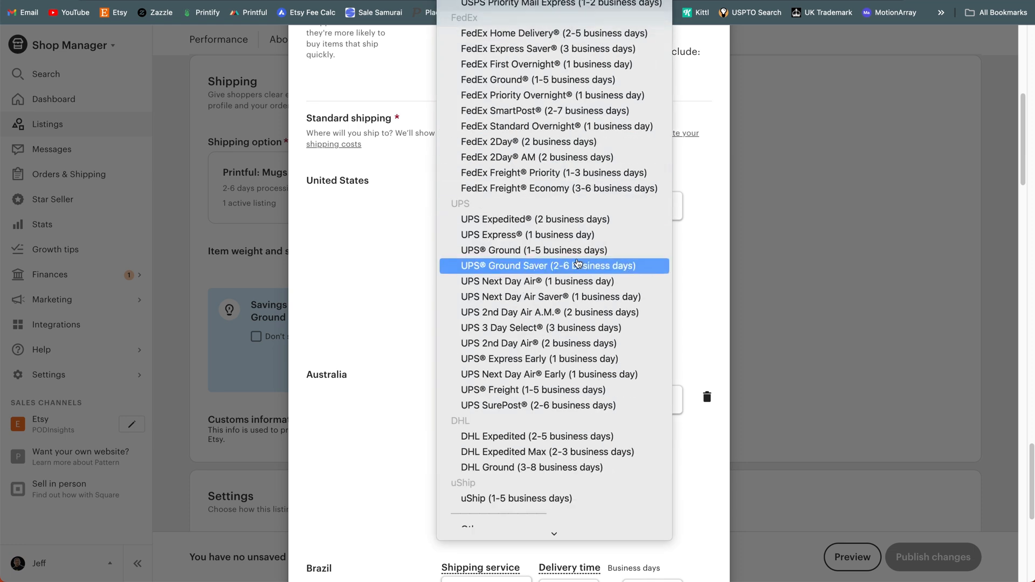
Step: Select UPS SurePost (2-6 business days) as the mug profile's US service and save
{"action": "scroll", "scroll_direction": "down", "scroll_amount": 3}
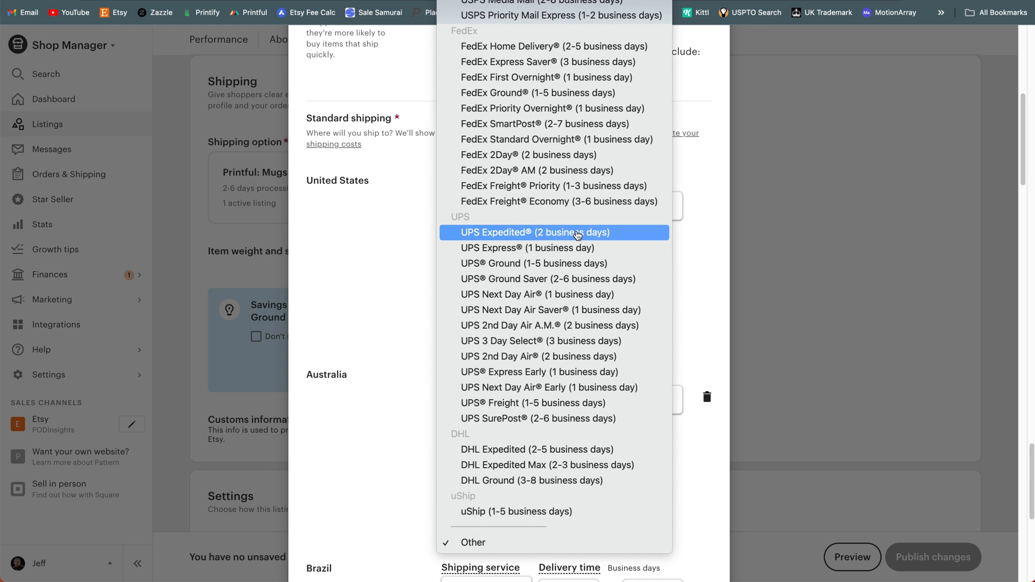
{"action": "left_click", "coordinate": [473, 542]}
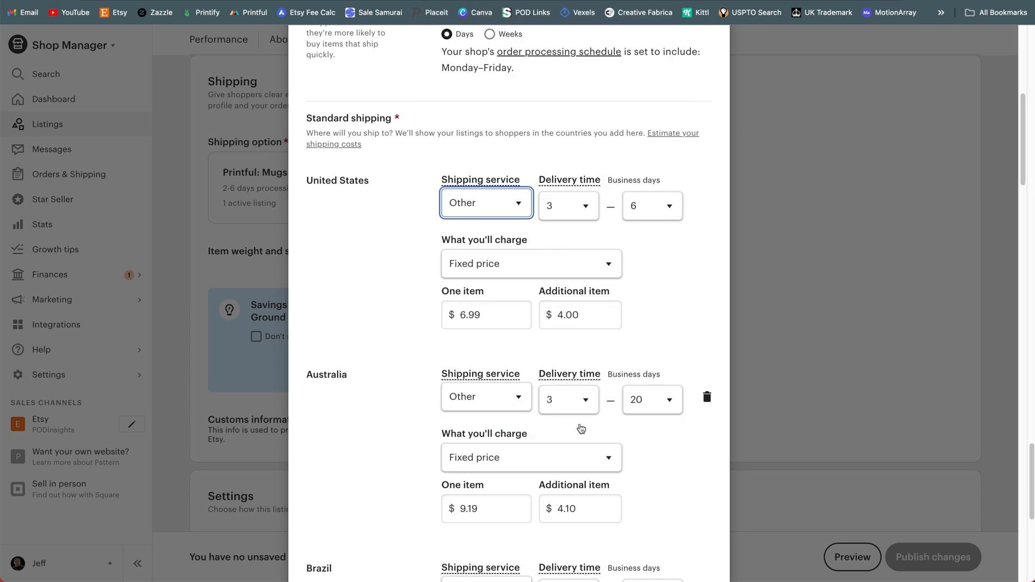
{"action": "left_click", "coordinate": [485, 203]}
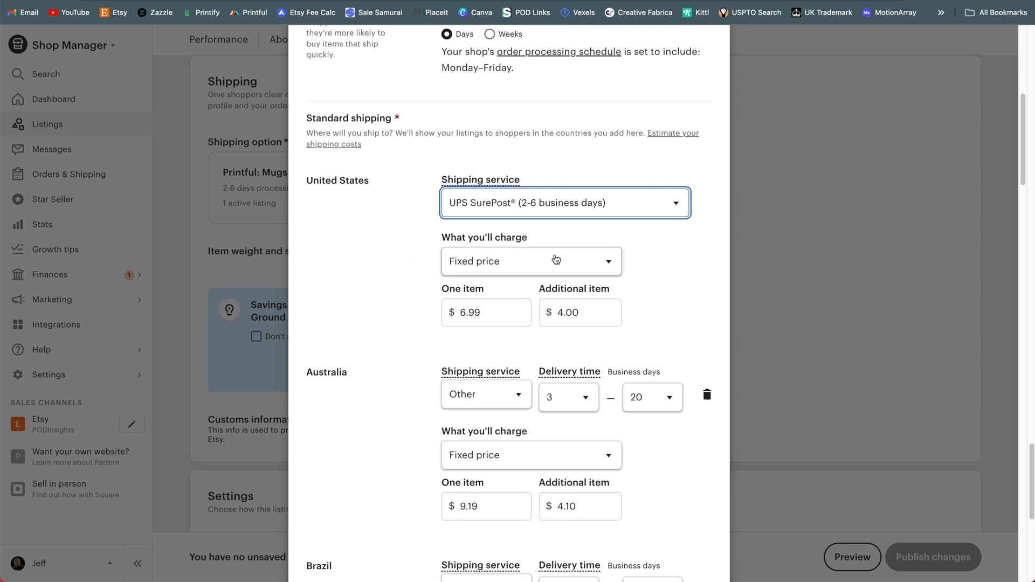
{"action": "mouse_move", "coordinate": [414, 342]}
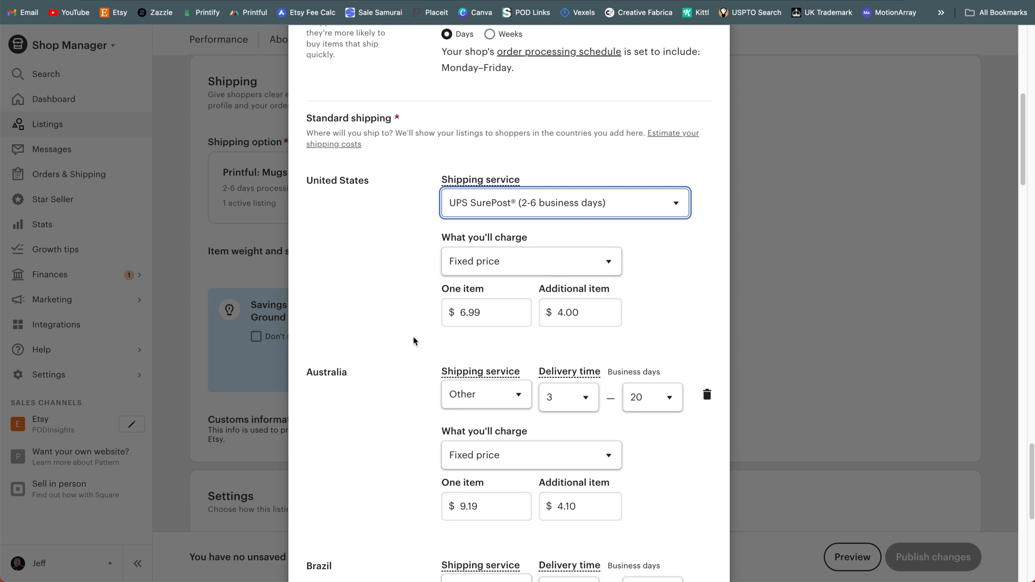
{"action": "scroll", "scroll_direction": "down", "scroll_amount": 3}
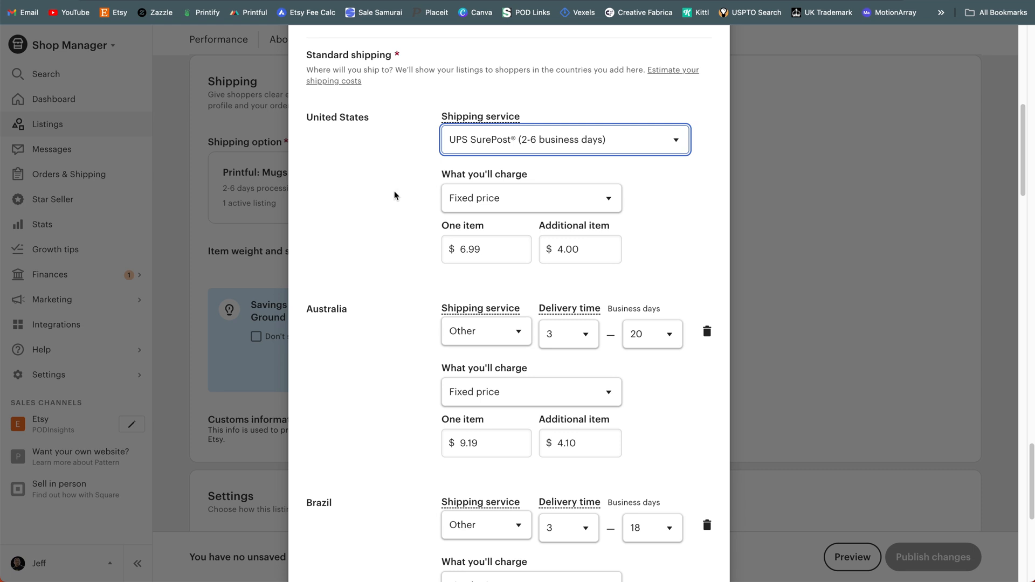
{"action": "scroll", "scroll_direction": "down", "scroll_amount": 3}
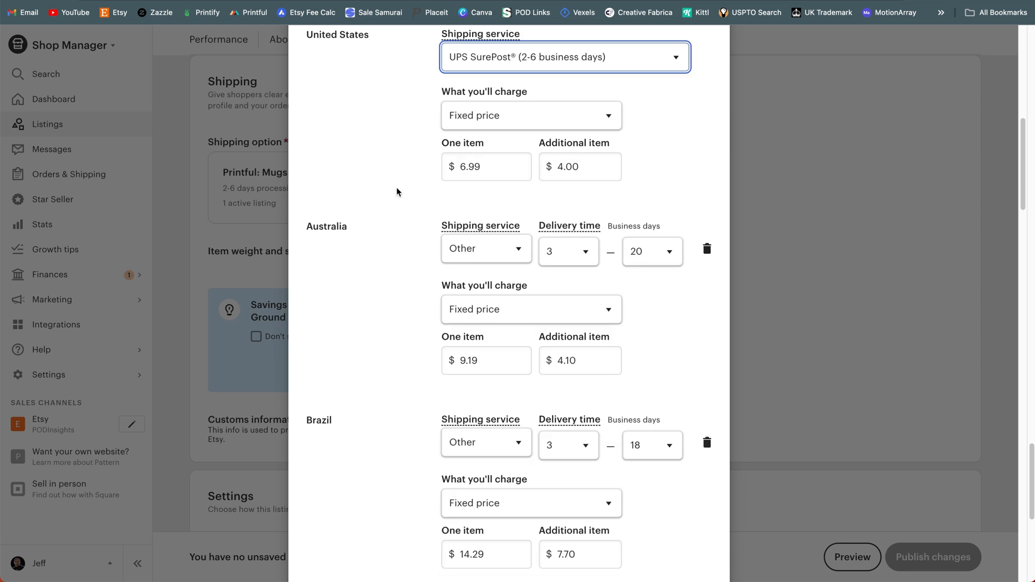
{"action": "scroll", "scroll_direction": "down", "scroll_amount": 3}
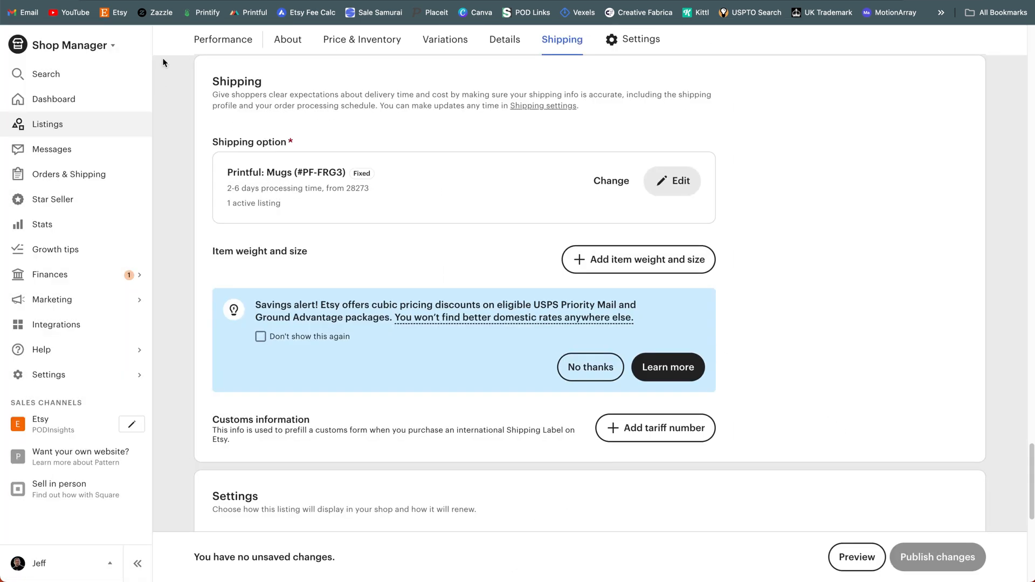
{"action": "mouse_move", "coordinate": [84, 125]}
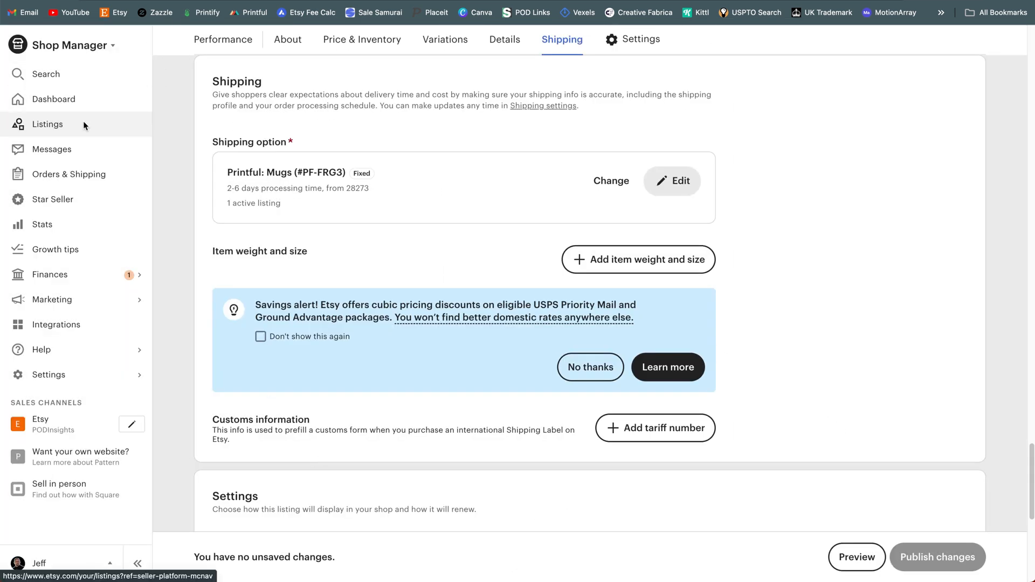
Step: Return to the active listings grid showing Tumbler, Dadabase Mug and other products
{"action": "left_click", "coordinate": [47, 124]}
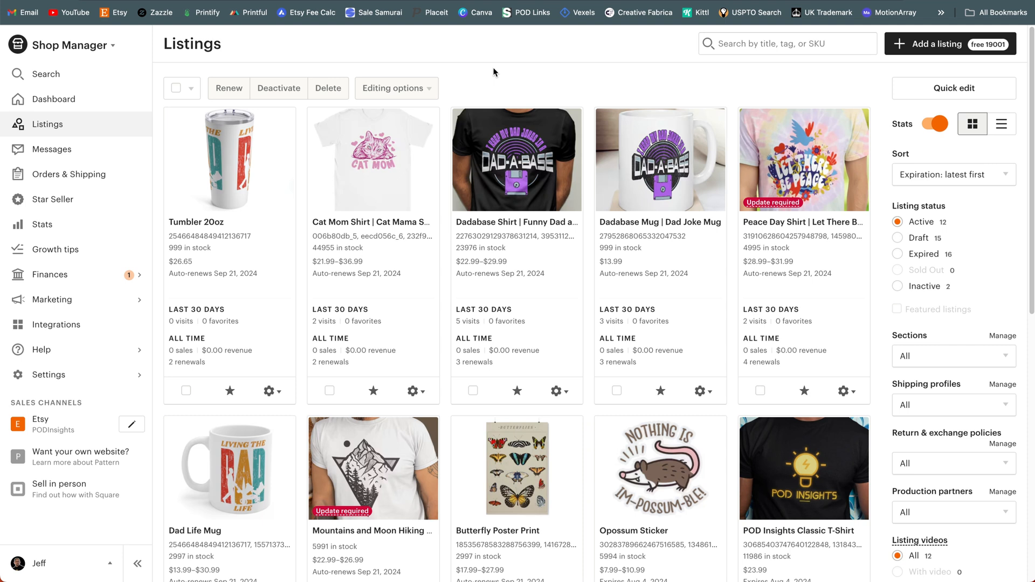
{"action": "mouse_move", "coordinate": [503, 109]}
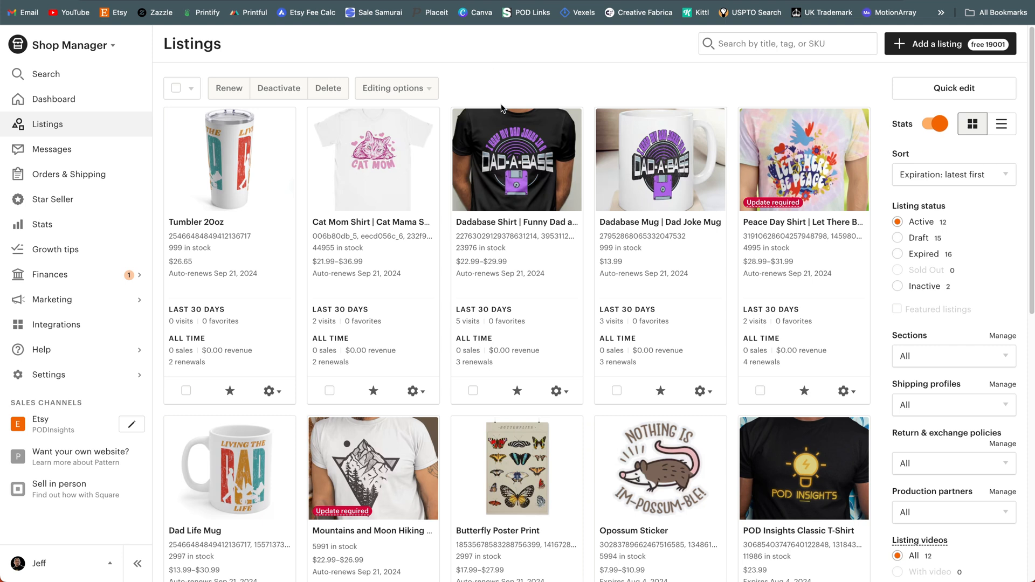
{"action": "mouse_move", "coordinate": [598, 123]}
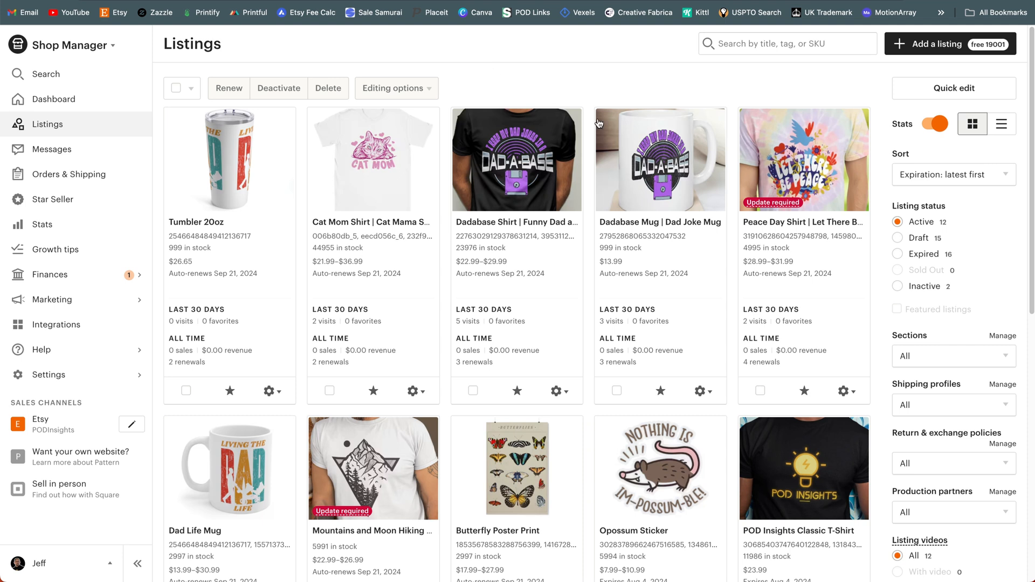
{"action": "mouse_move", "coordinate": [534, 61]}
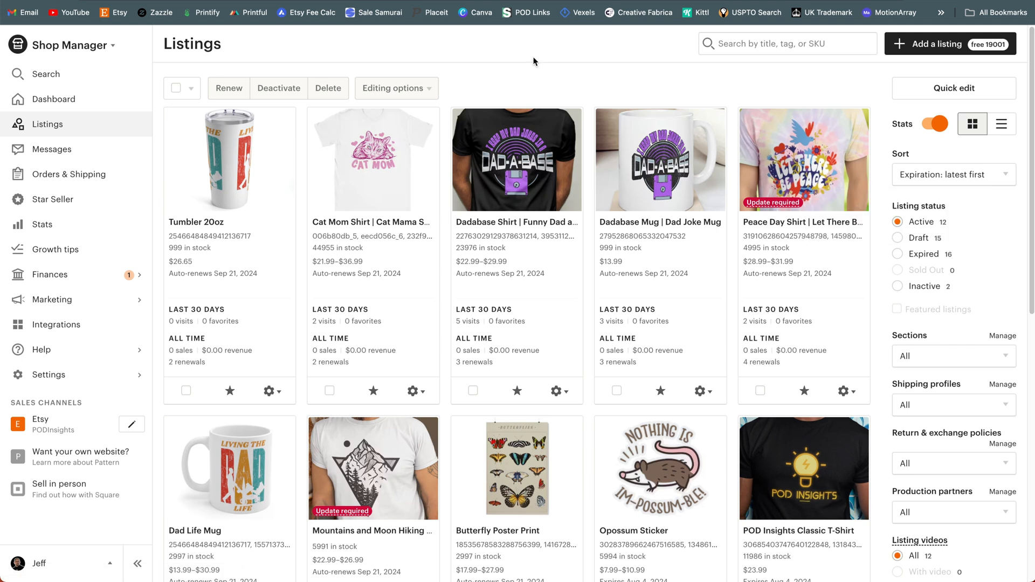